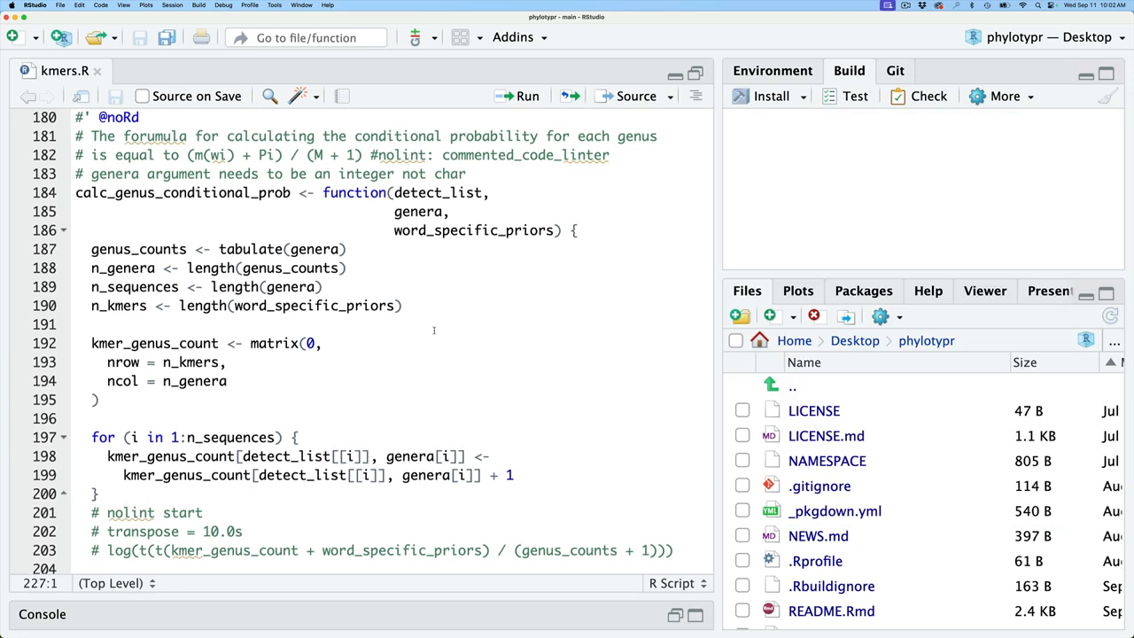
# Open the package's R source folder and locate the calc_genus_conditional_prob function
pyautogui.scroll(-3)
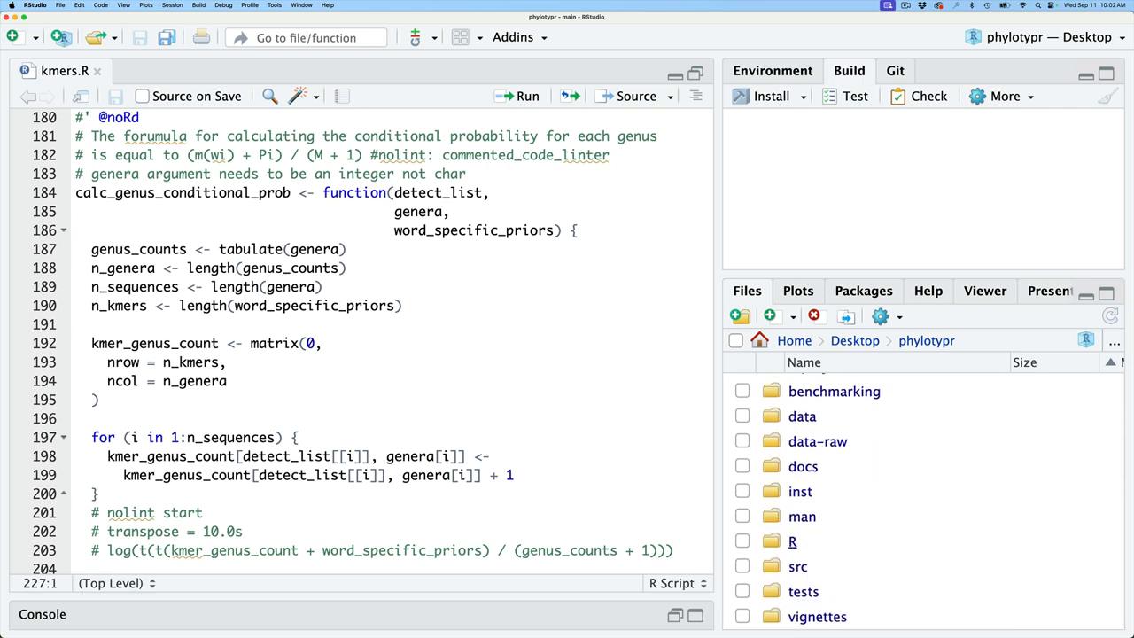
pyautogui.doubleClick(792, 541)
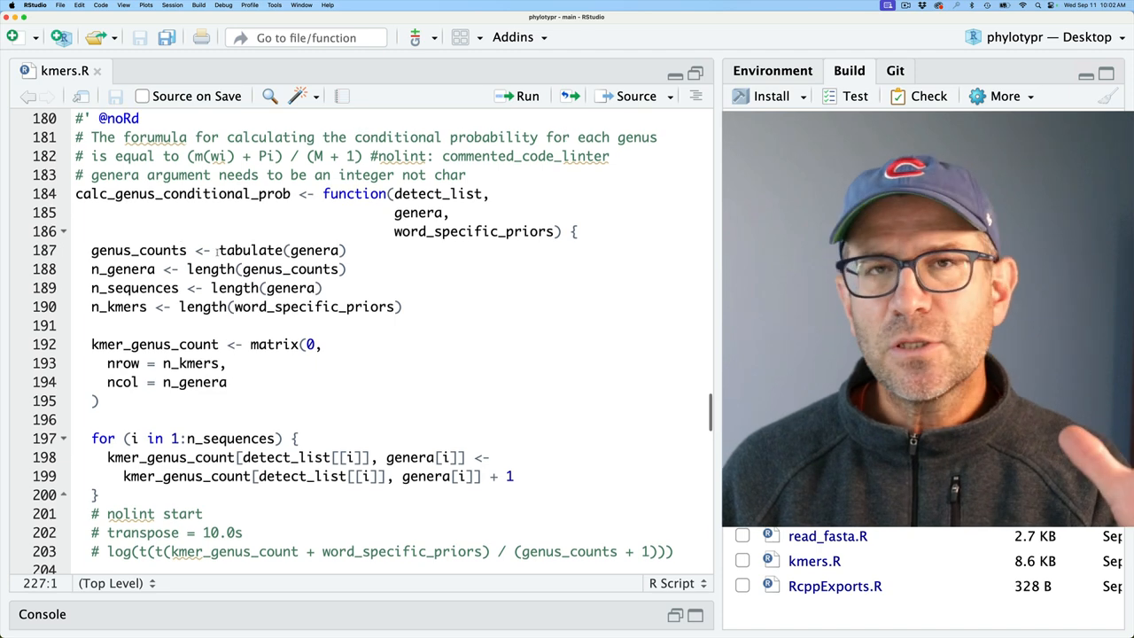
pyautogui.doubleClick(182, 193)
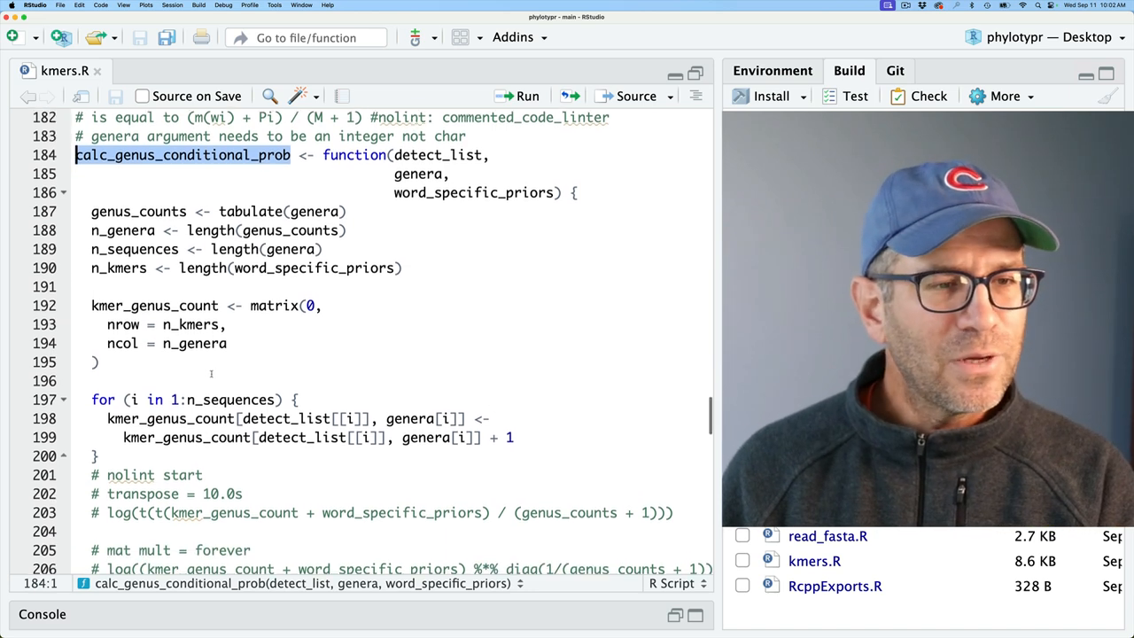
pyautogui.scroll(-3)
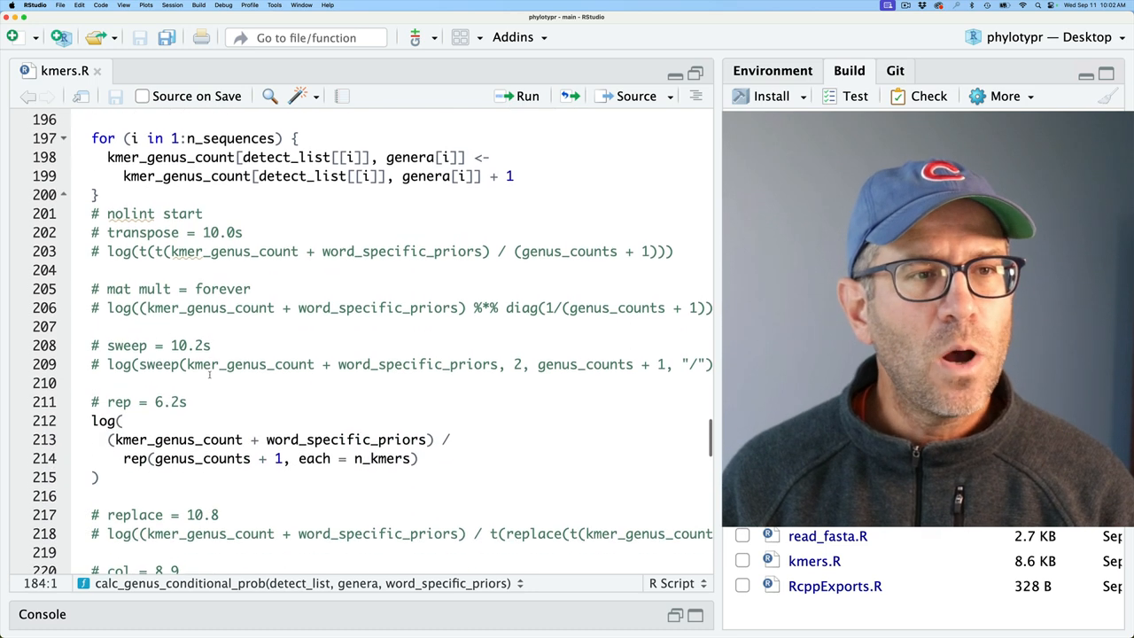
pyautogui.scroll(-3)
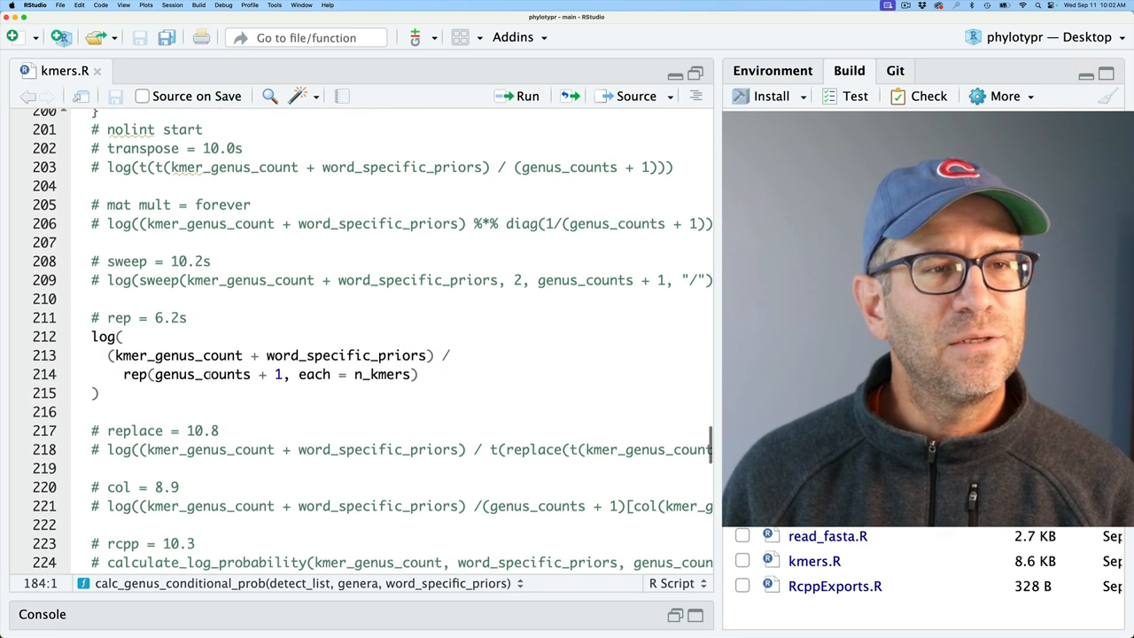
pyautogui.scroll(-3)
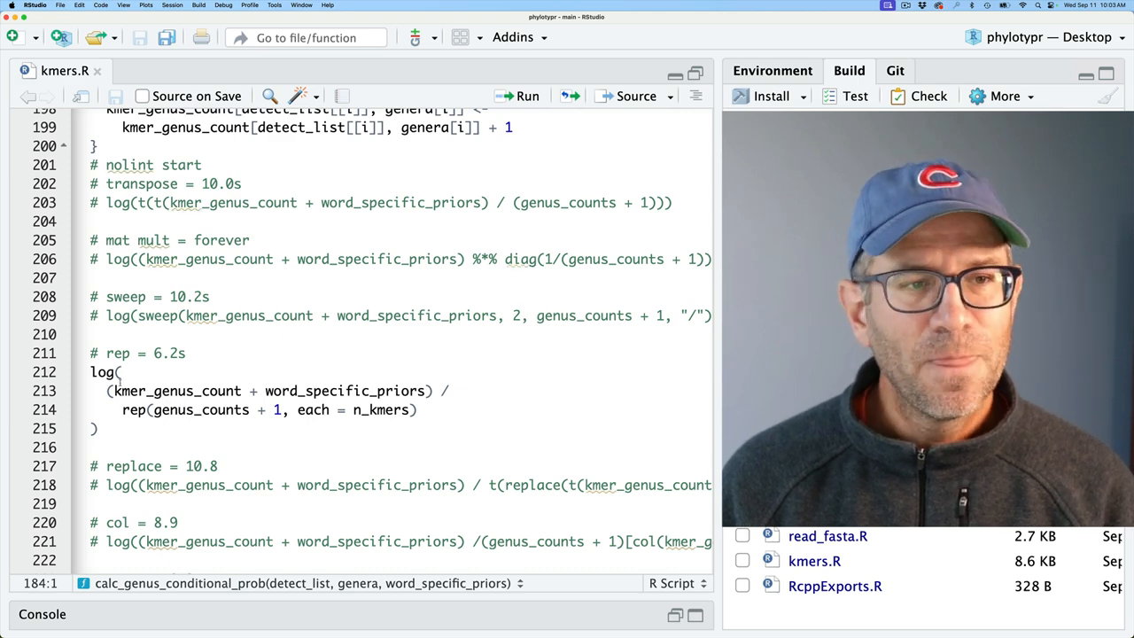
pyautogui.scroll(-3)
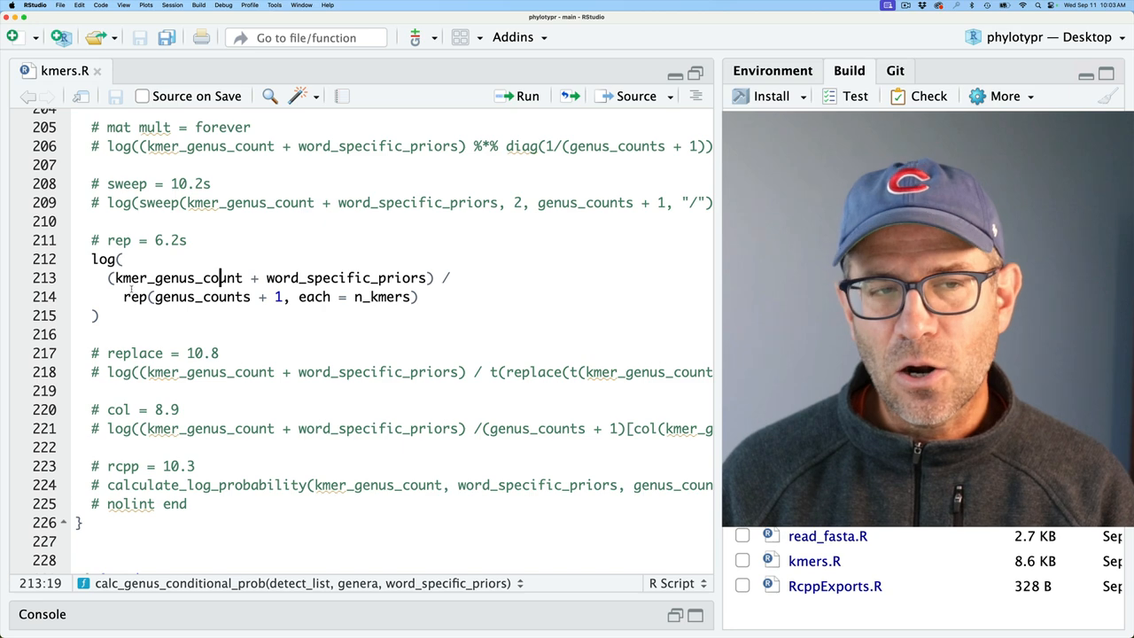
# Review the rep-based genus_counts calculation and the commented Rcpp lines below it
pyautogui.moveTo(115, 278); pyautogui.dragTo(425, 277)
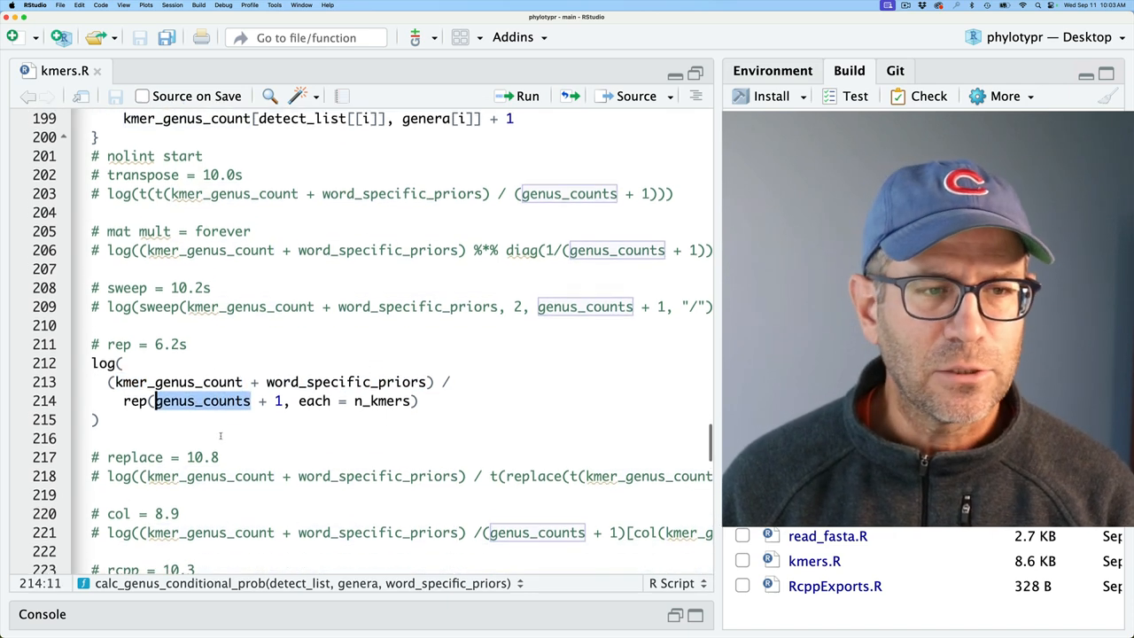
pyautogui.scroll(-3)
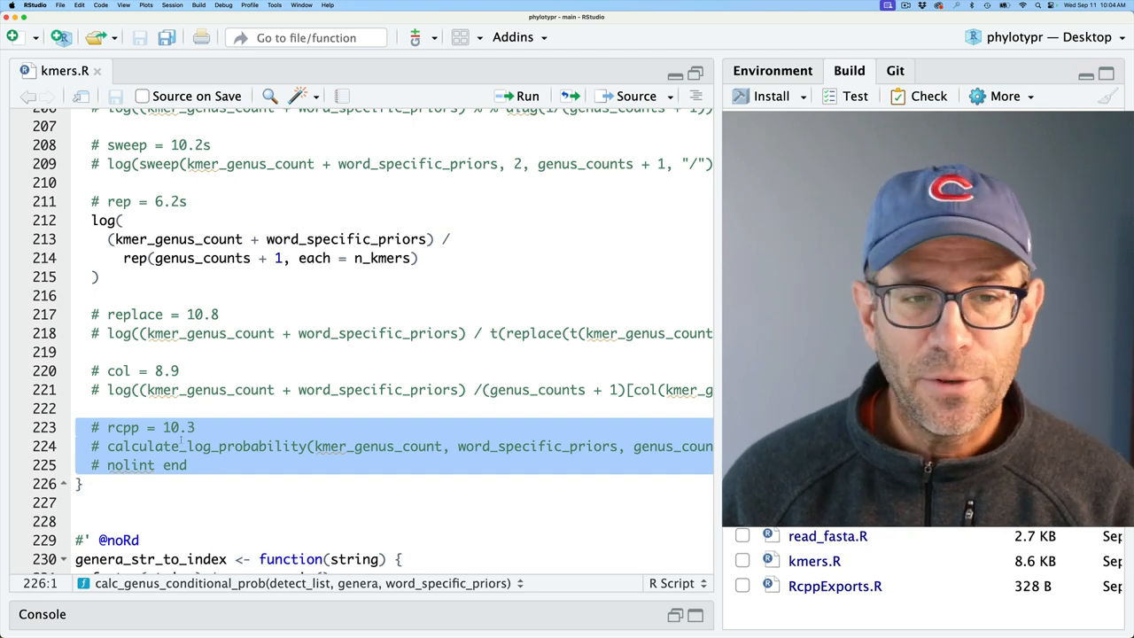
pyautogui.click(186, 465)
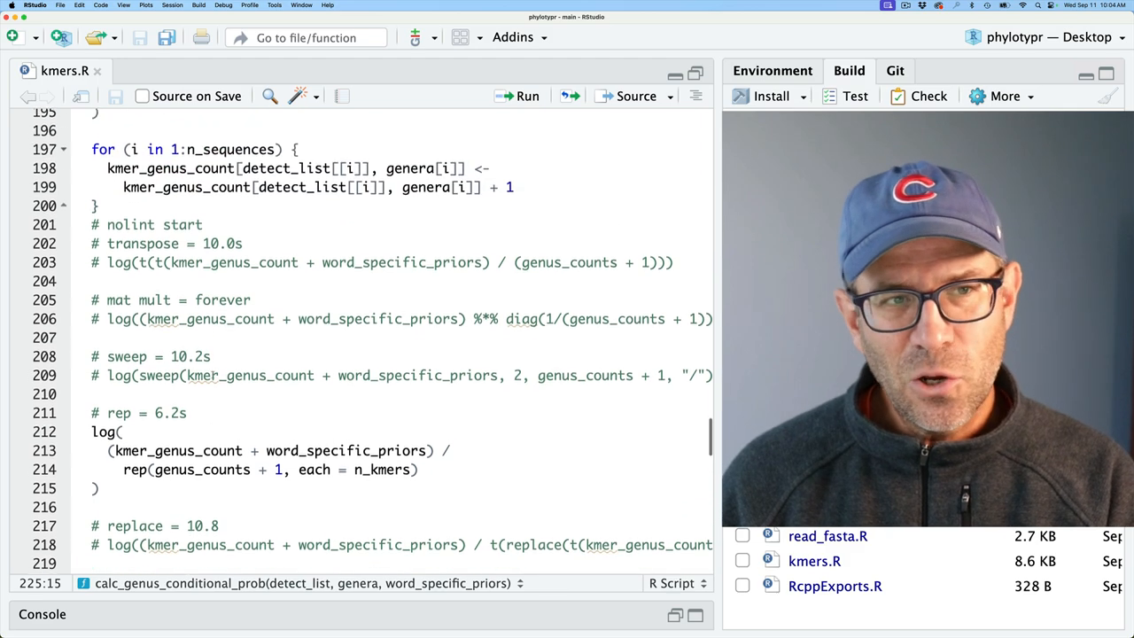
pyautogui.scroll(-3)
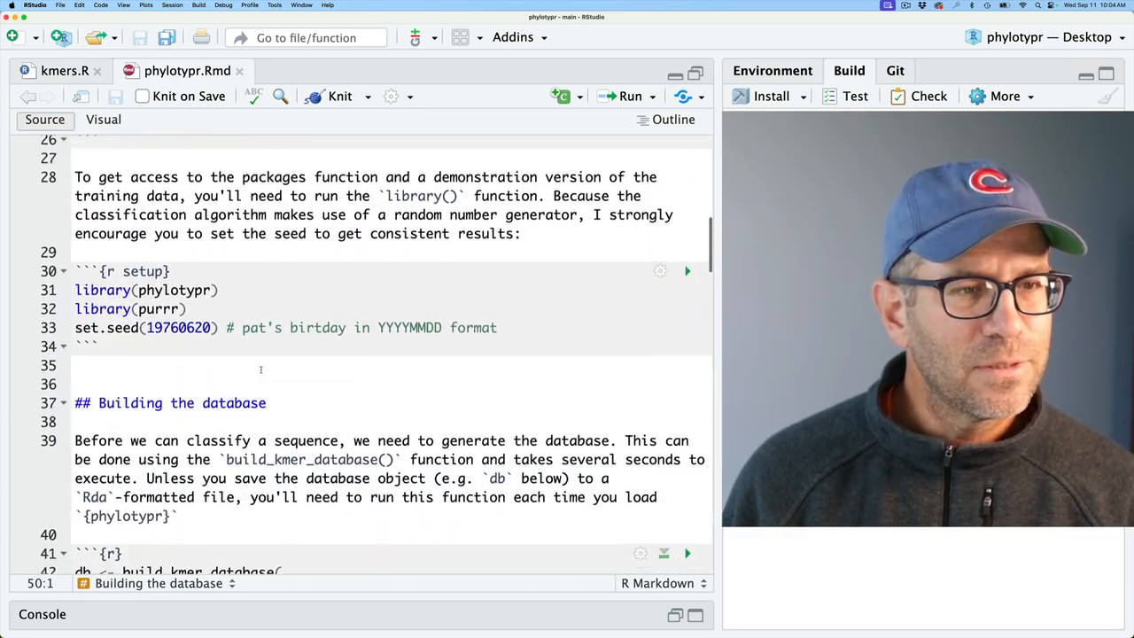
pyautogui.scroll(-3)
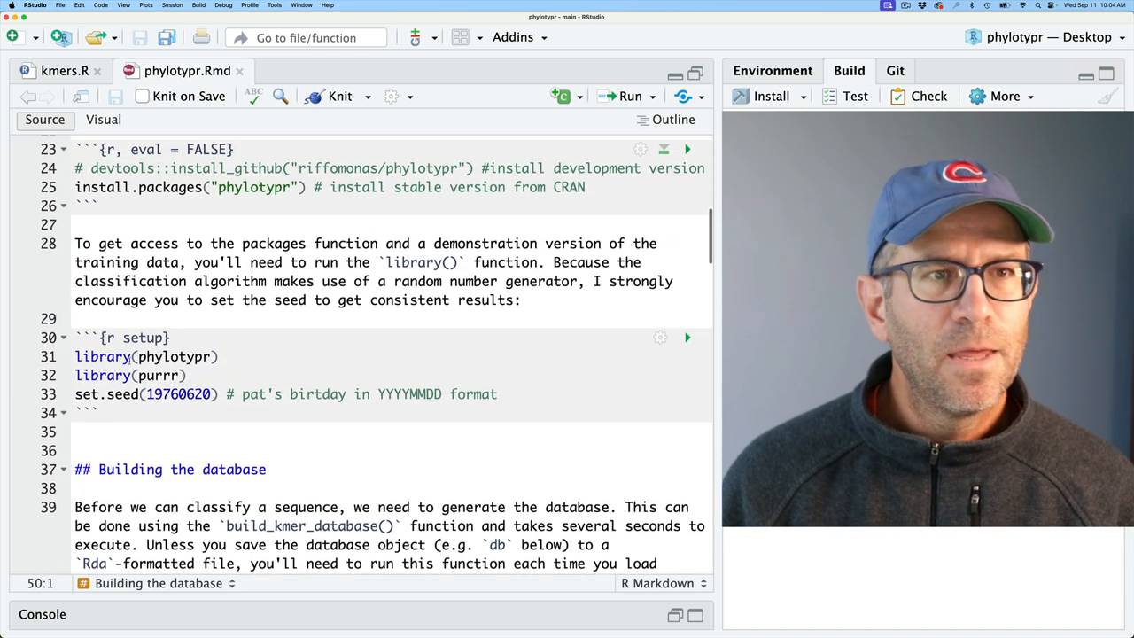
pyautogui.scroll(-3)
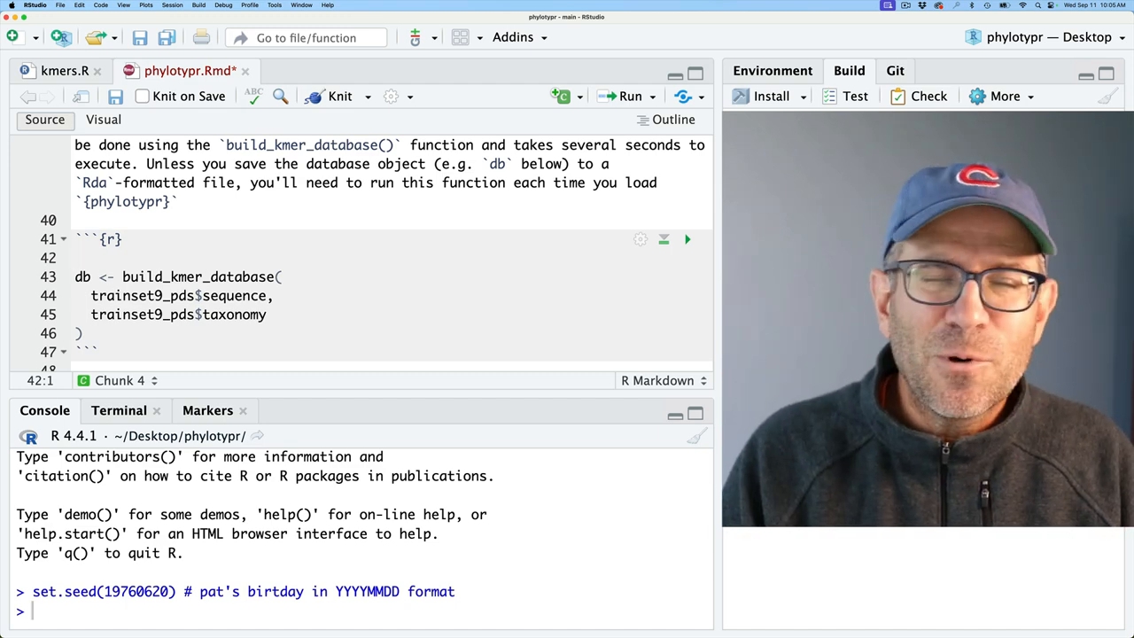
# Wrap build_kmer_database in bench::mark with iterations = 5 and run the chunk
pyautogui.write('bench::mark(')
pyautogui.write(')')
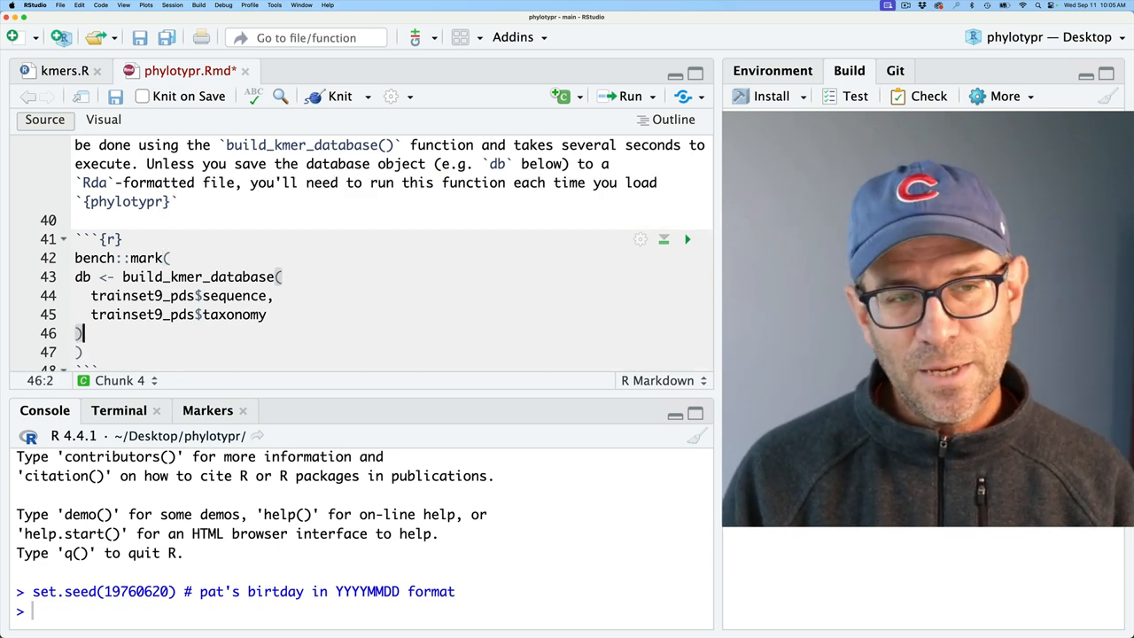
pyautogui.write(',')
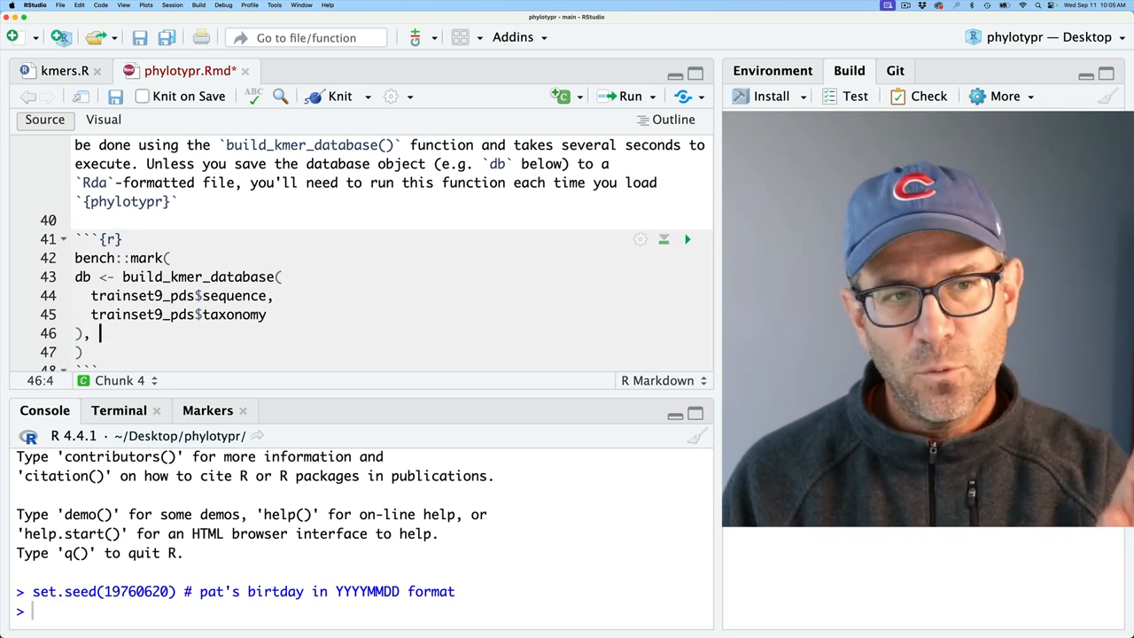
pyautogui.write('i')
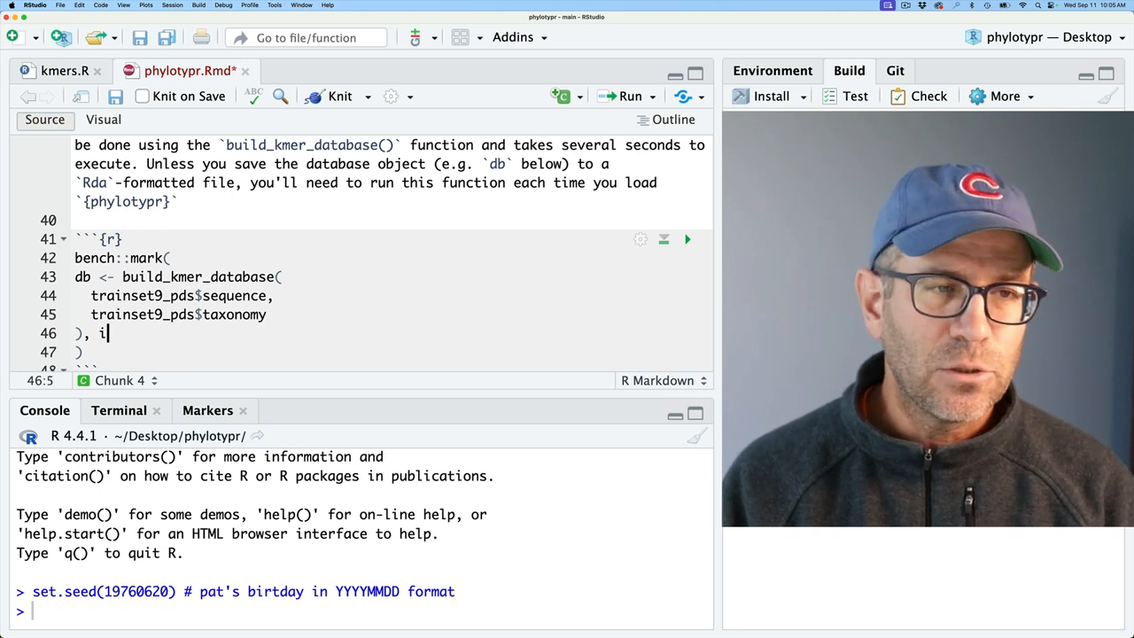
pyautogui.write('terations =')
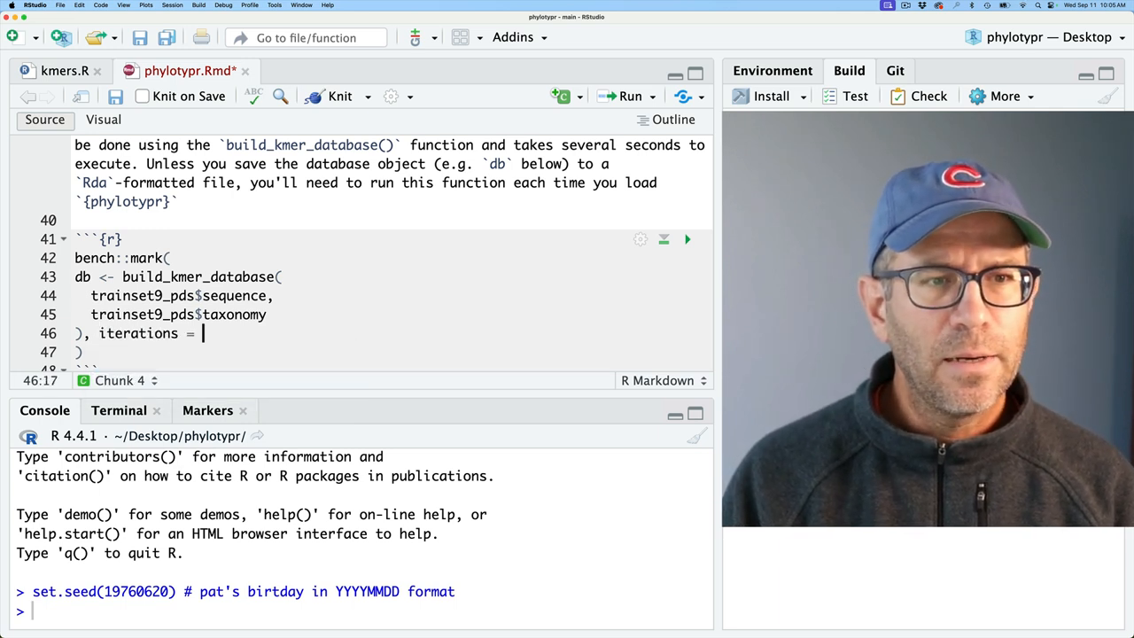
pyautogui.write('5')
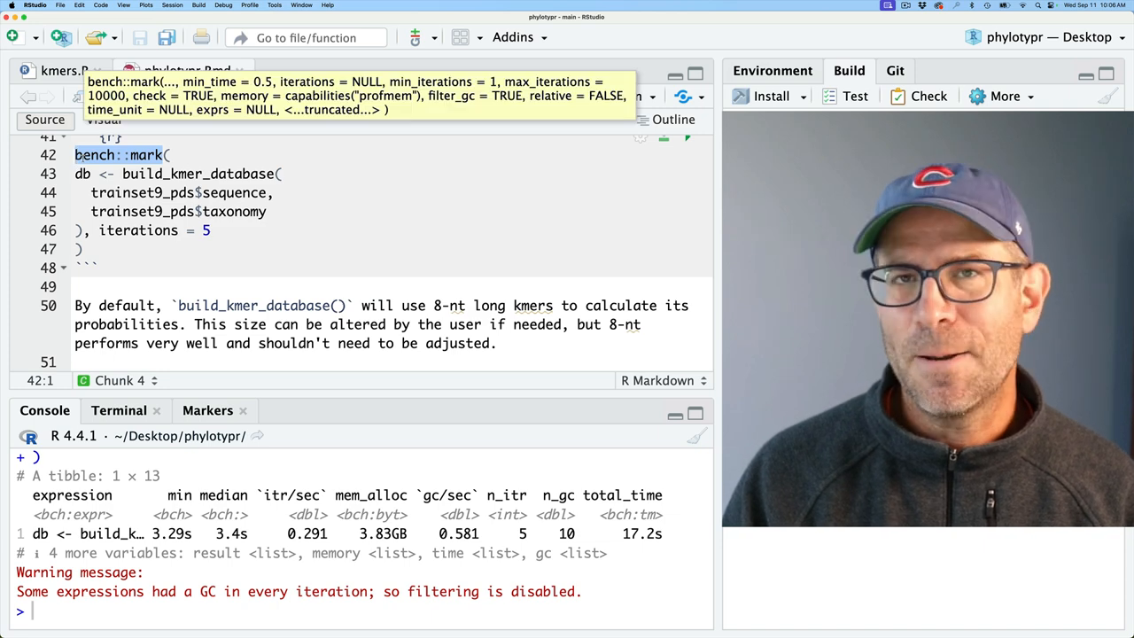
# Switch the benchmark to microbenchmark::microbenchmark with times = 5 and run it
pyautogui.write('micro')
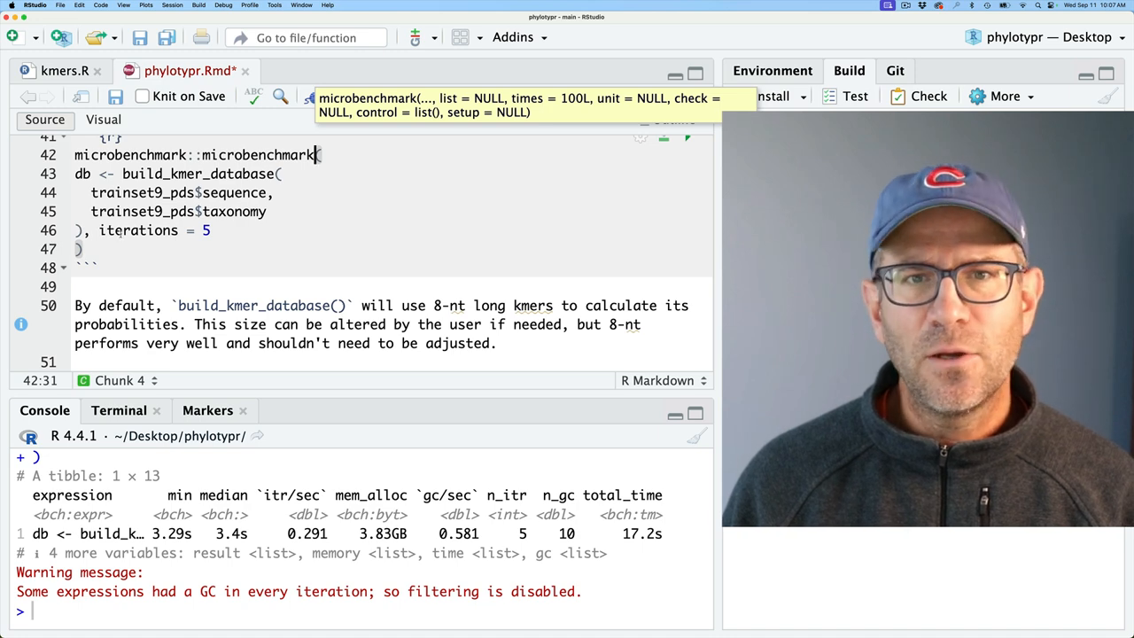
pyautogui.write('times')
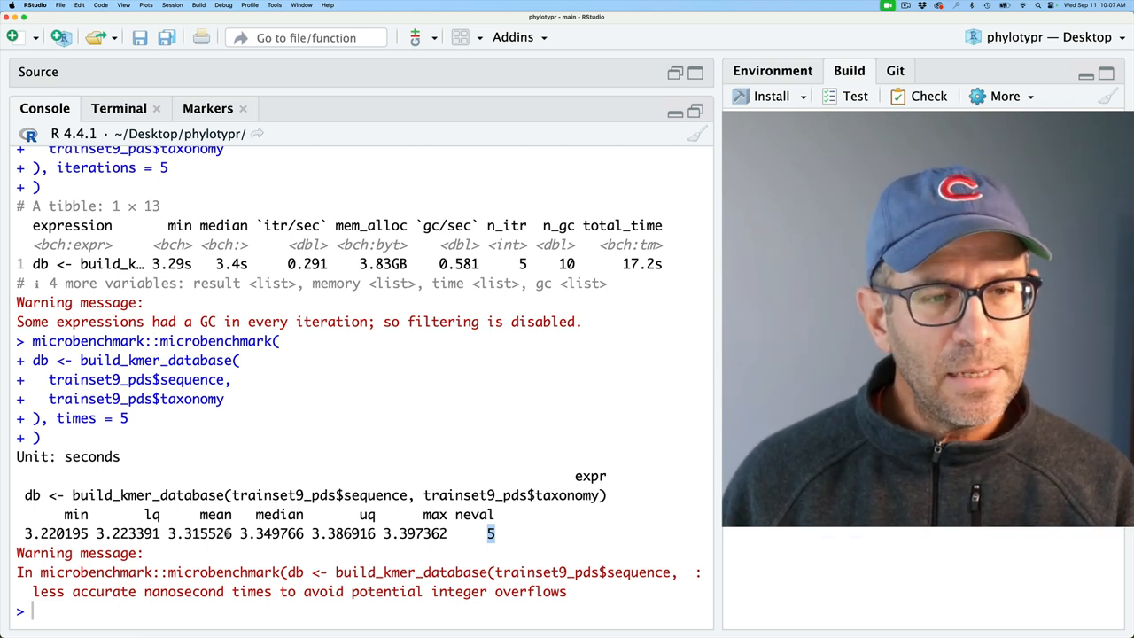
# Revert the chunk to bench::mark with iterations = 5, save phylotypr.Rmd, and restore the editor
pyautogui.doubleClick(270, 534)
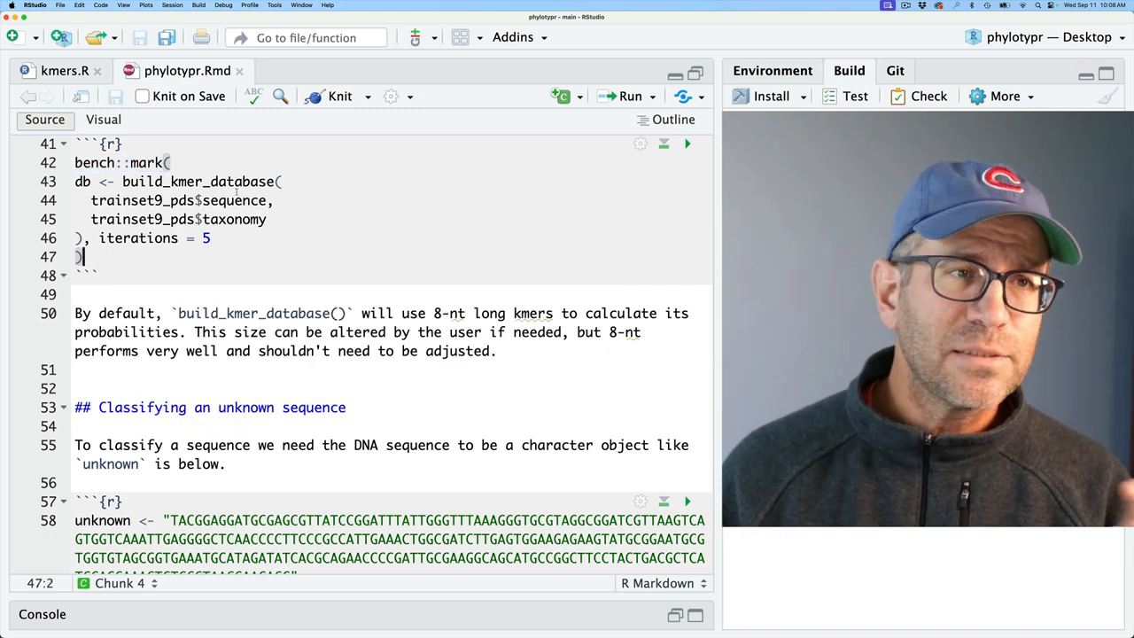
# Comment out the rep-based log calculation in kmers.R and rerun the five-iteration benchmark
pyautogui.click(51, 70)
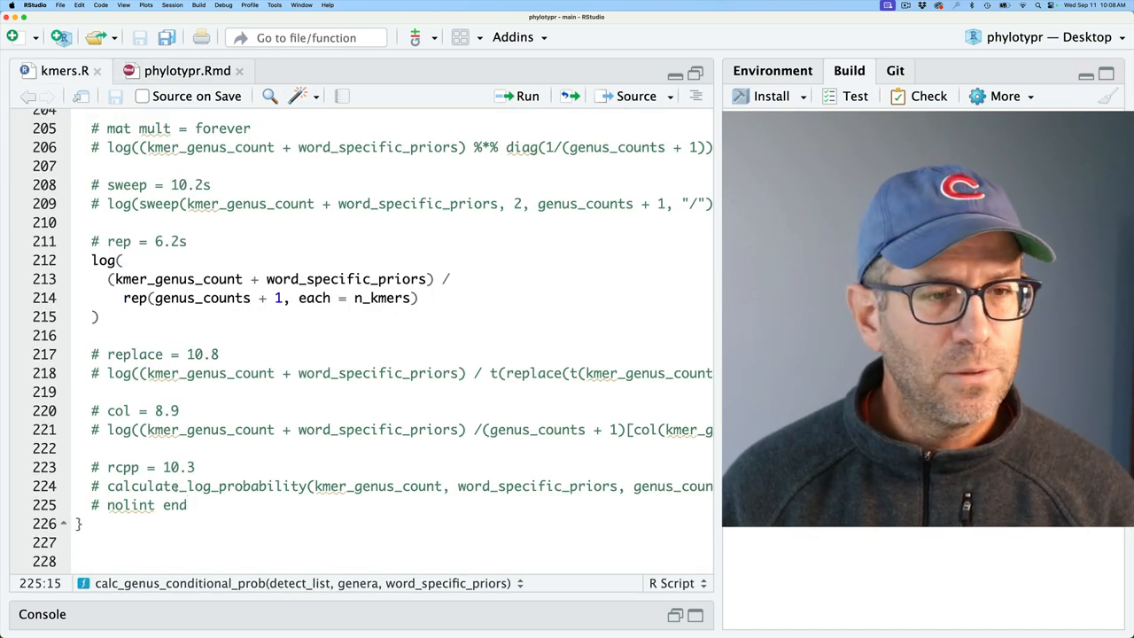
pyautogui.moveTo(91, 260); pyautogui.dragTo(91, 335)
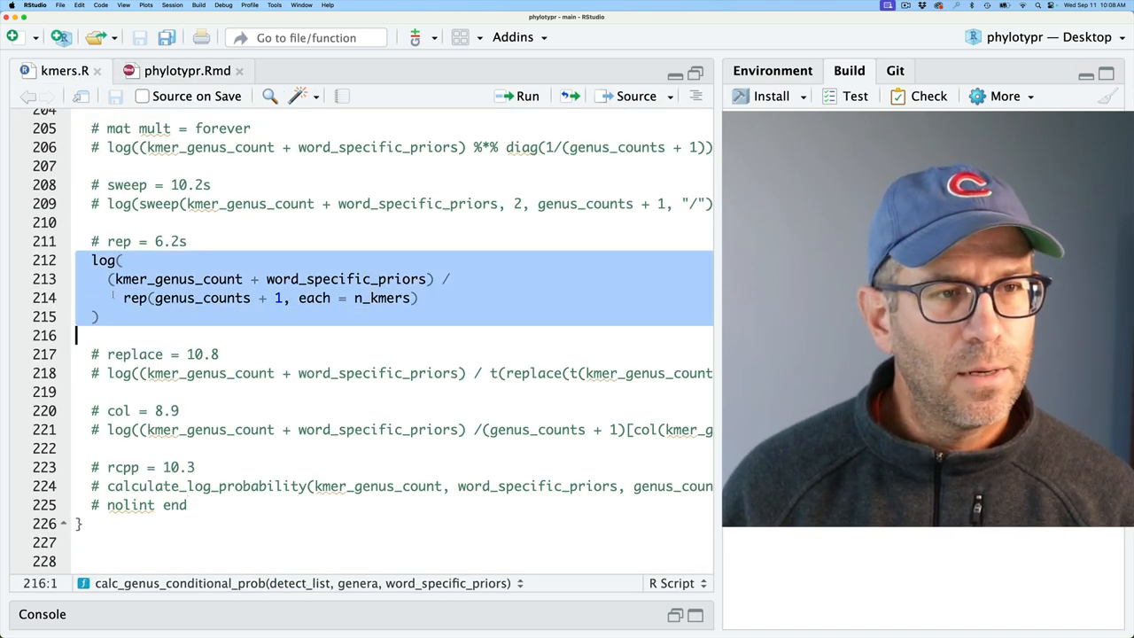
pyautogui.press('cmd+shift+c')
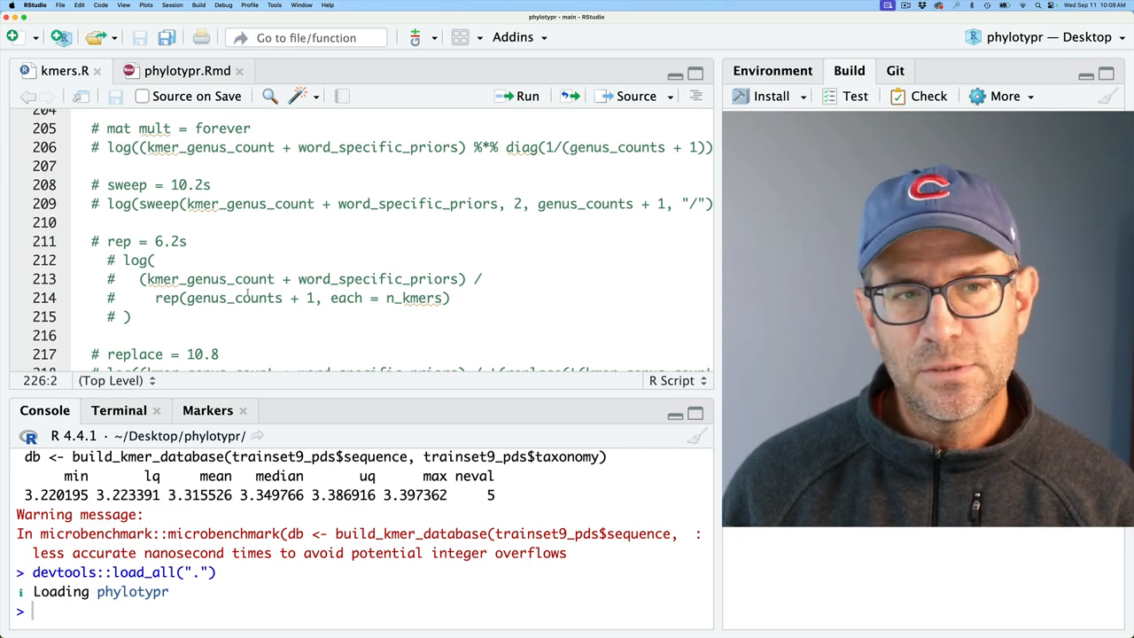
pyautogui.click(187, 70)
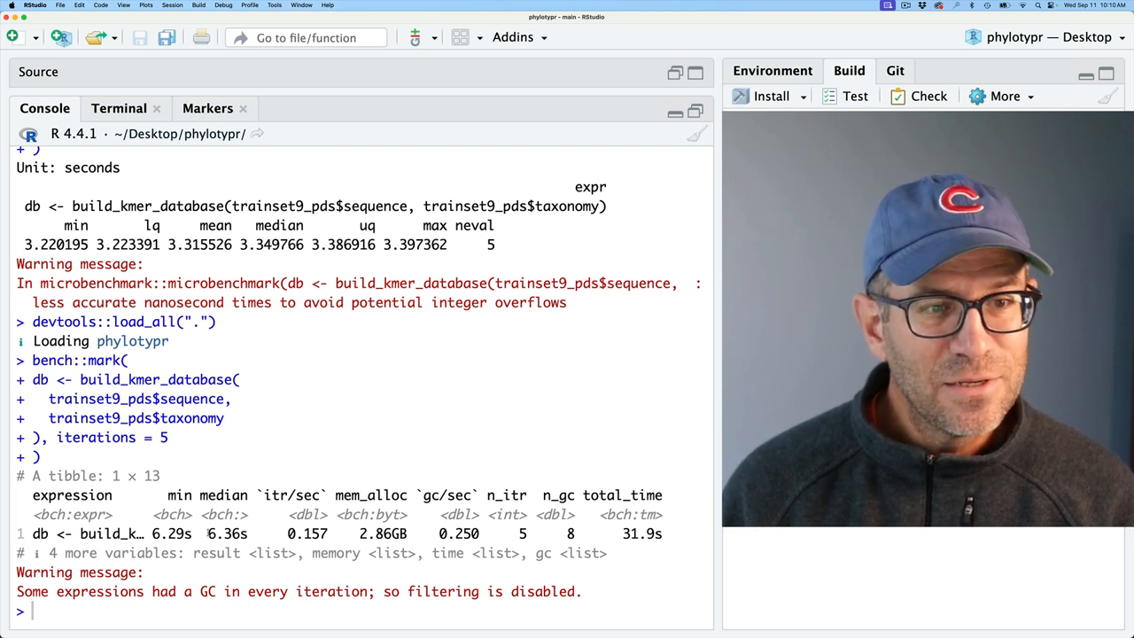
# Open src/kmers.cpp to view the Rcpp calculate_log_probability function
pyautogui.doubleClick(227, 534)
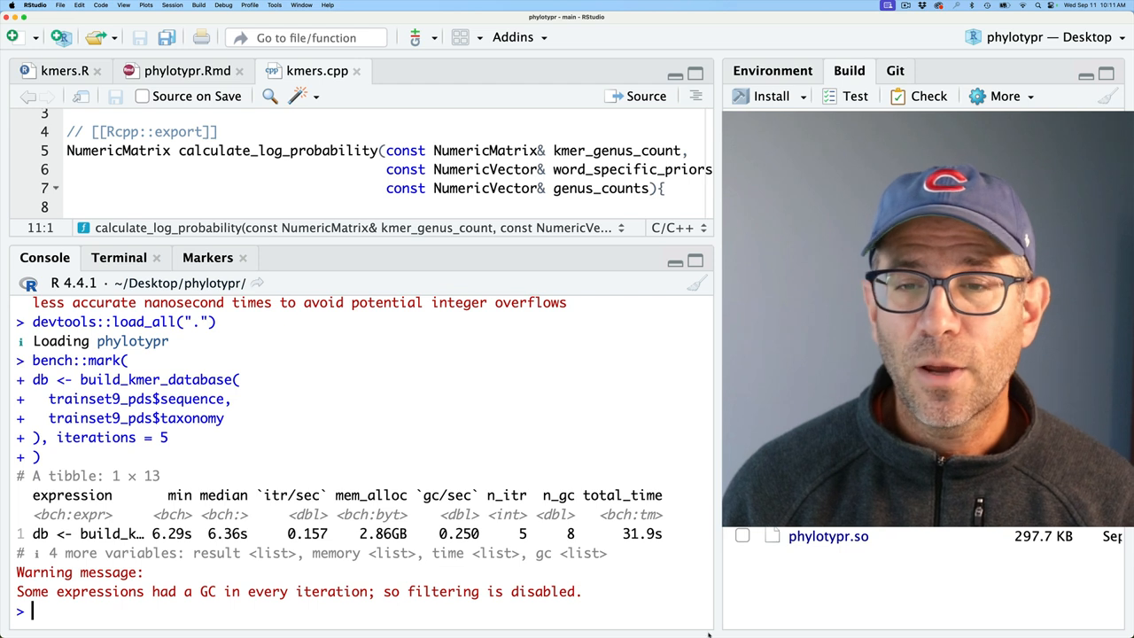
# Run a pkgbuild:: compile command in the Console to rebuild phylotypr.so
pyautogui.click(747, 290)
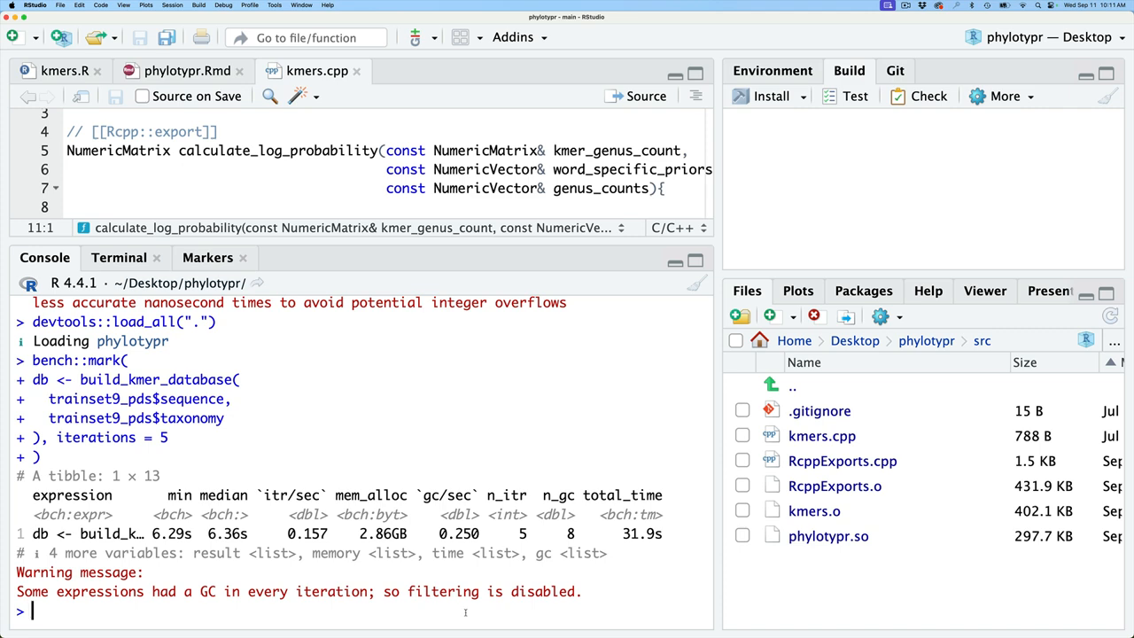
pyautogui.write('pkgbuild')
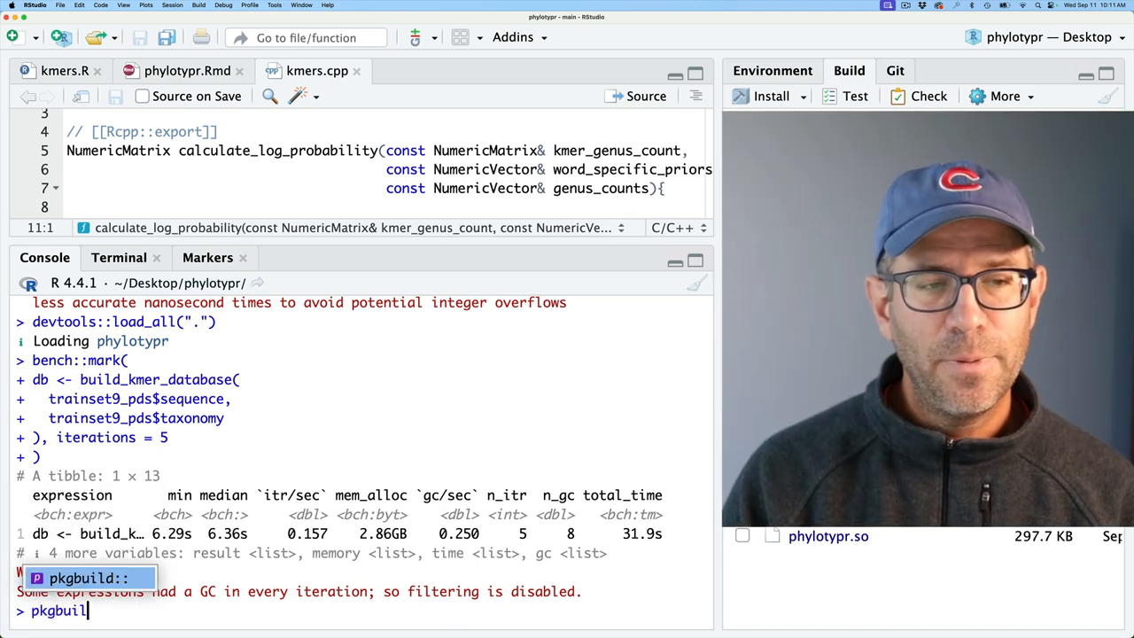
pyautogui.write('::')
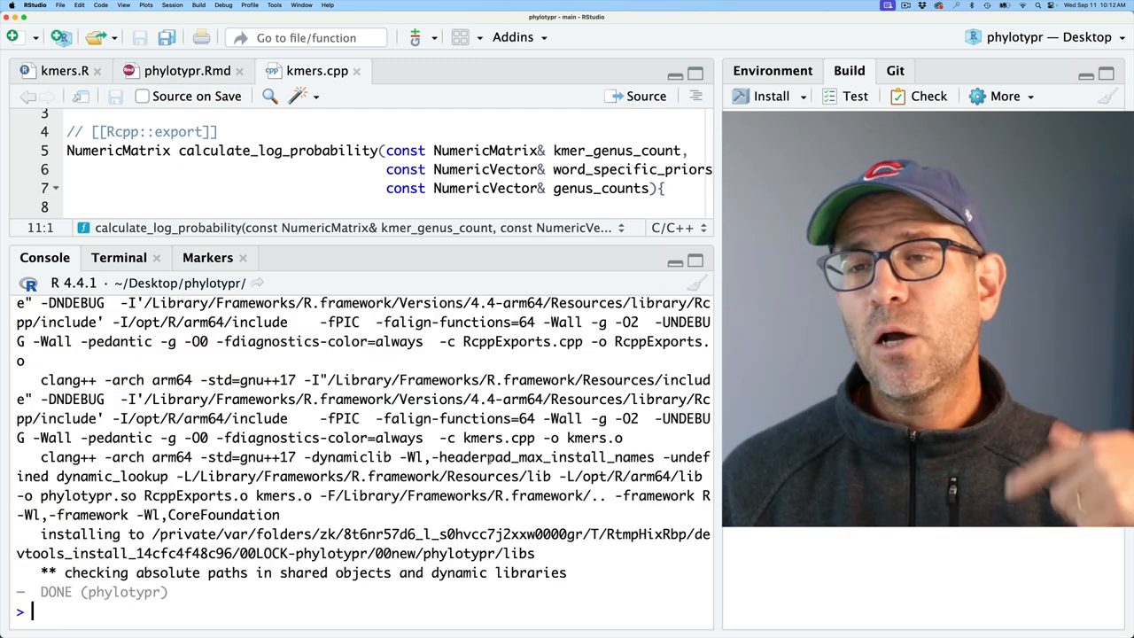
pyautogui.click(747, 290)
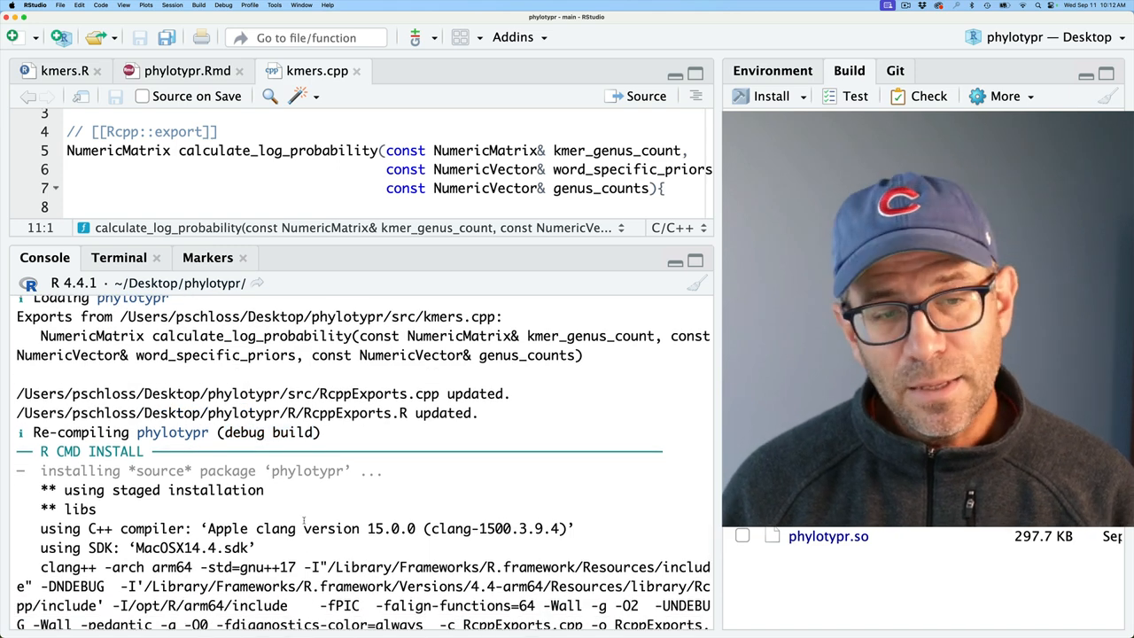
pyautogui.scroll(-3)
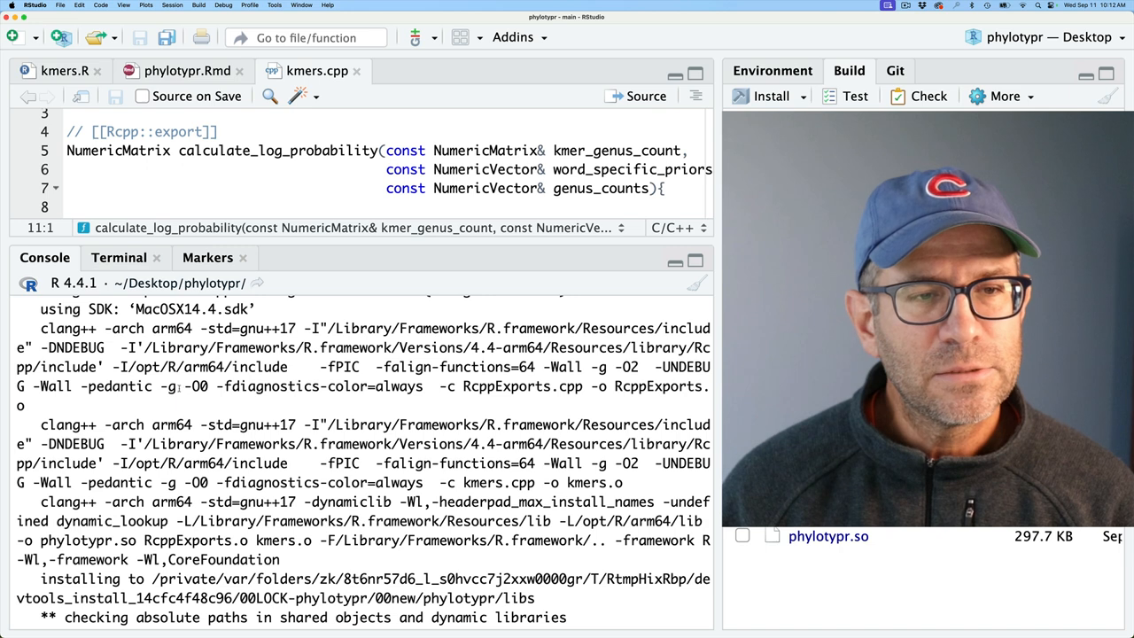
pyautogui.doubleClick(195, 386)
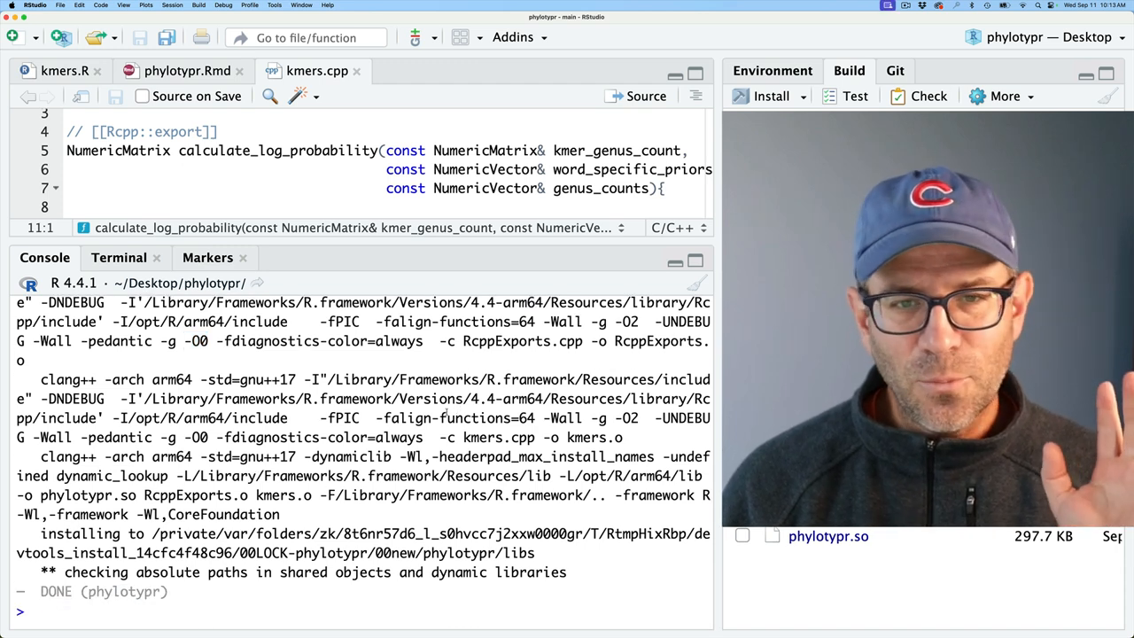
# Reload phylotypr with devtools::load_all(".") and rerun the benchmark, reaching a 6.45 s median
pyautogui.write('devtools::load_all(".")')
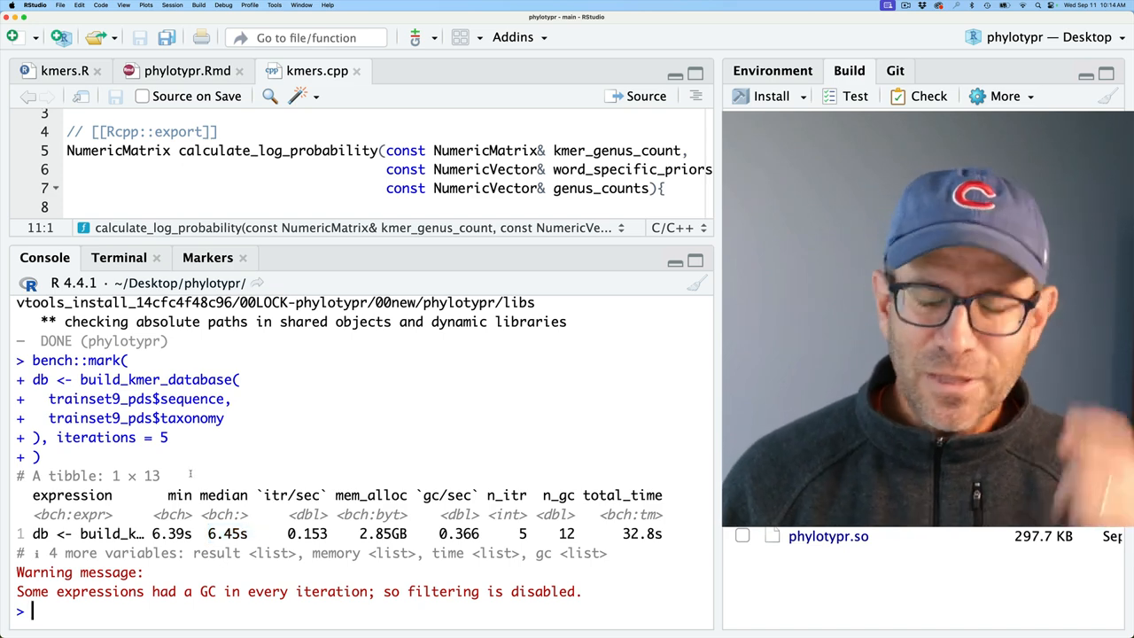
pyautogui.doubleClick(101, 399)
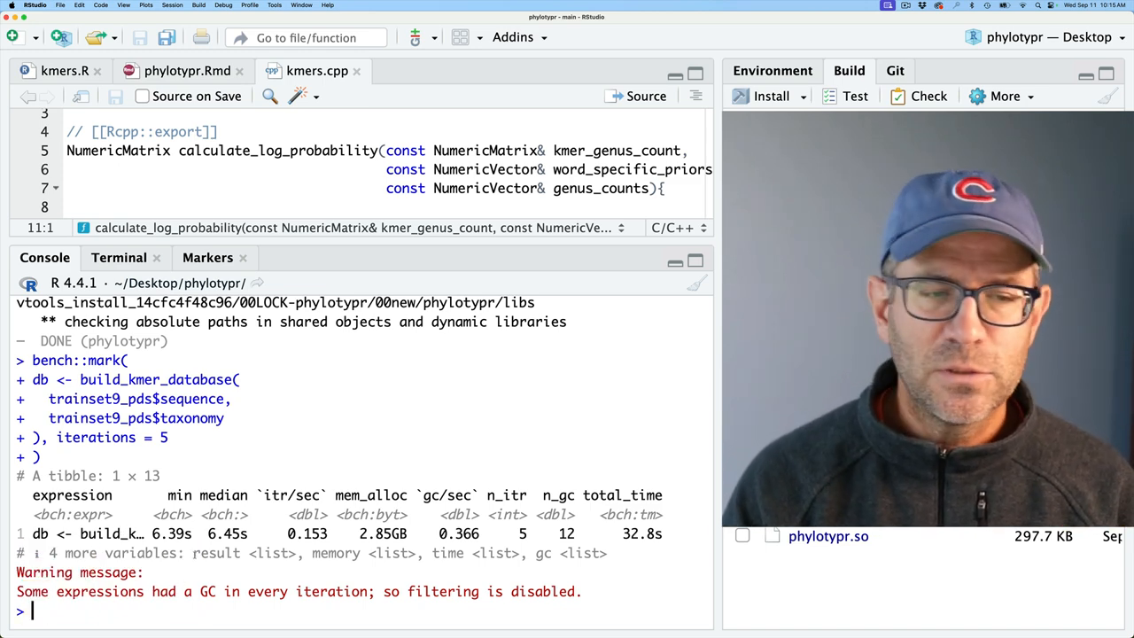
pyautogui.write('pkgbuild::clean_dll(')
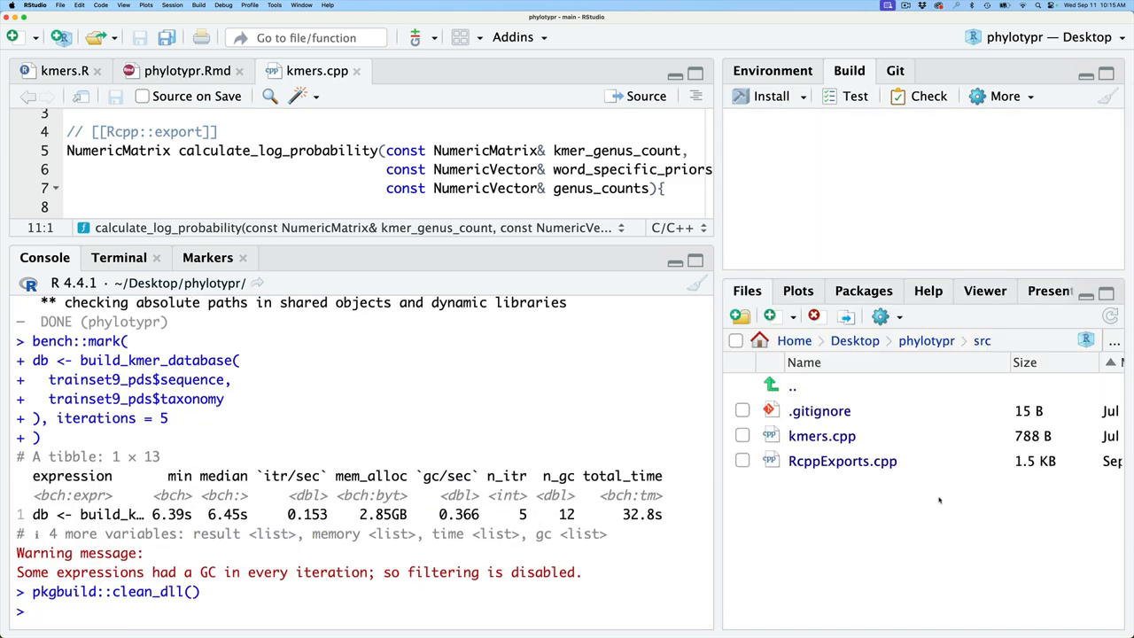
pyautogui.moveTo(343, 617)
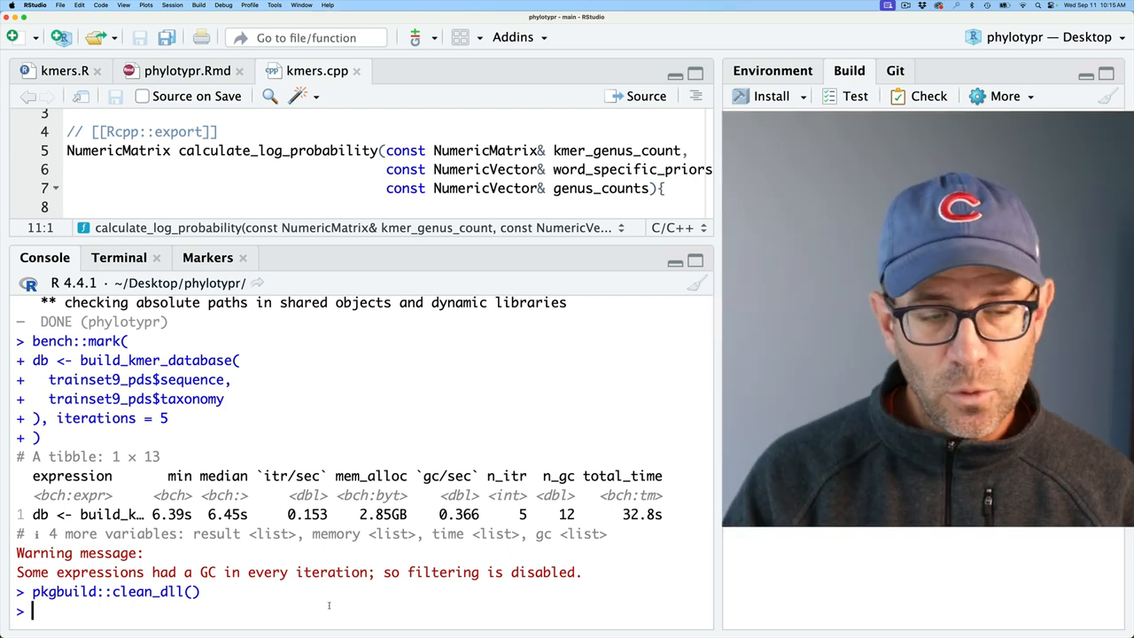
# Clear compiled objects and recompile phylotypr with pkgbuild::compile_dll(debug = FALSE)
pyautogui.write('pk')
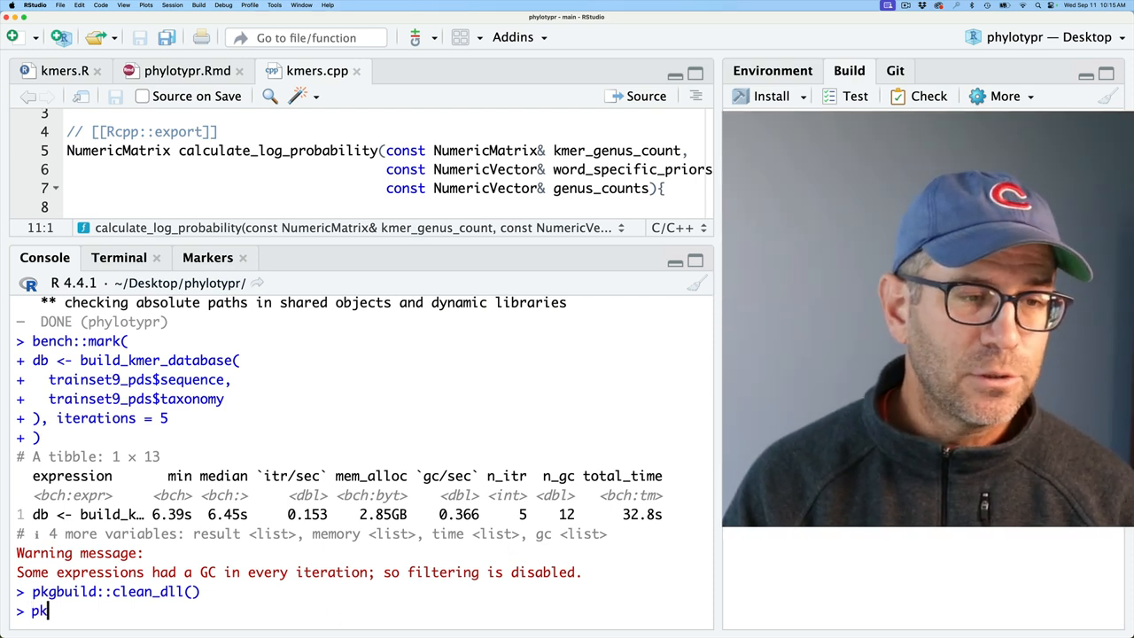
pyautogui.write('gbuild::')
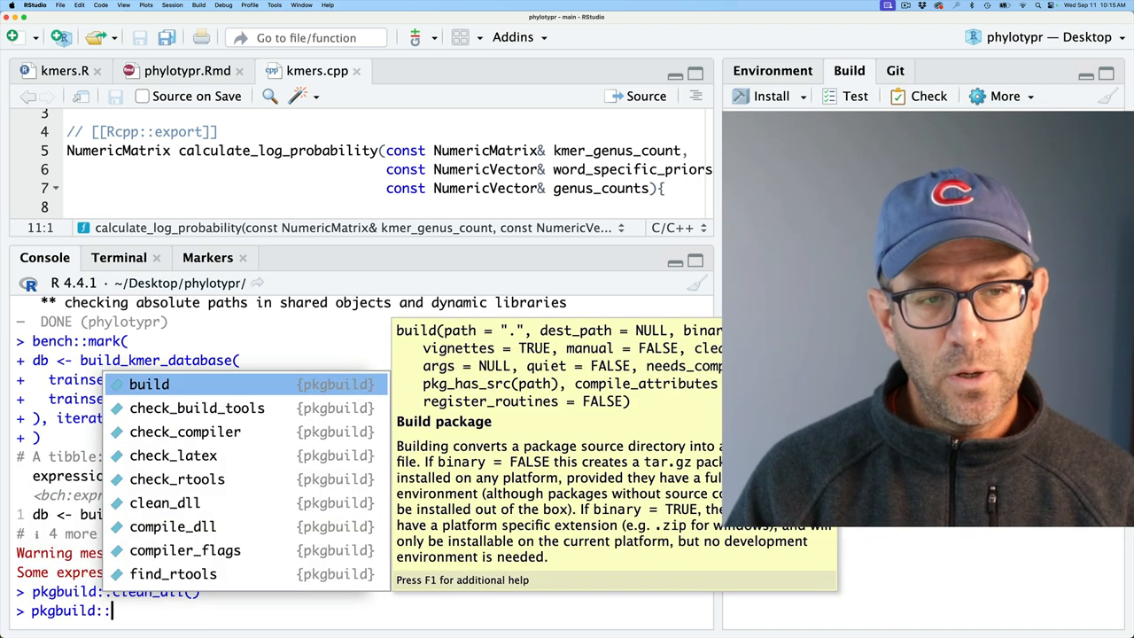
pyautogui.write('comile_dll')
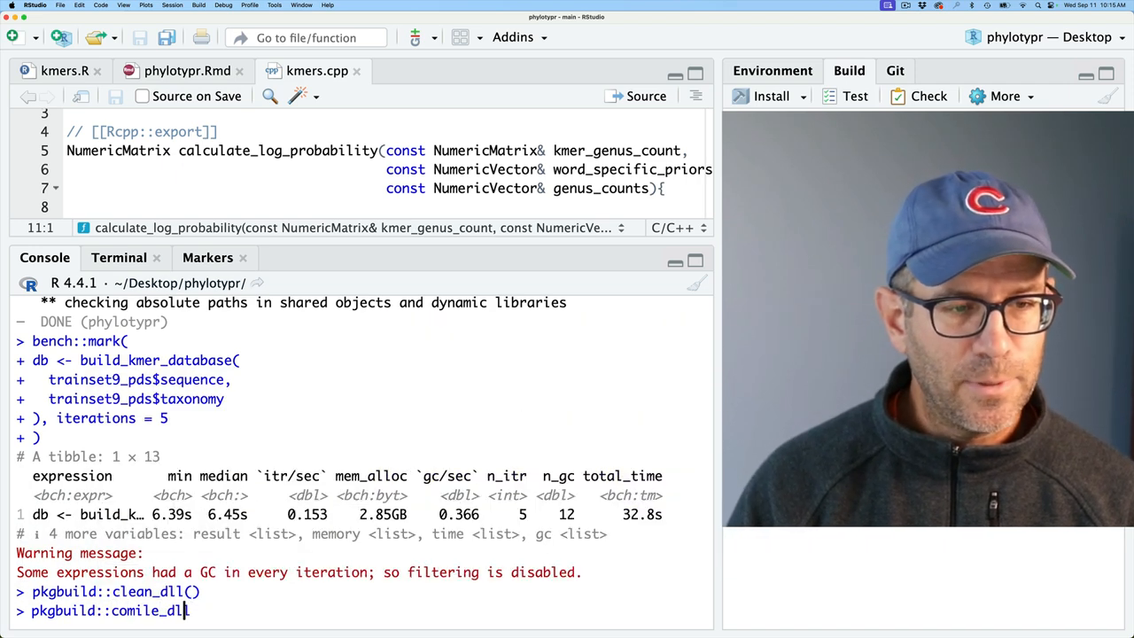
pyautogui.write('(')
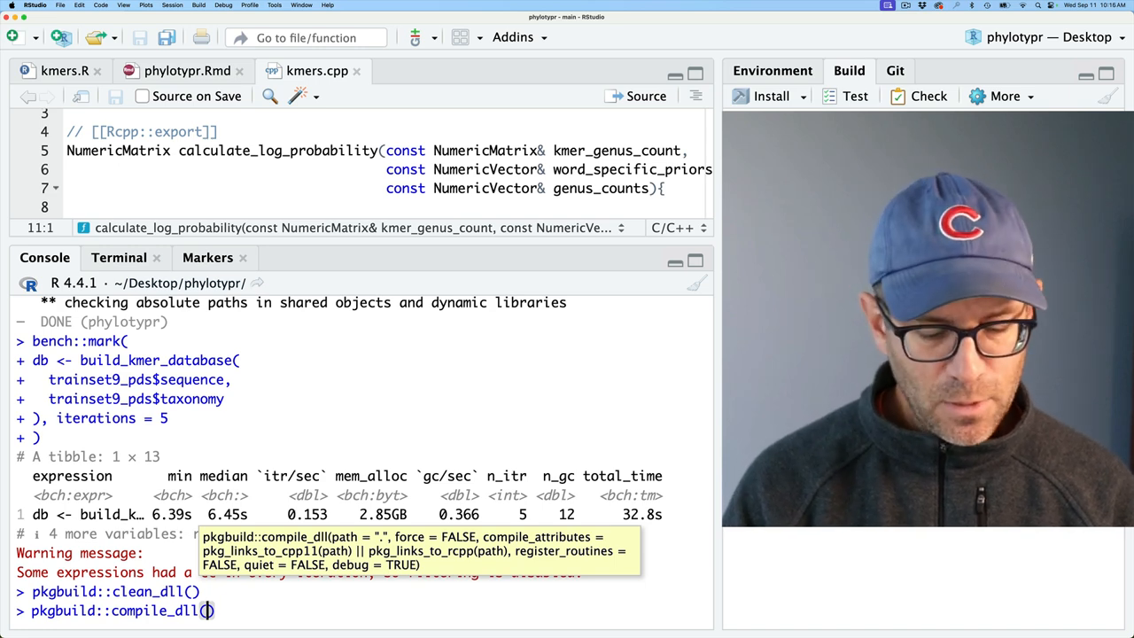
pyautogui.write('debug =')
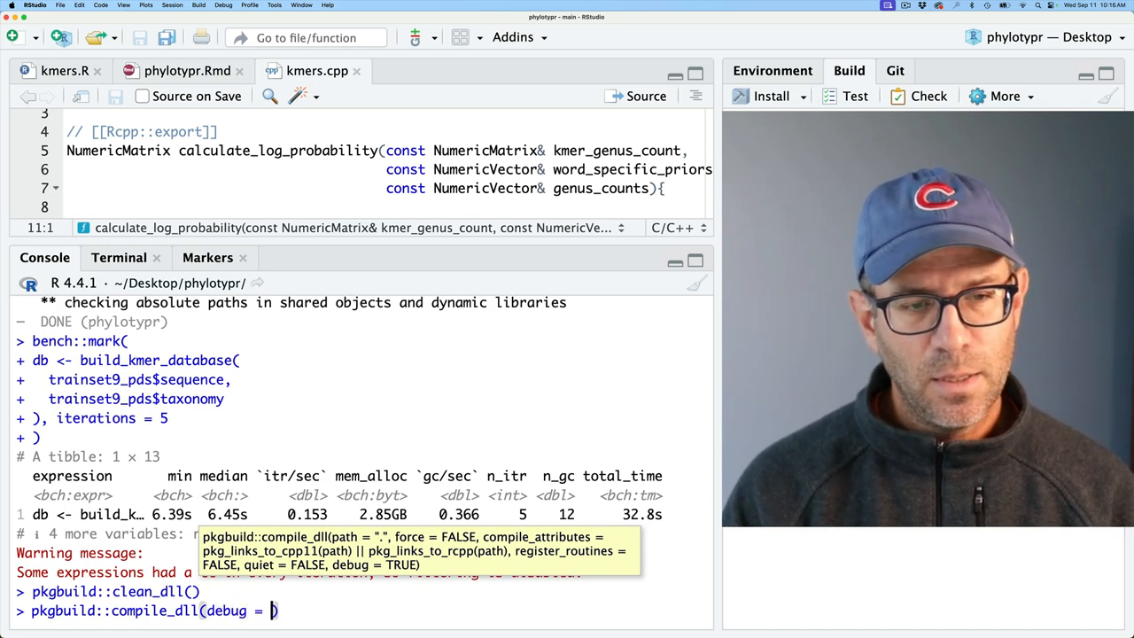
pyautogui.write('FALSE')
pyautogui.press('Return')
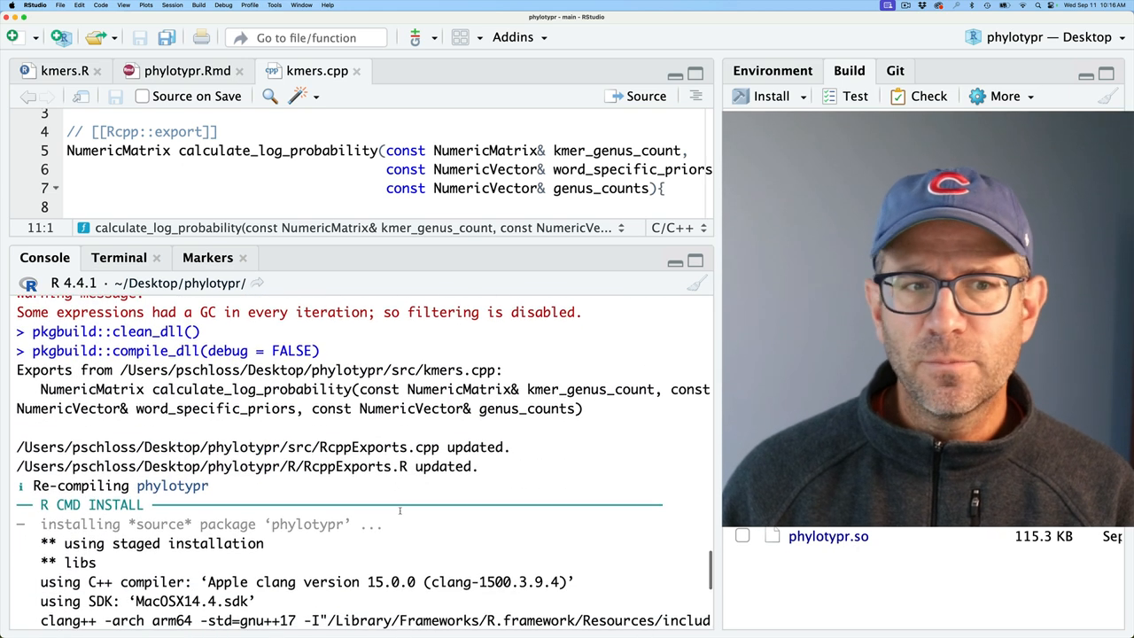
pyautogui.scroll(-3)
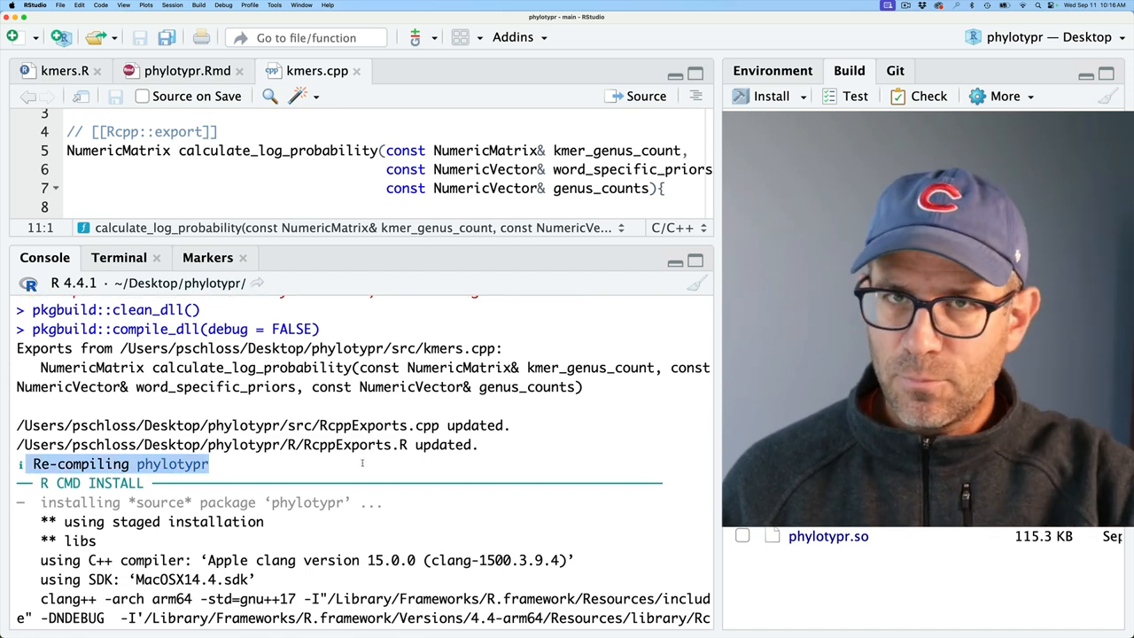
# Scroll the compile output to confirm -O2 flags and DONE (phylotypr)
pyautogui.scroll(-3)
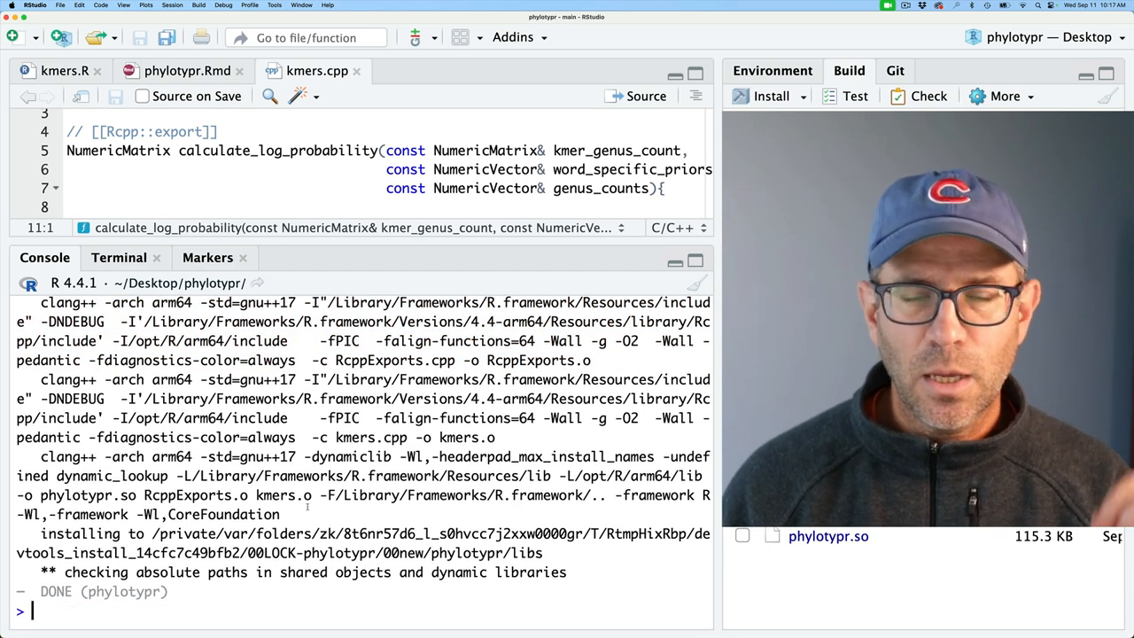
# Compile the DLL with debug = FALSE and reload phylotypr via devtools::load_all(".")
pyautogui.write('pkgbuild::compile_dll(debug = FALSE)')
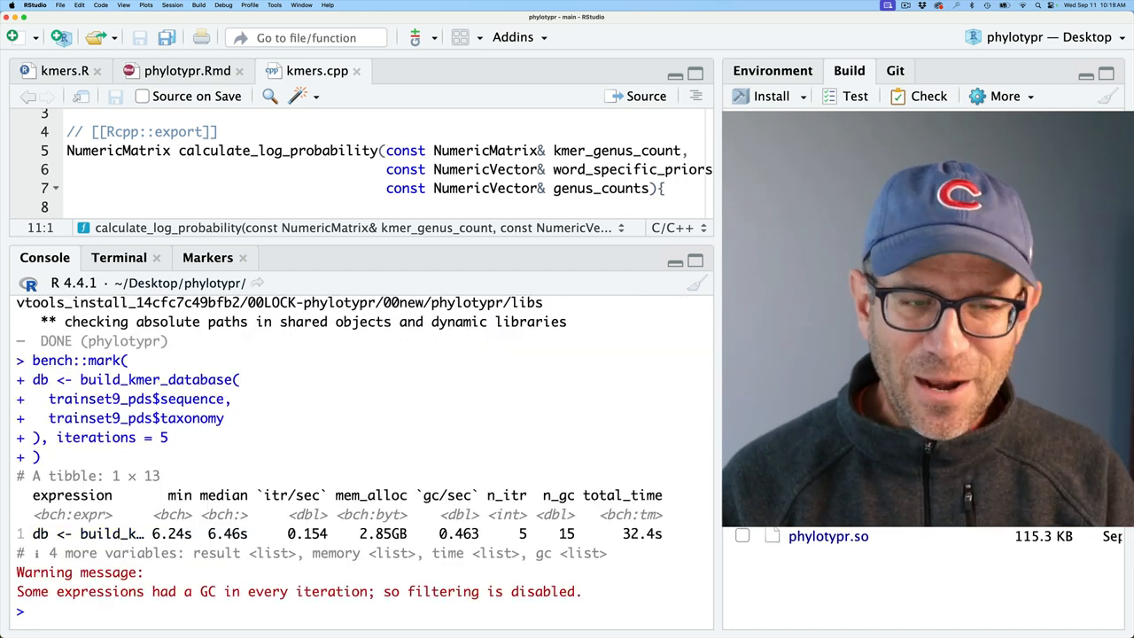
pyautogui.write('devtools::load_all(".")')
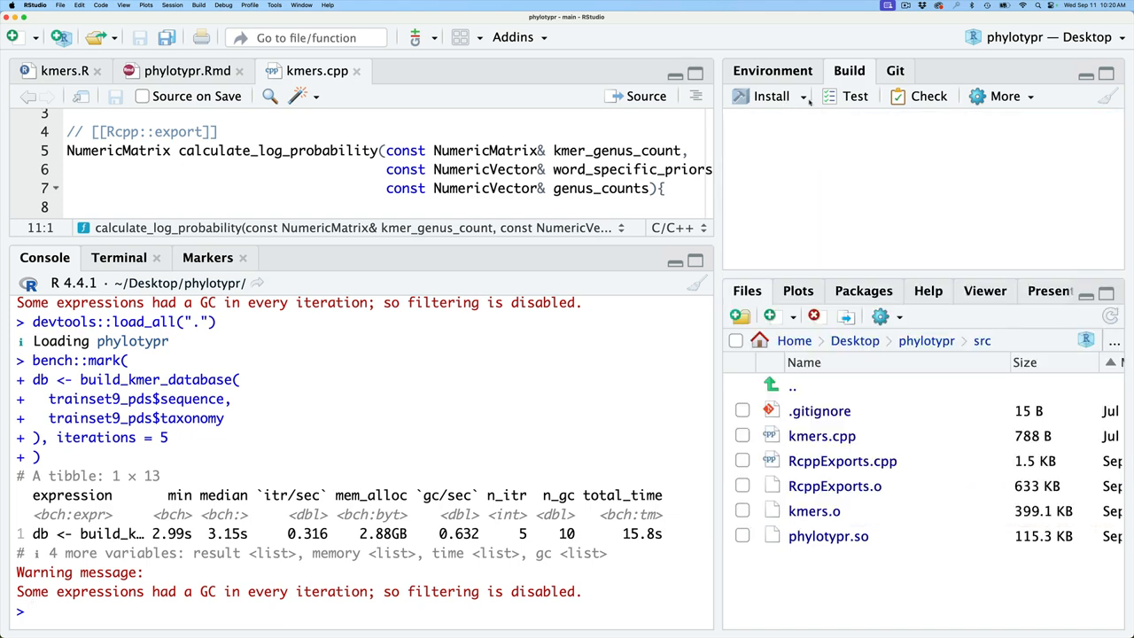
# Run Clean and Install on phylotypr from the Build pane's Install dropdown
pyautogui.click(793, 96)
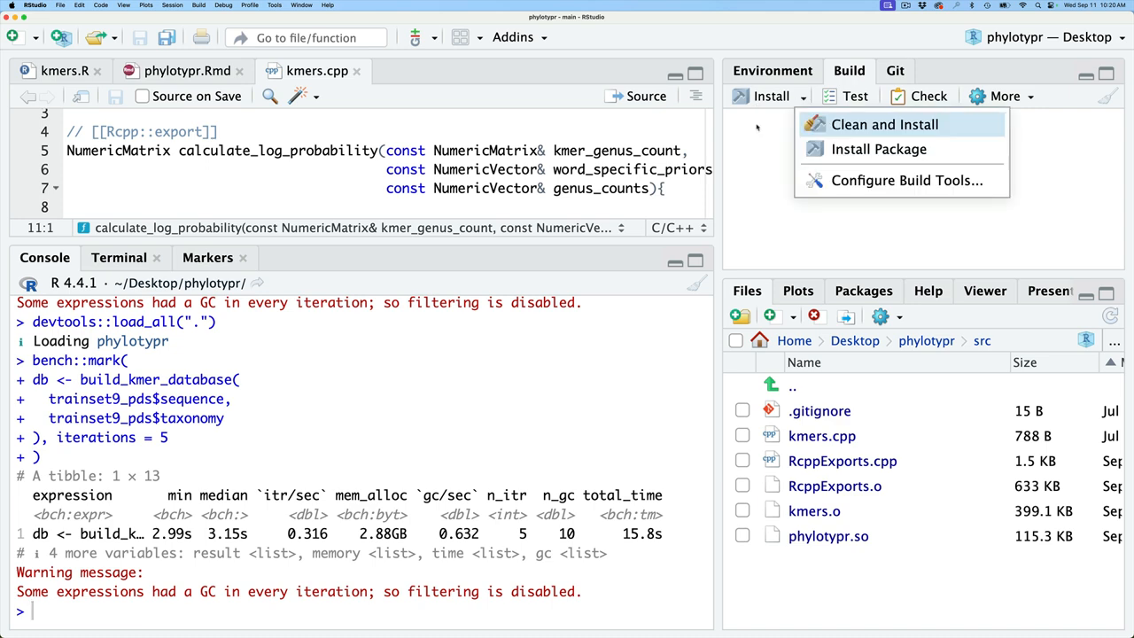
pyautogui.moveTo(858, 127)
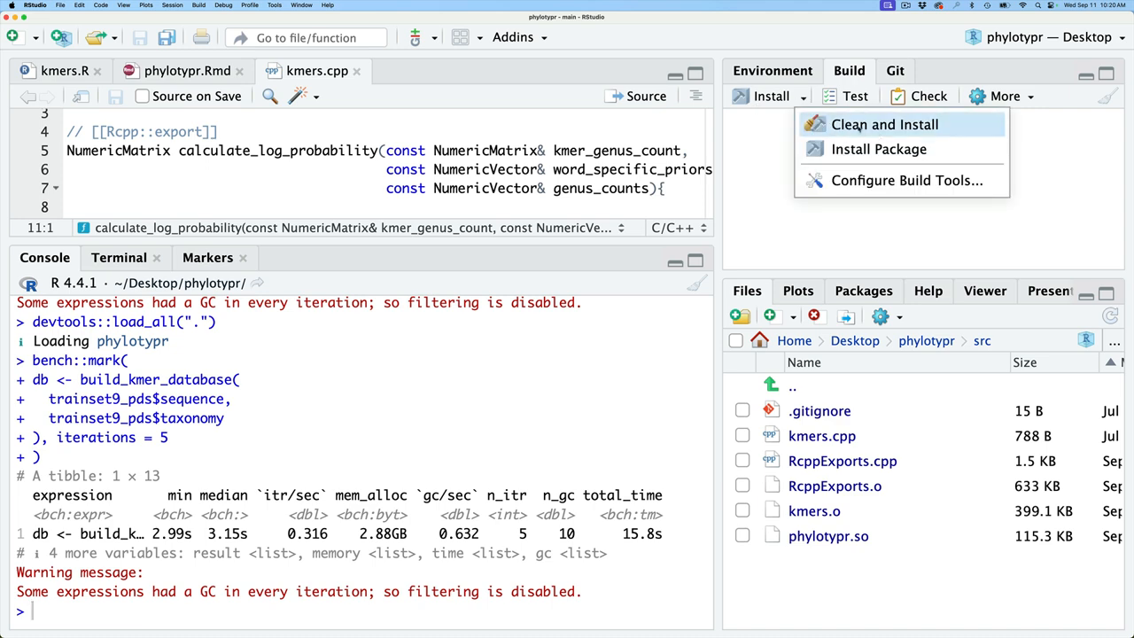
pyautogui.click(883, 124)
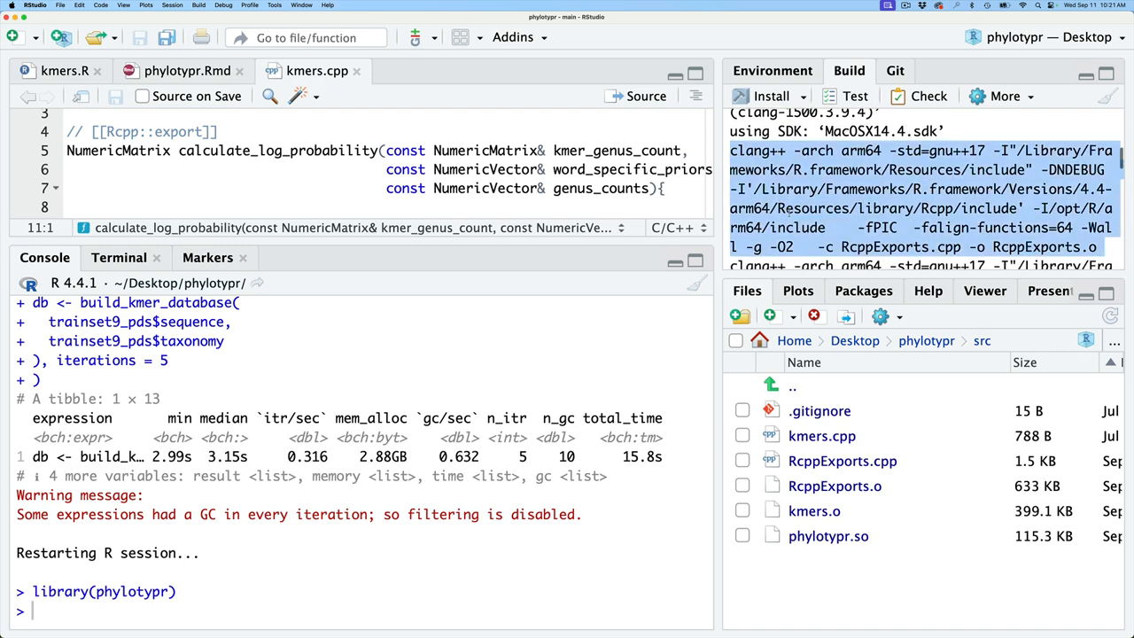
pyautogui.scroll(-3)
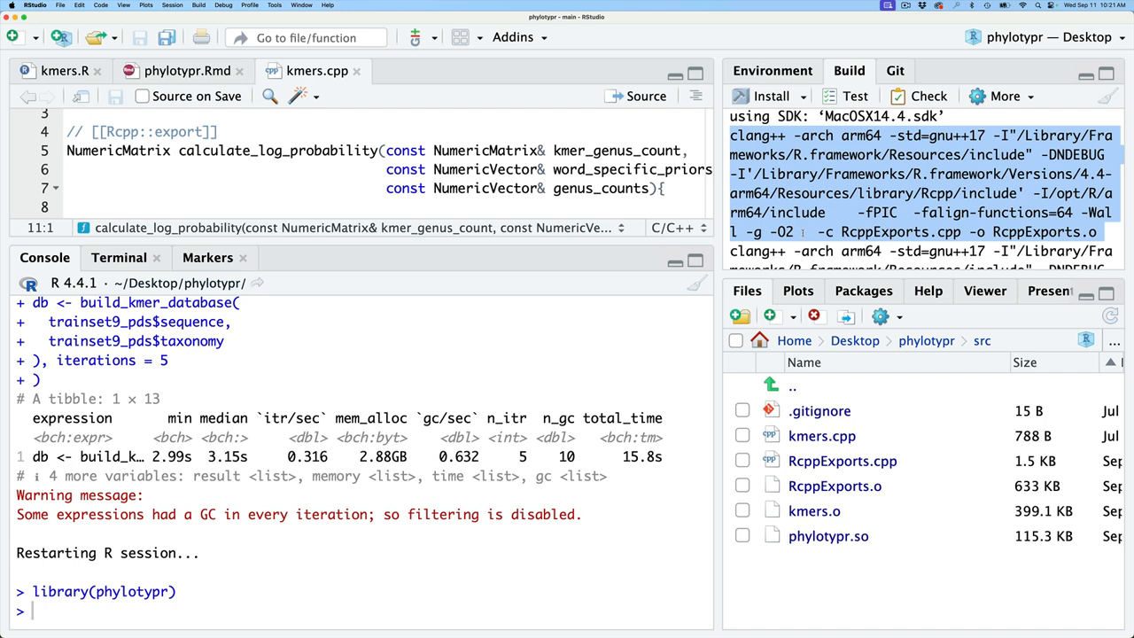
# Reload phylotypr, benchmark build_kmer_database over 100 iterations (3.01 s median), then view kmers.R
pyautogui.write('devtools::load_all(".")')
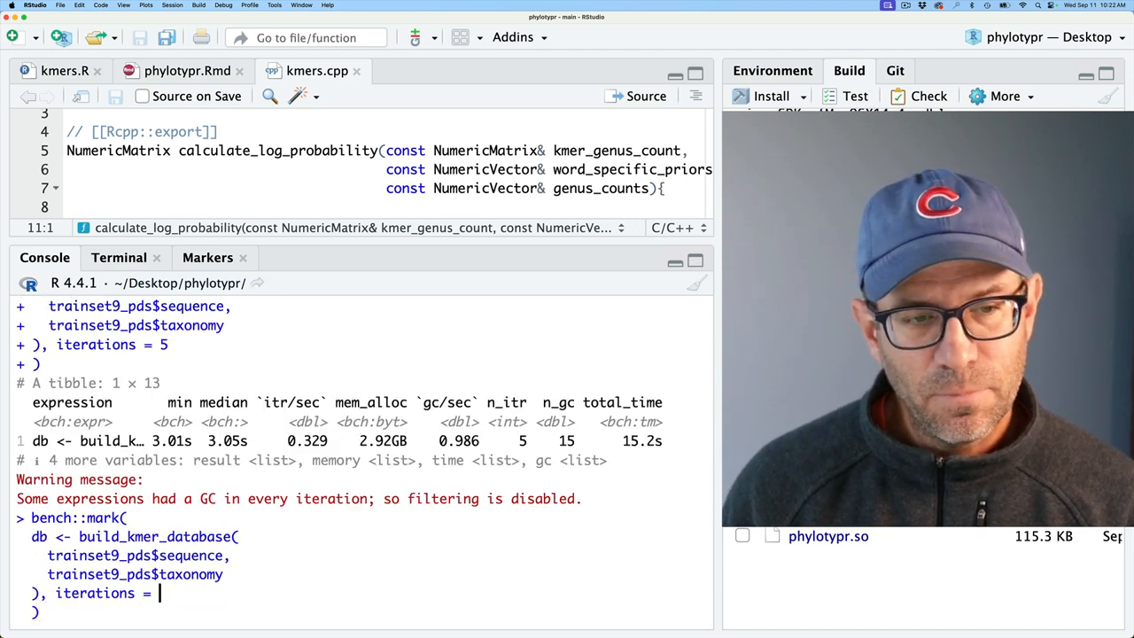
pyautogui.write('100')
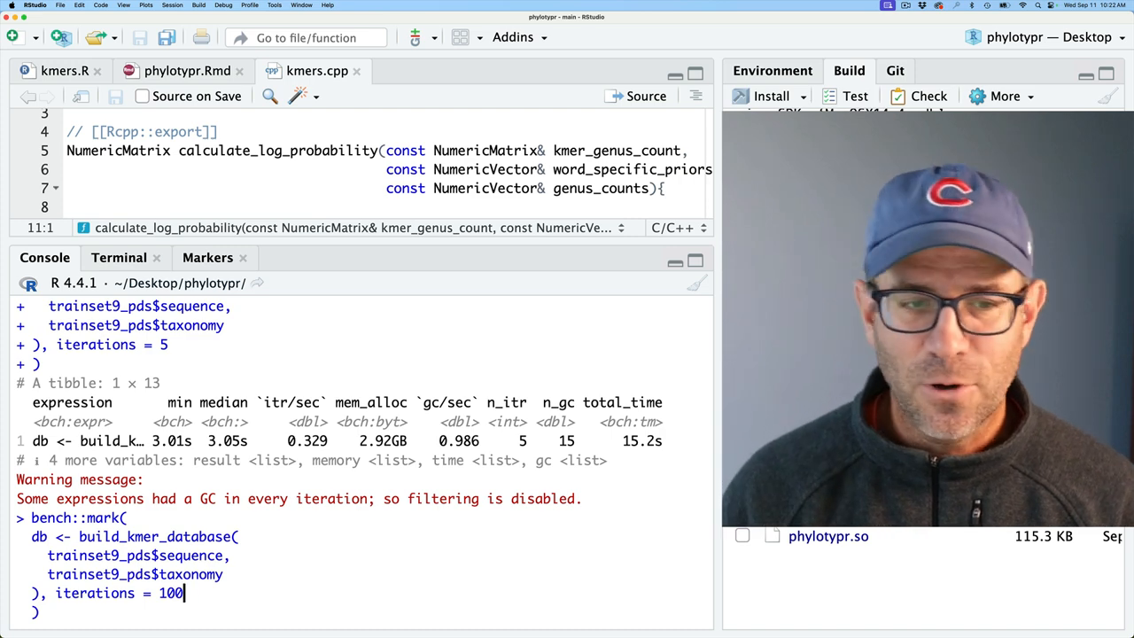
pyautogui.press('Return')
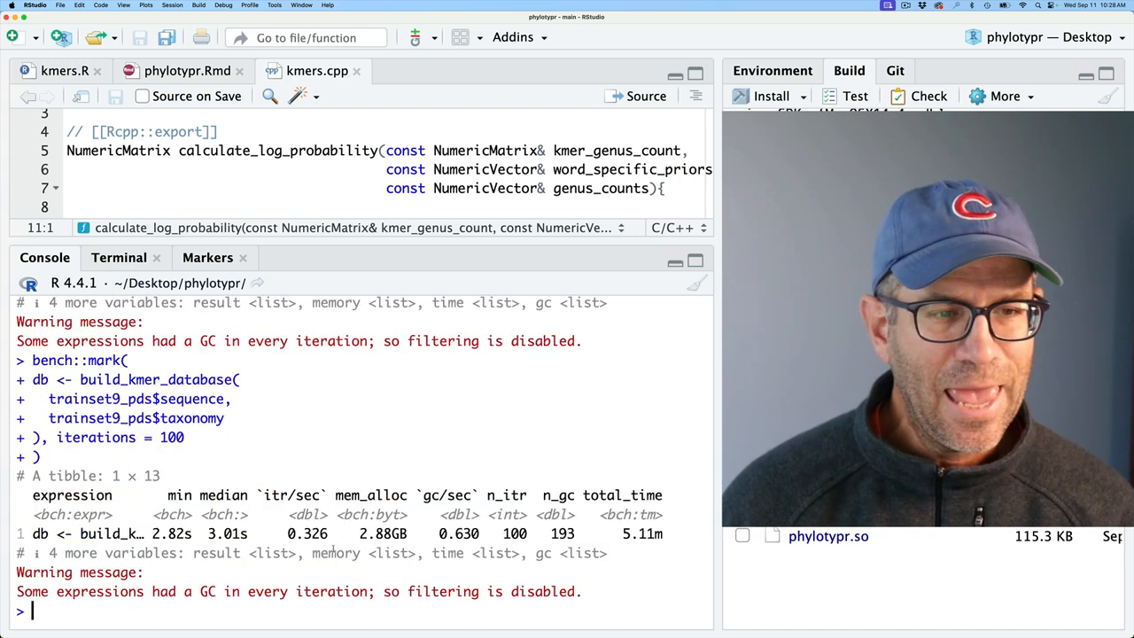
pyautogui.doubleClick(226, 533)
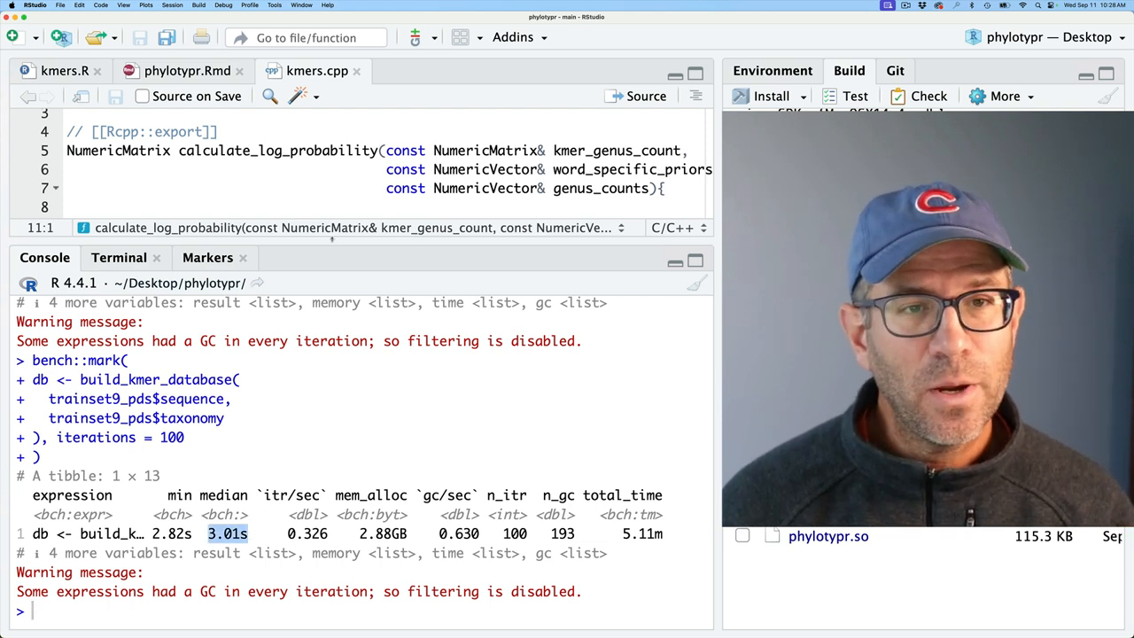
pyautogui.click(65, 71)
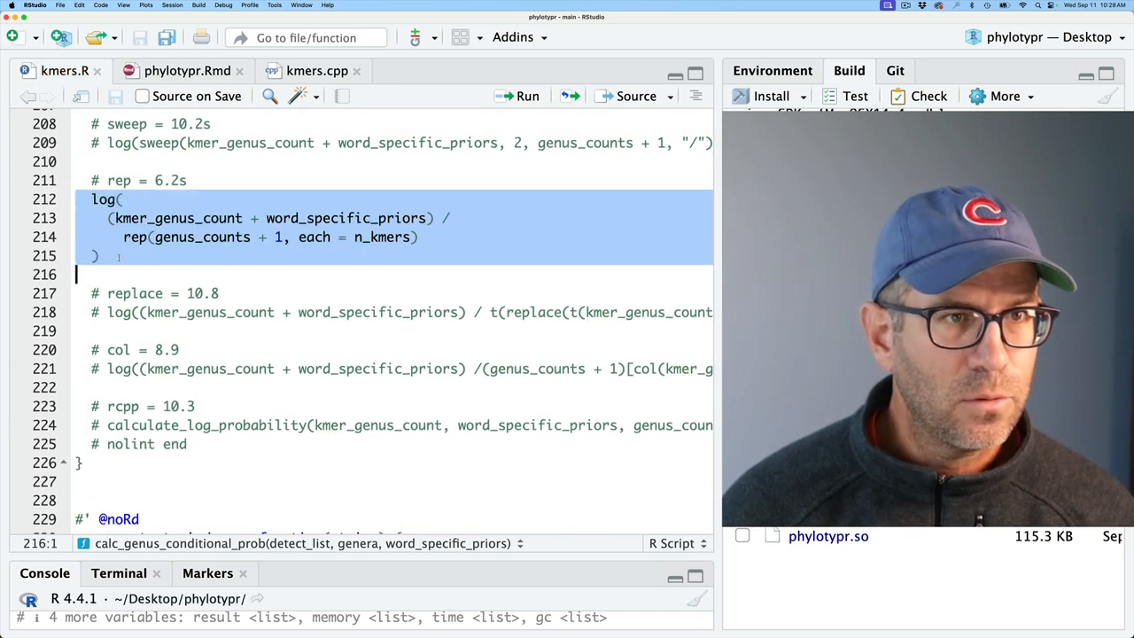
# Reinstall phylotypr and restart the R session for a fresh console
pyautogui.click(770, 95)
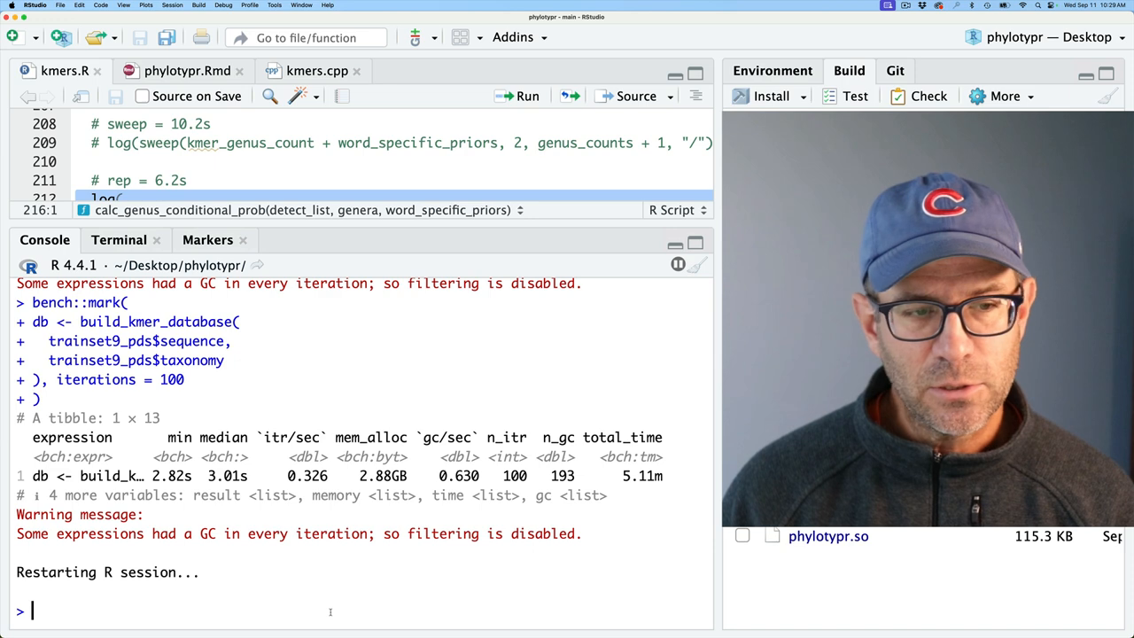
# Load library(phylotypr) and rerun the 100-iteration benchmark, getting a 3.21 s median
pyautogui.write('library(phylotypr)')
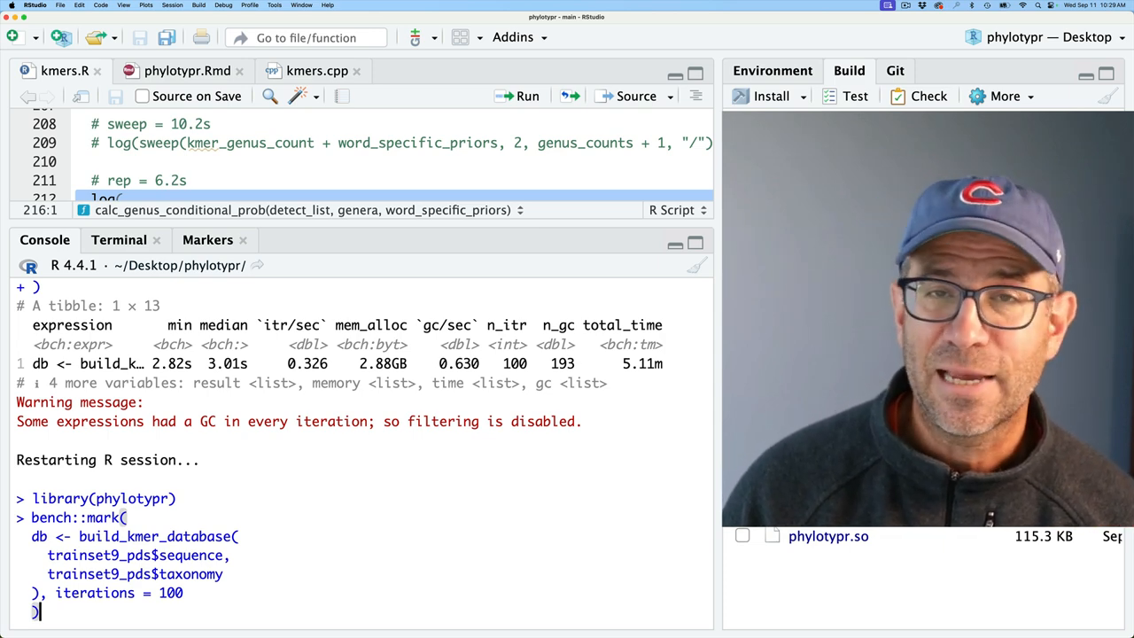
pyautogui.press('Return')
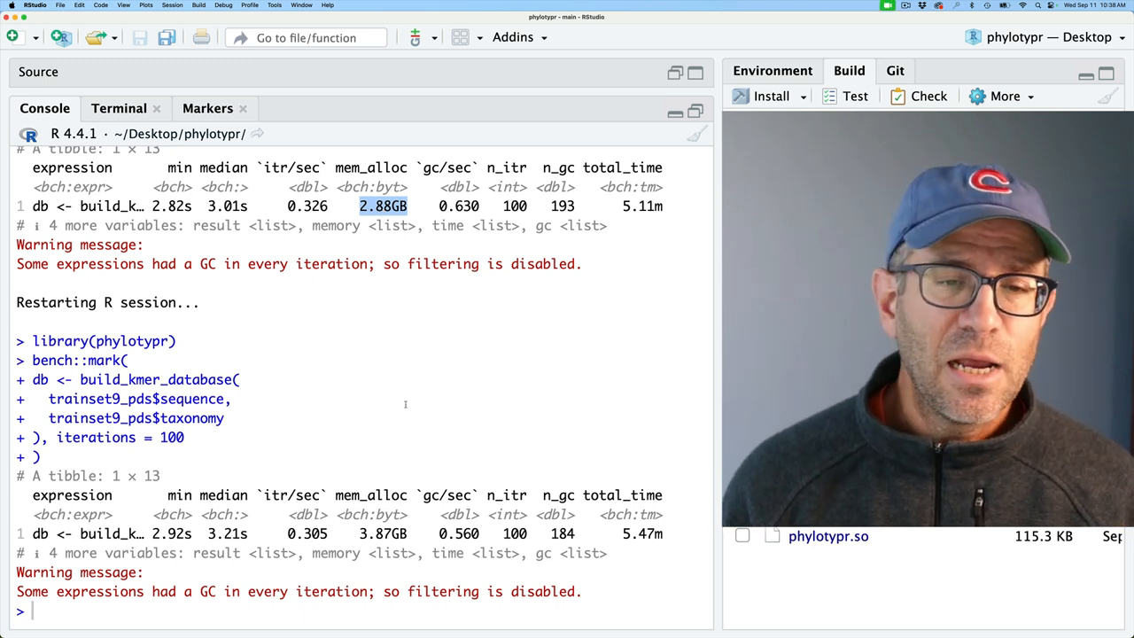
# Highlight the earlier benchmark's 2.88GB allocation to compare against the rerun's memory use
pyautogui.doubleClick(383, 533)
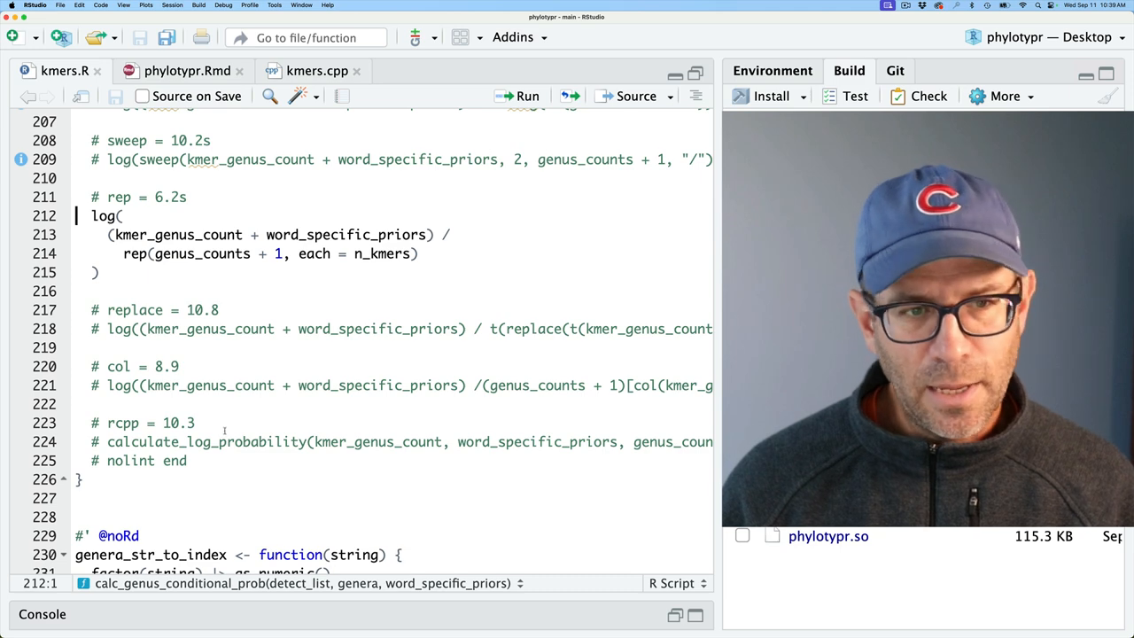
# Delete the alternative implementations and comment the calculate_log_probability call as calling an Rcpp version
pyautogui.moveTo(124, 254); pyautogui.dragTo(195, 424)
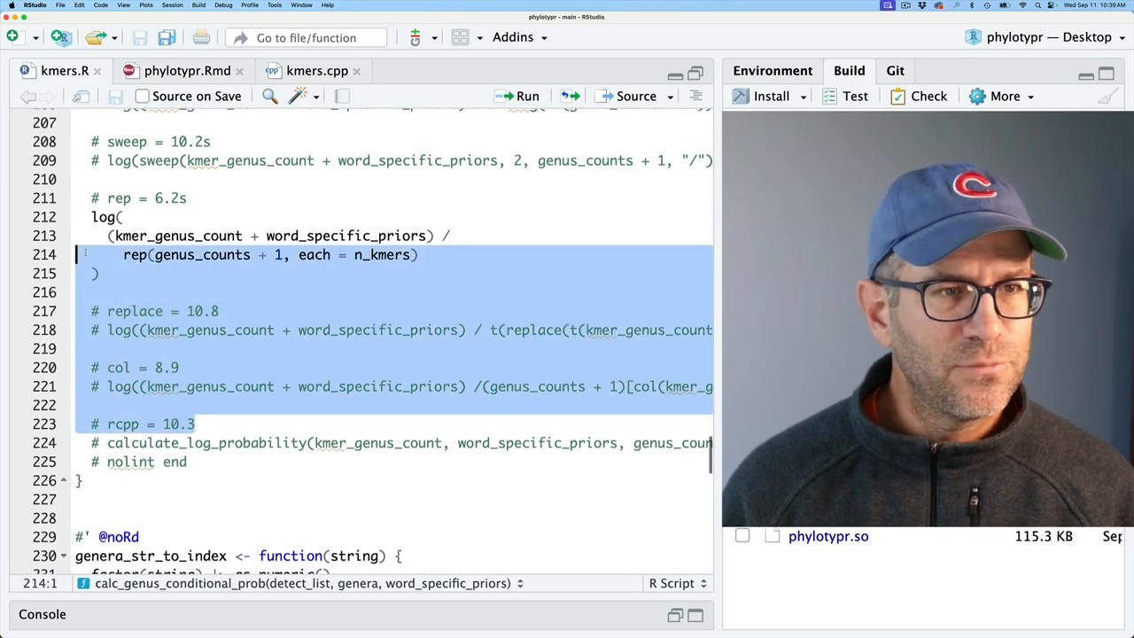
pyautogui.scroll(3)
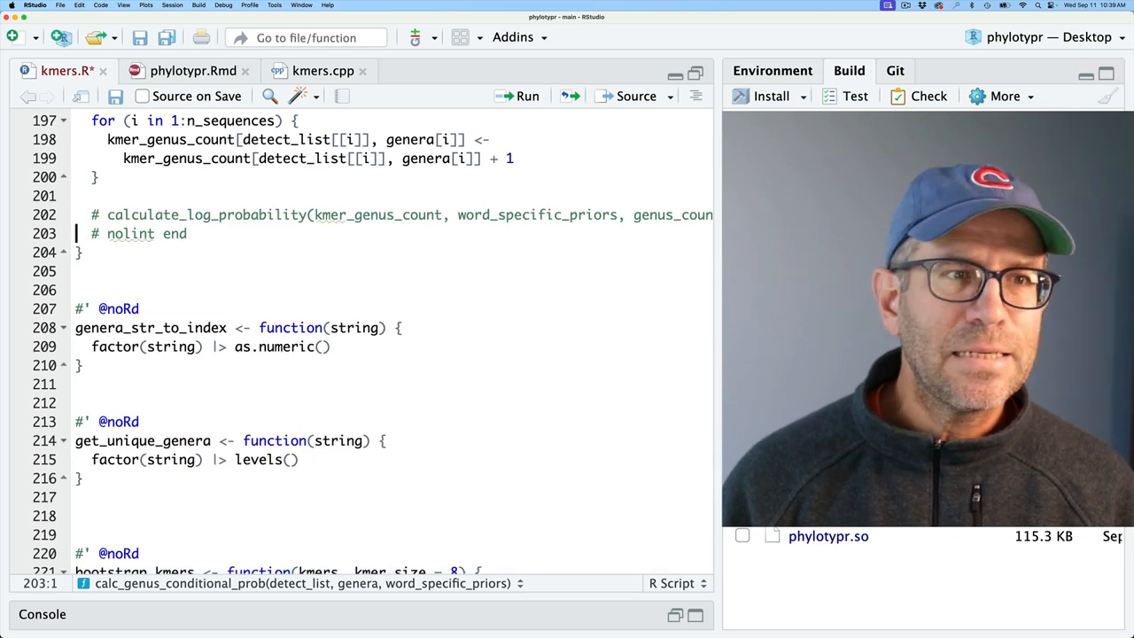
pyautogui.click(100, 214)
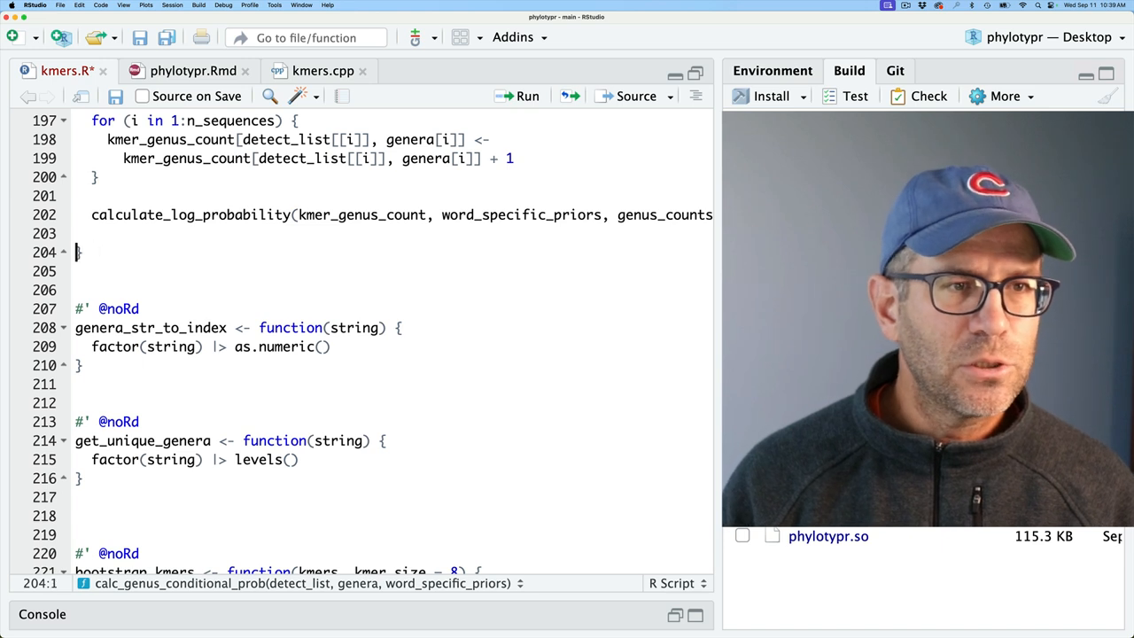
pyautogui.write('# this calls')
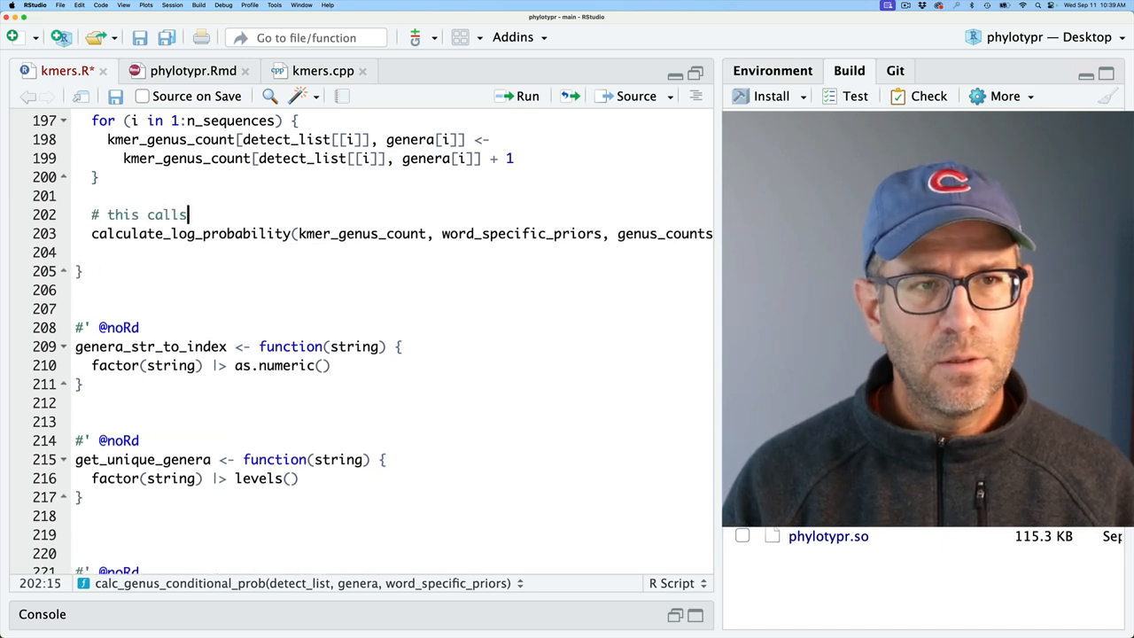
pyautogui.write('a rcpp')
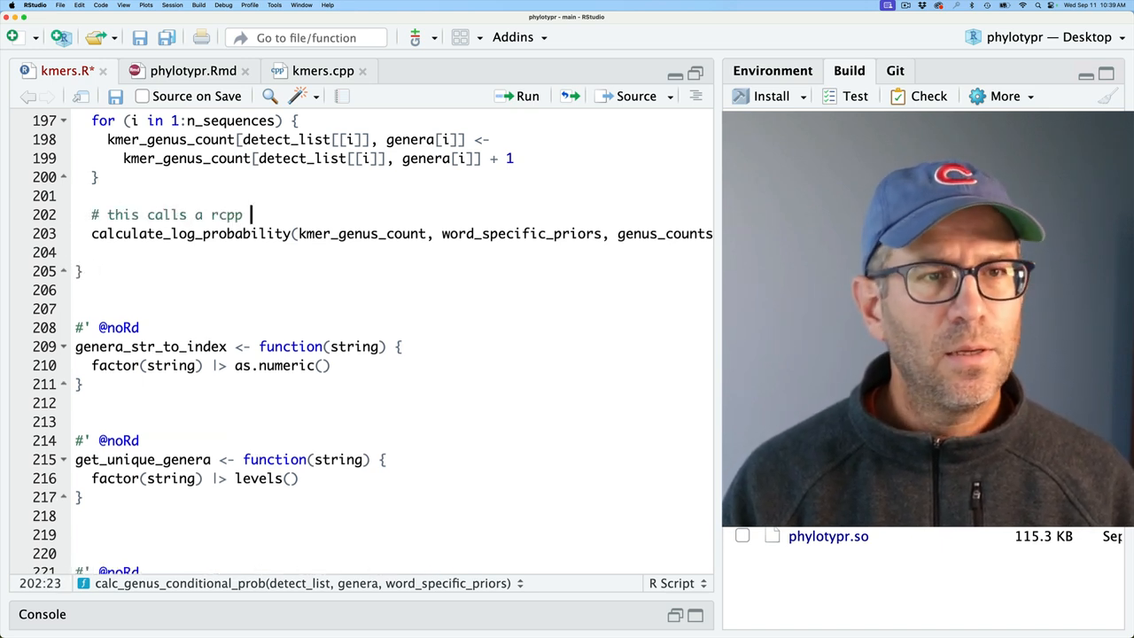
pyautogui.write('version of the function')
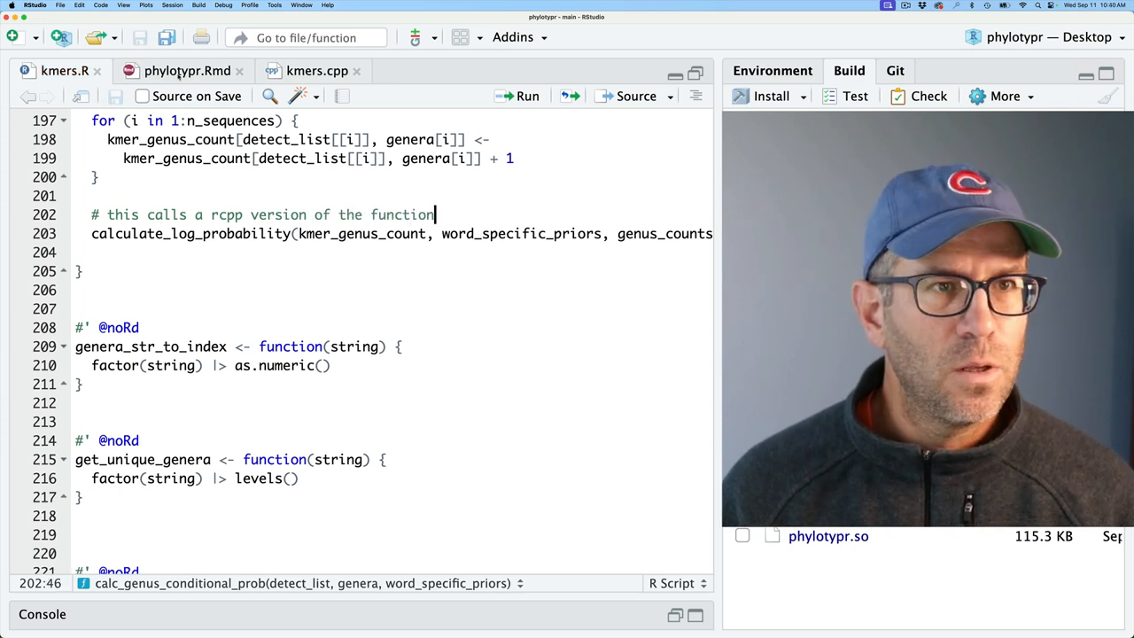
# Open phylotypr.Rmd and run covr::package_coverage(), showing 100% for every file including src/kmers.cpp
pyautogui.click(186, 71)
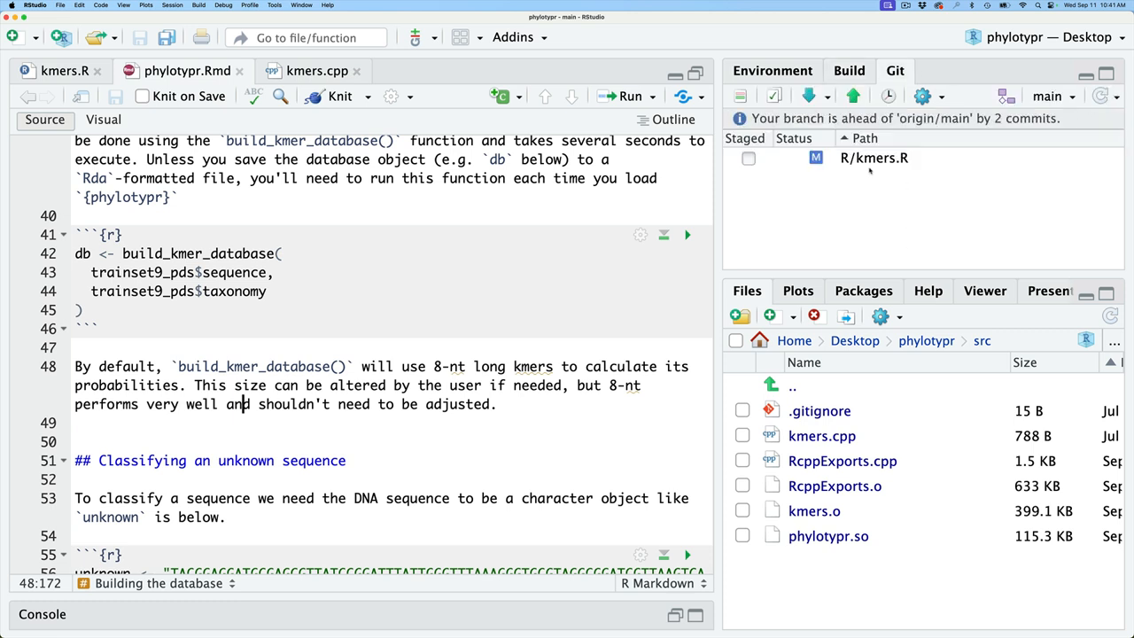
pyautogui.moveTo(613, 305)
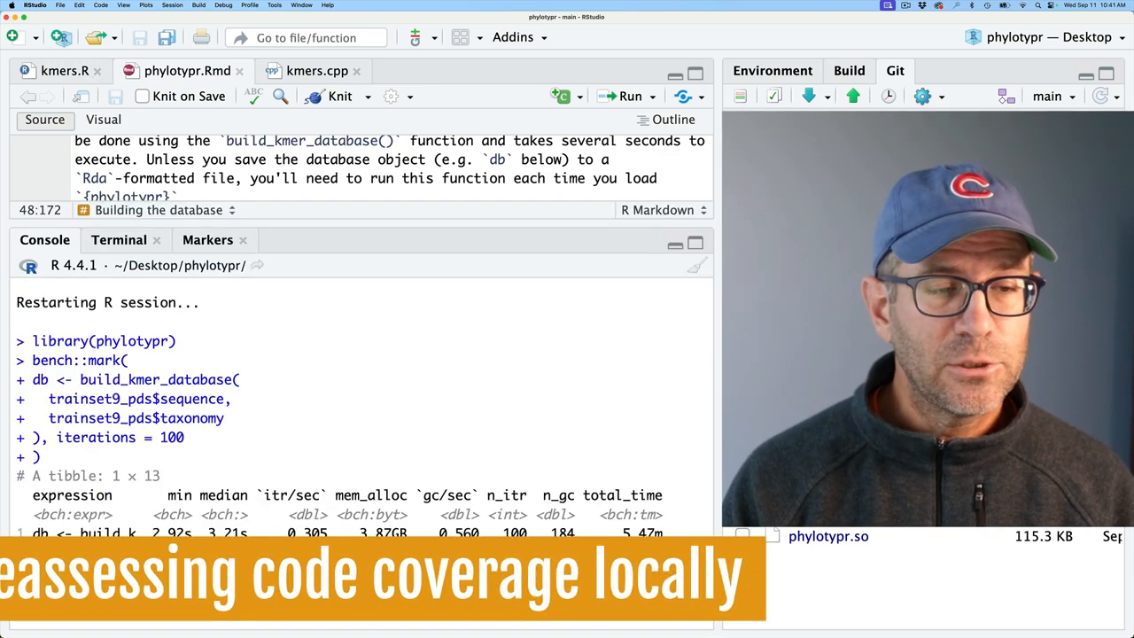
pyautogui.write('covr::package_coverage(')
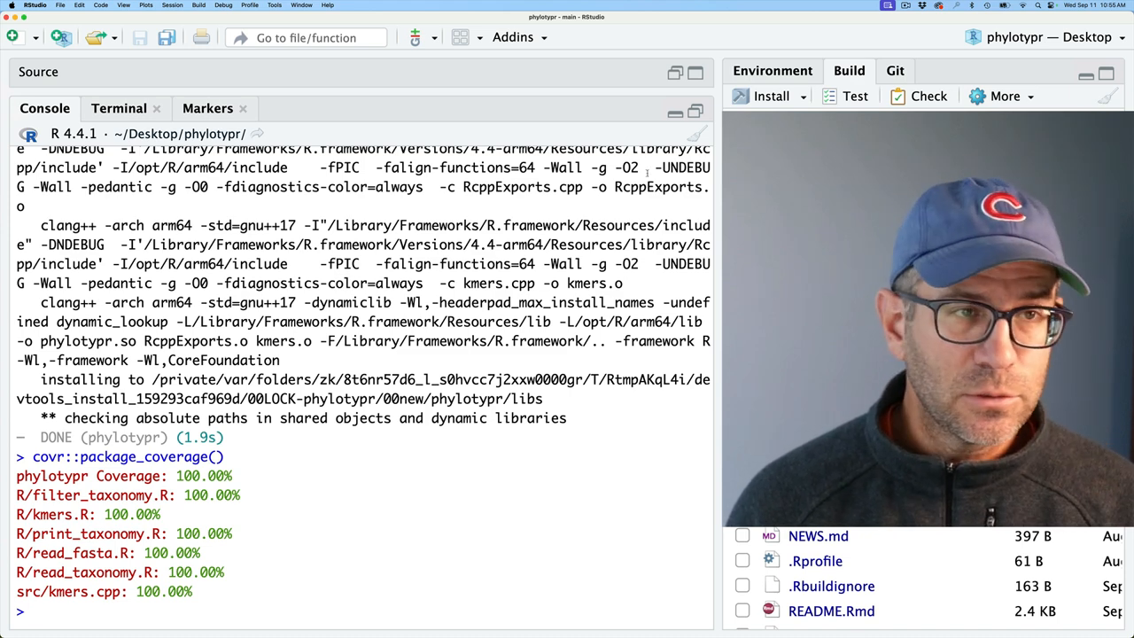
# In the Terminal, stage R/kmers.R and commit "Commit to using Rcpp version of prob calculator"
pyautogui.click(119, 108)
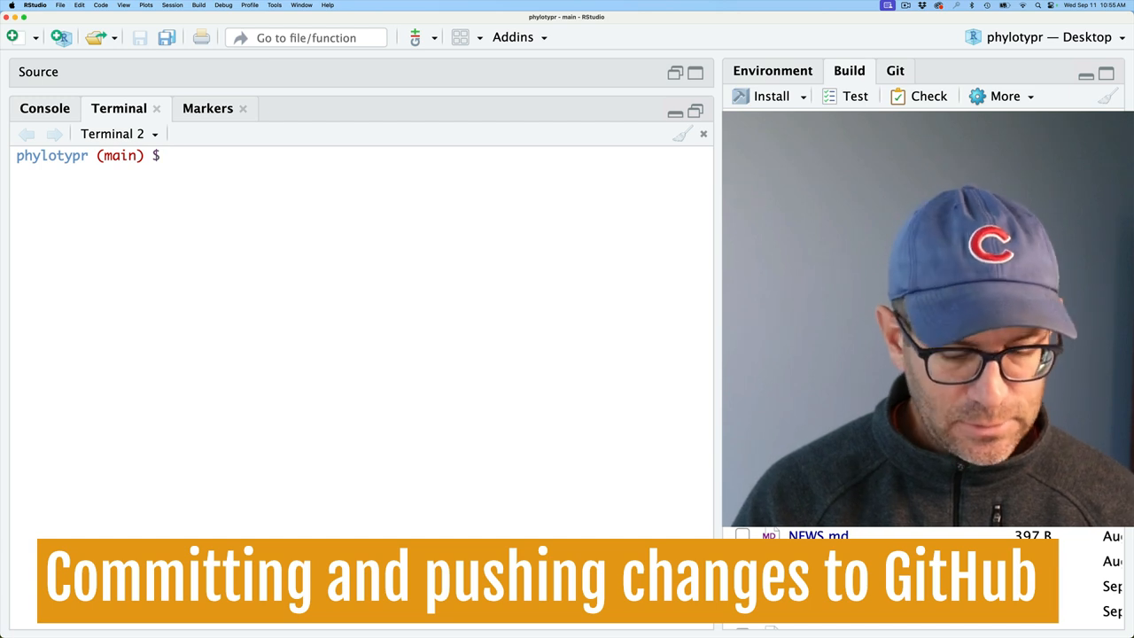
pyautogui.write('git status')
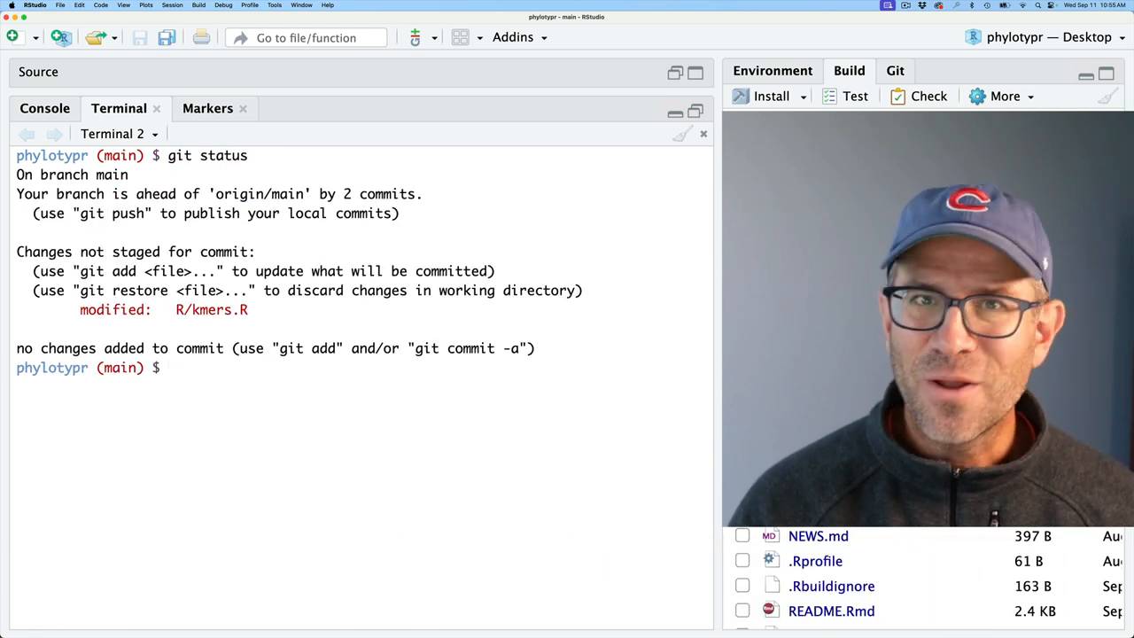
pyautogui.write('git add R/kmers.R')
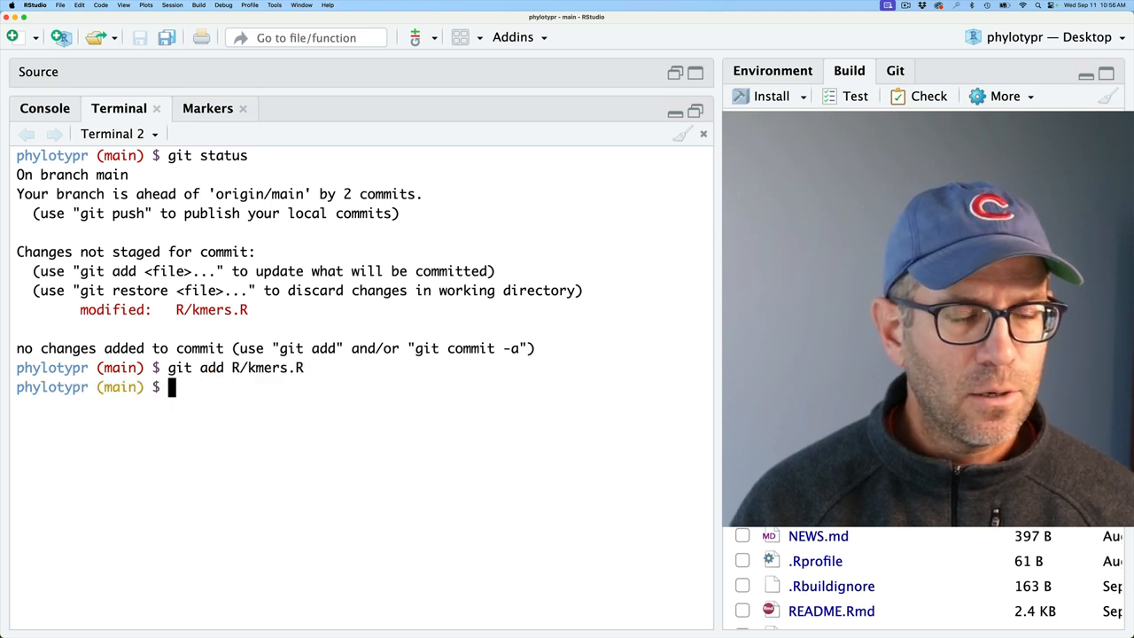
pyautogui.write('git status')
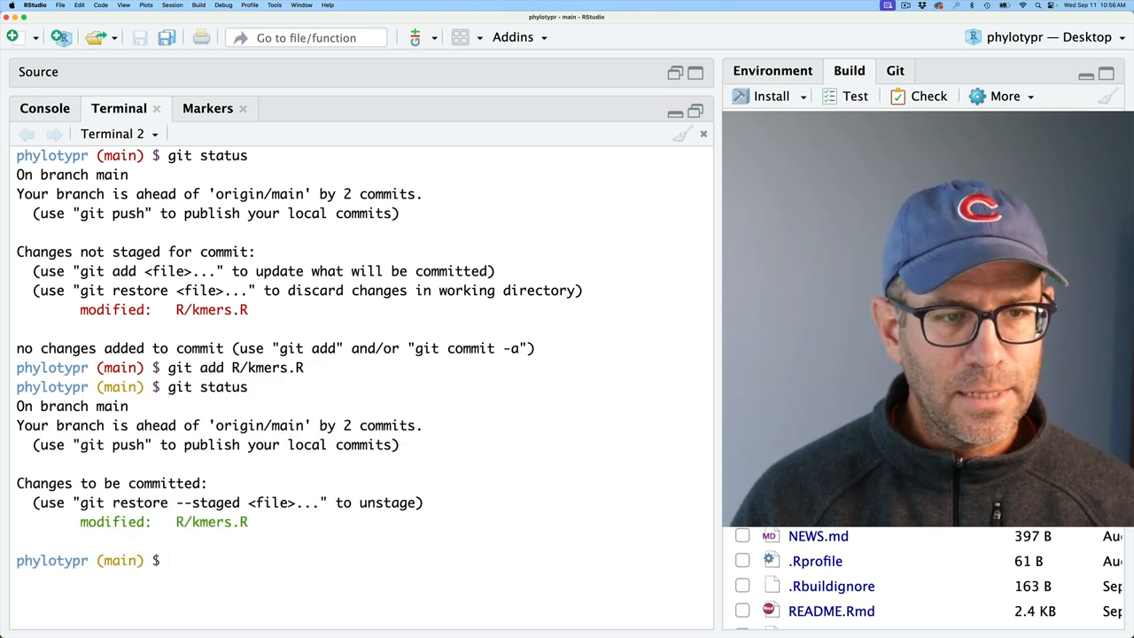
pyautogui.write('git commit -m "Commit to using Rcpp')
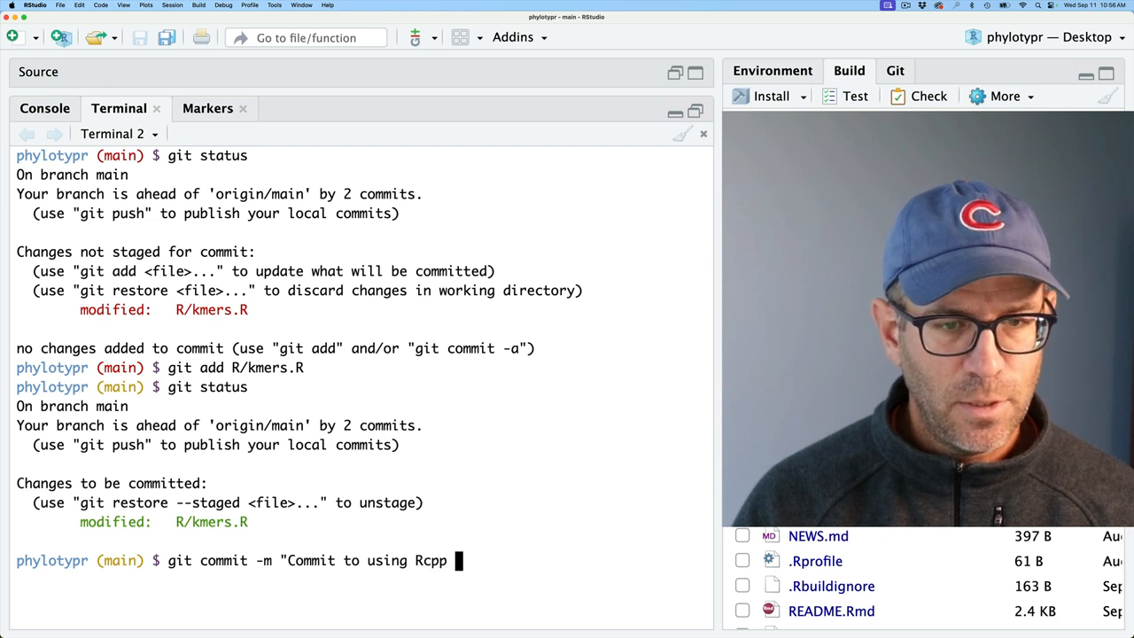
pyautogui.write('version of')
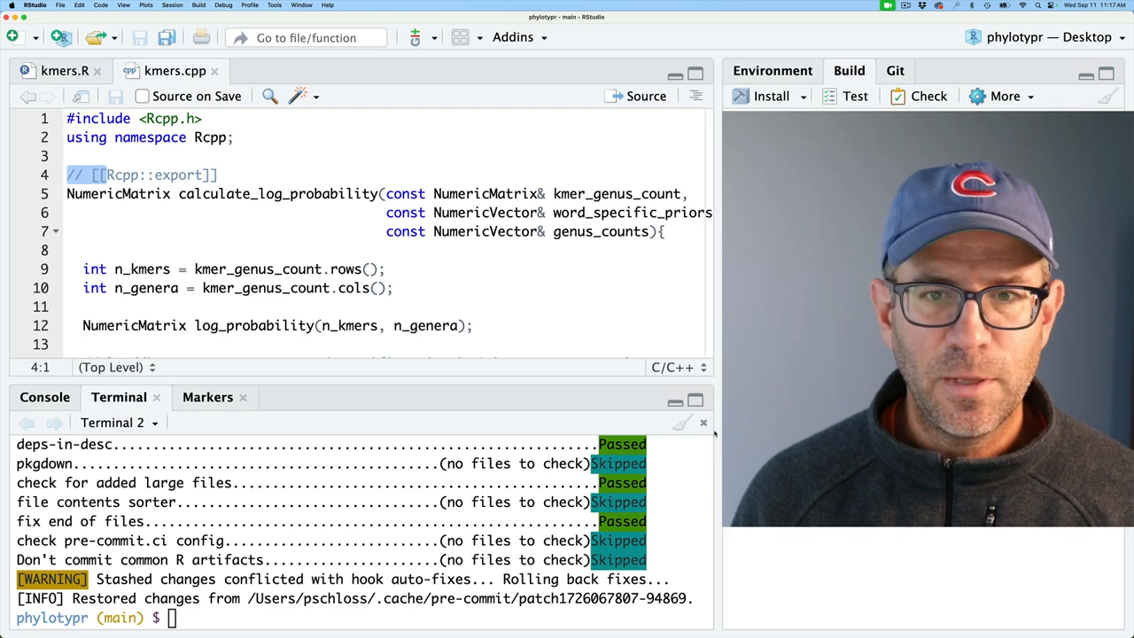
# Add object_usage_linter = NULL to linters_with_defaults() in the project's .lintr file
pyautogui.click(56, 71)
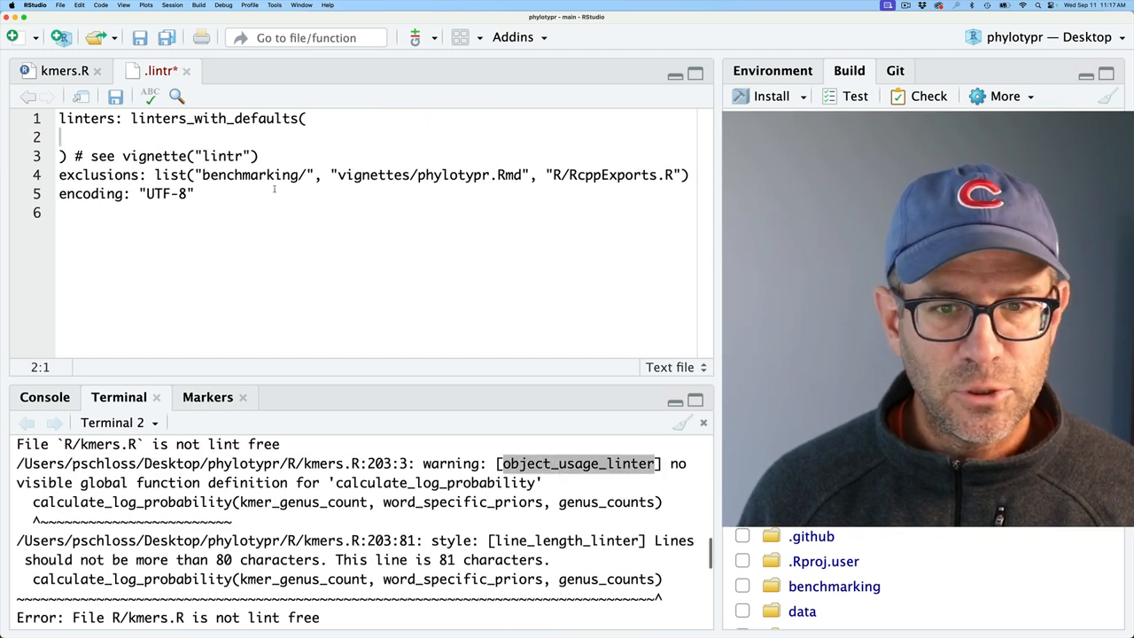
pyautogui.write('object_usage_linter')
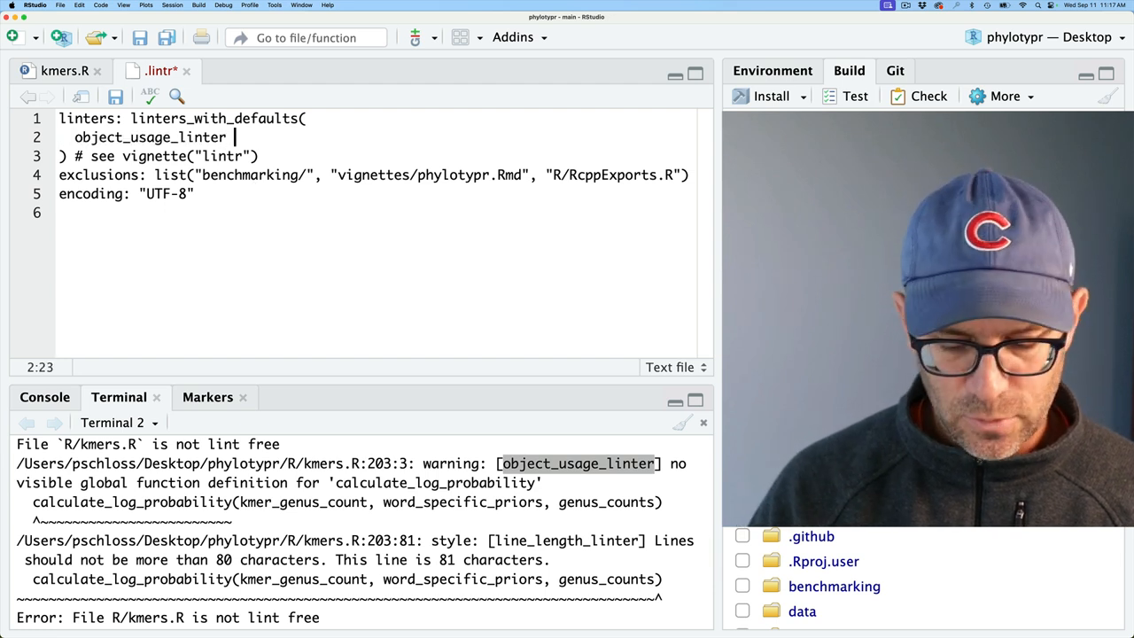
pyautogui.write('= NULL')
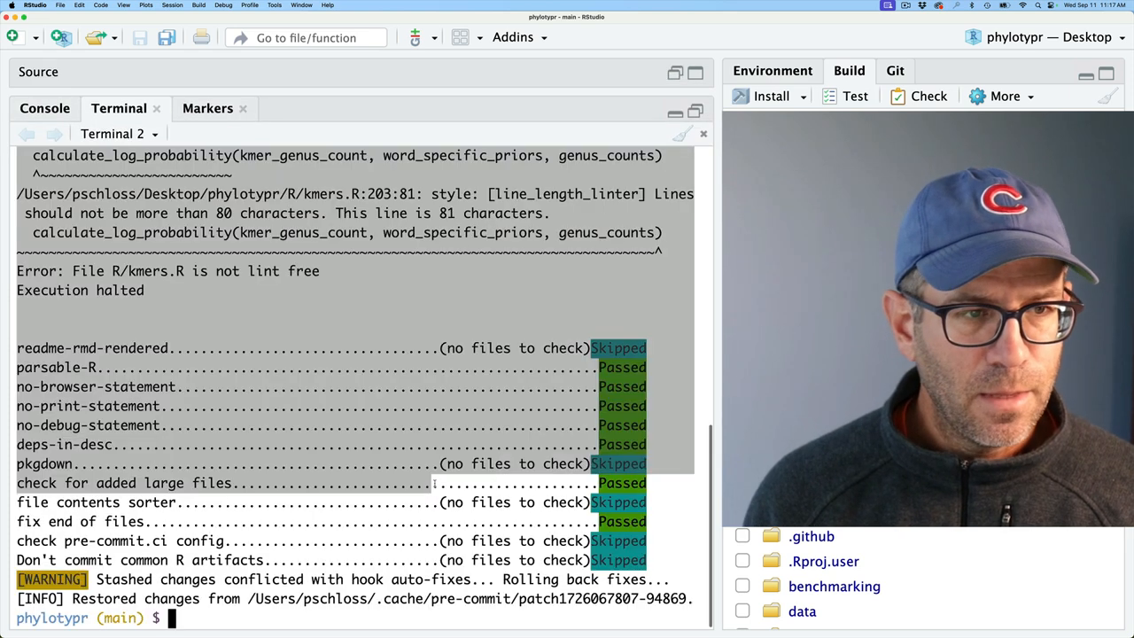
# Stage .lintr and R/kmers.R with git add and verify both are staged via git status
pyautogui.write('git status')
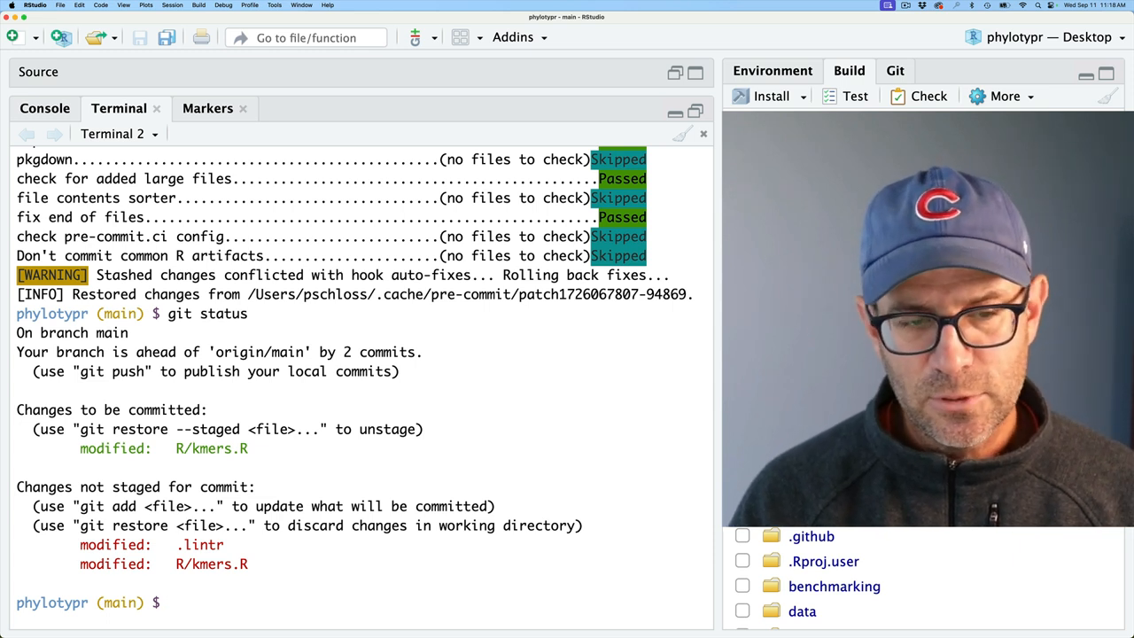
pyautogui.write('git add .')
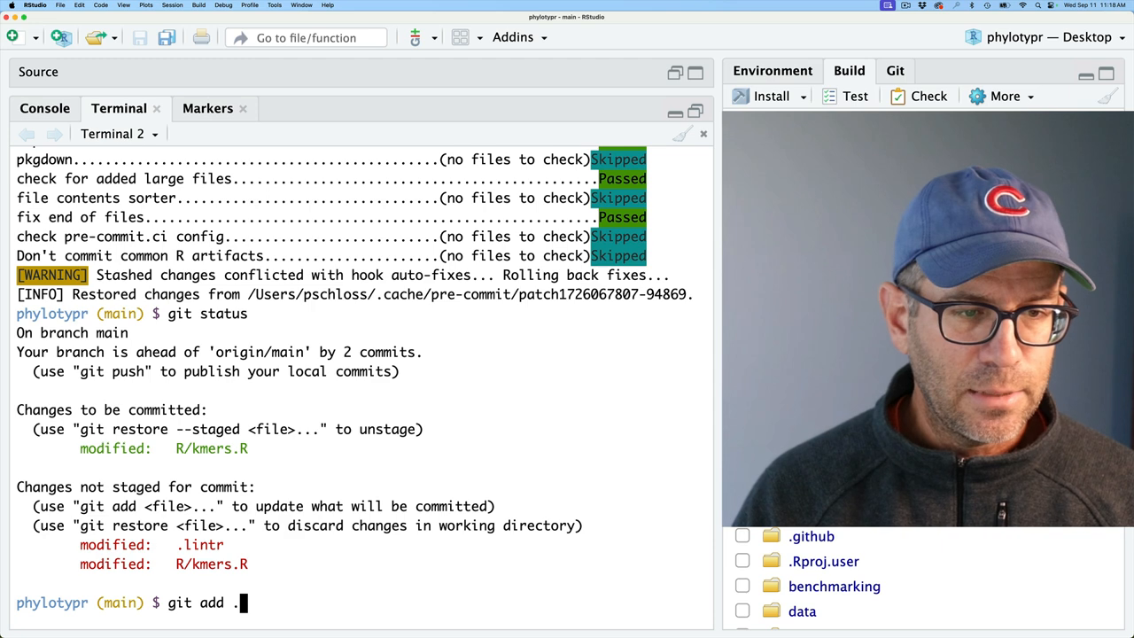
pyautogui.write('lintr R/kmers.R')
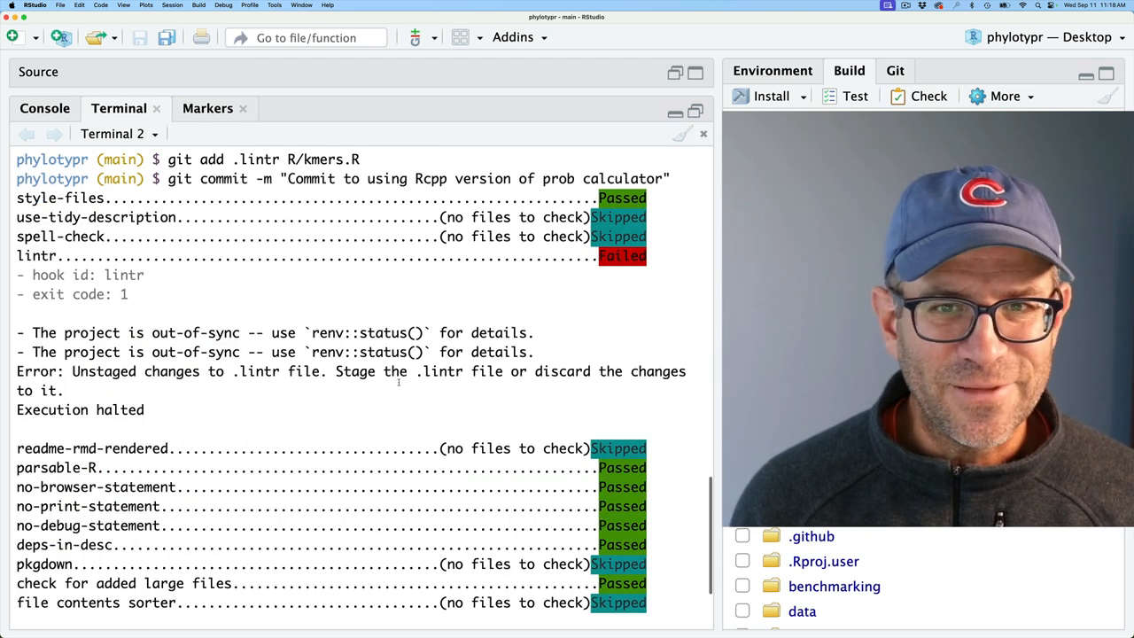
pyautogui.scroll(-3)
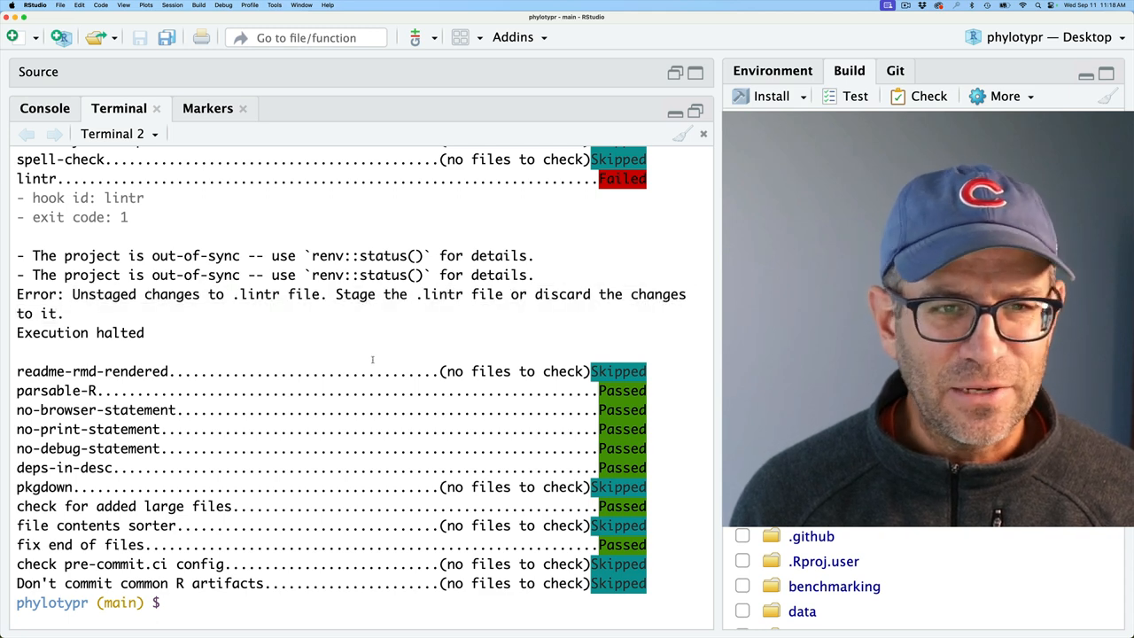
pyautogui.write('git status')
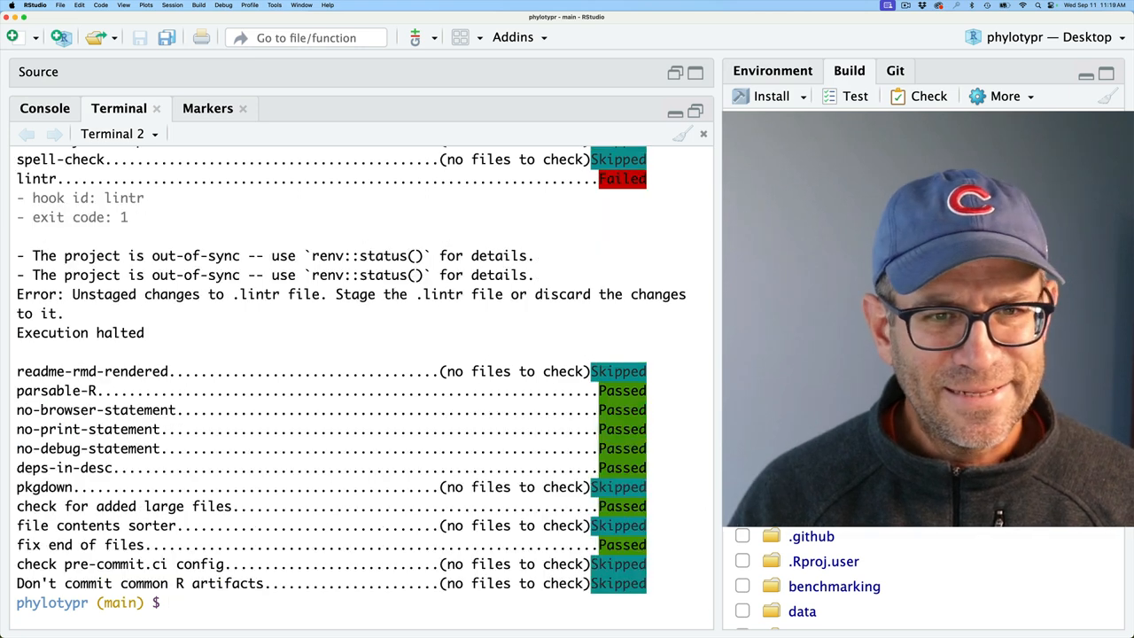
pyautogui.write('git status')
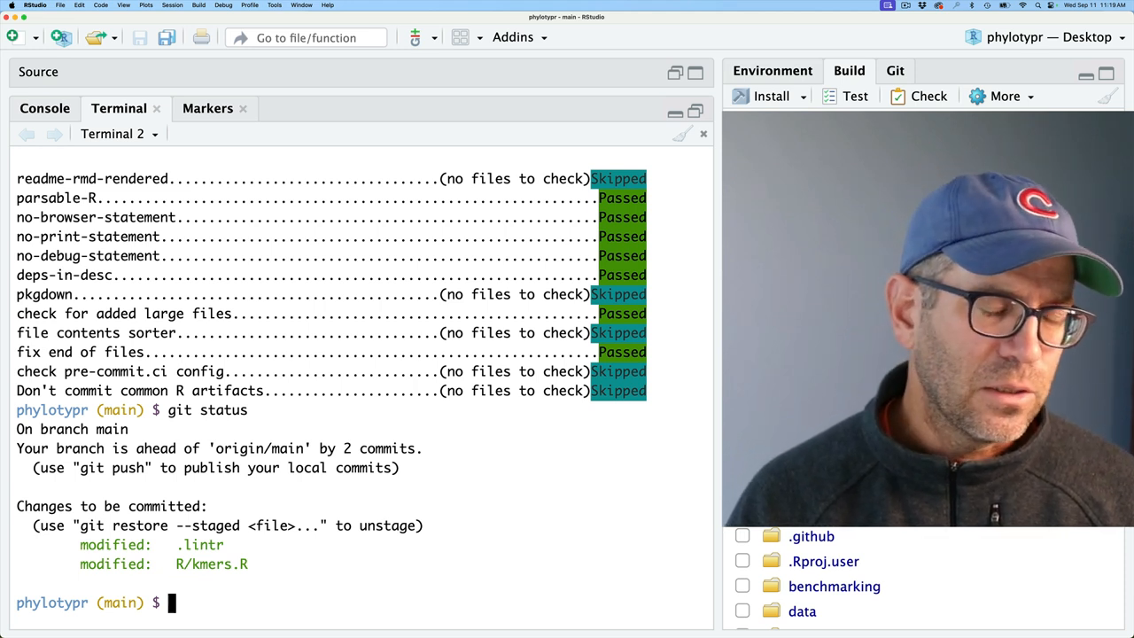
# Unstage both files, stage only .lintr, and commit it as 'Ignore object_usage_linter'
pyautogui.write('git restore --staged .lintr')
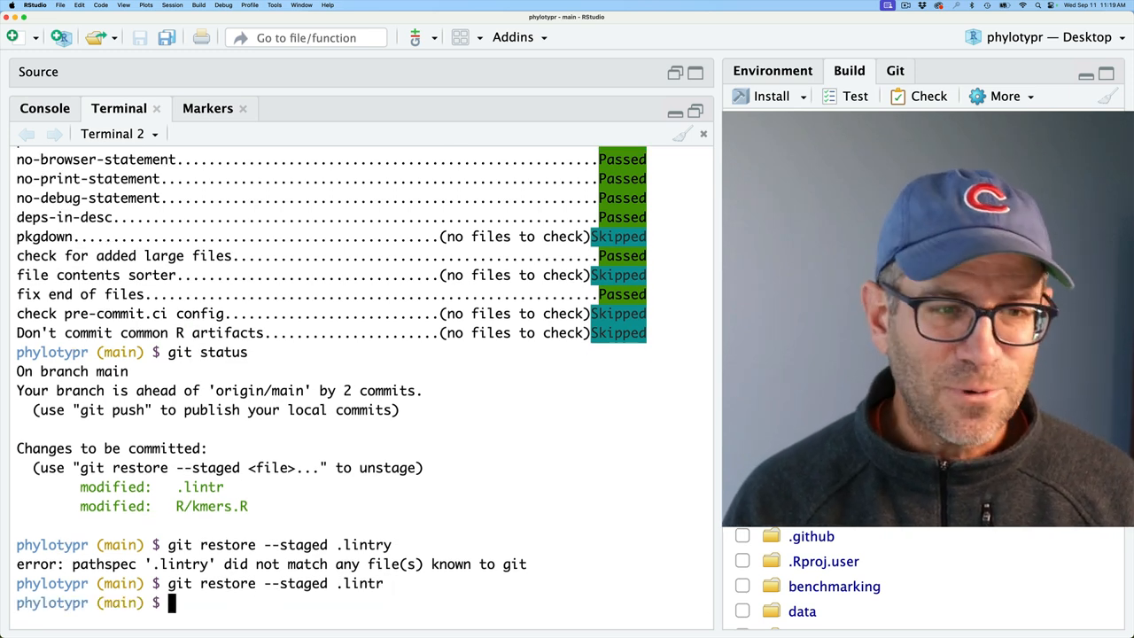
pyautogui.write('git restore --staged R/kmers.R')
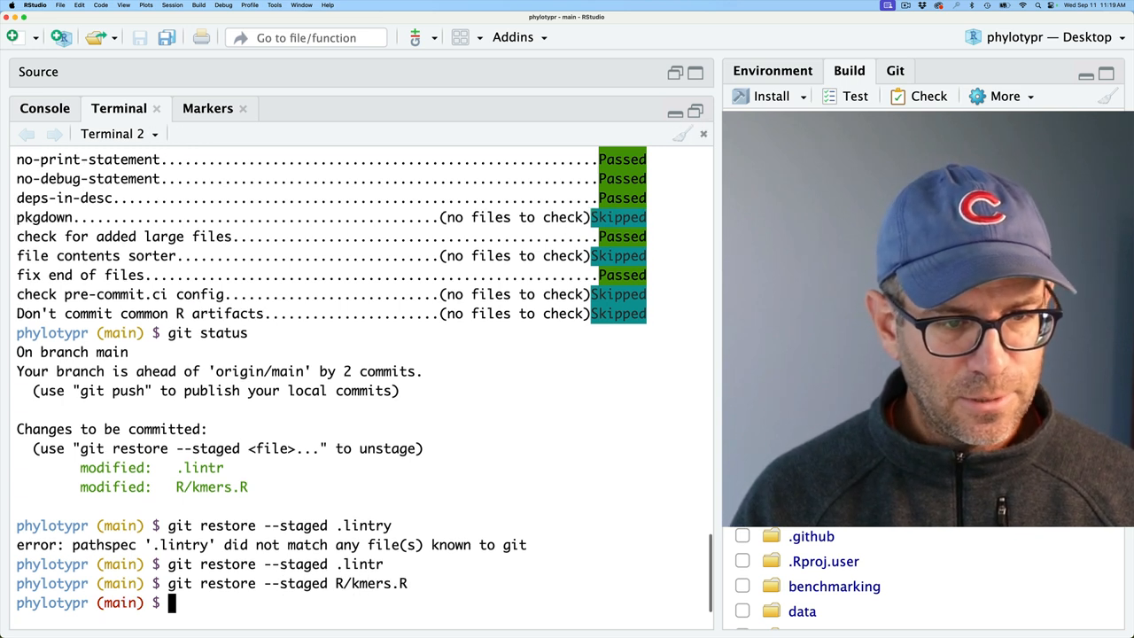
pyautogui.write('git status')
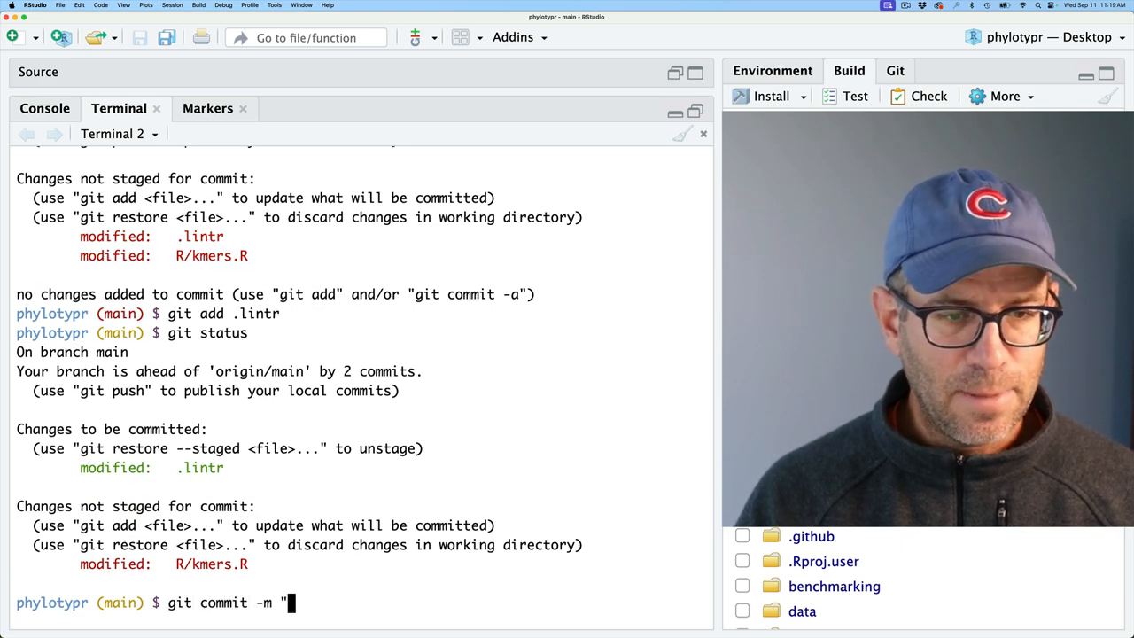
pyautogui.write('Ignore object_usage_linter')
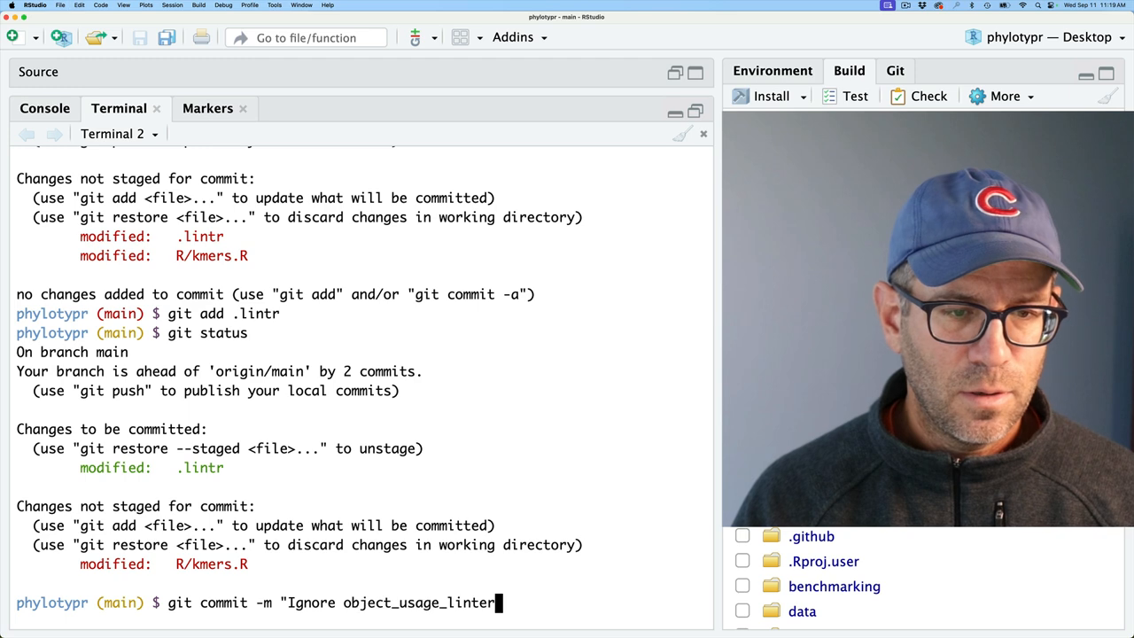
pyautogui.press('enter')
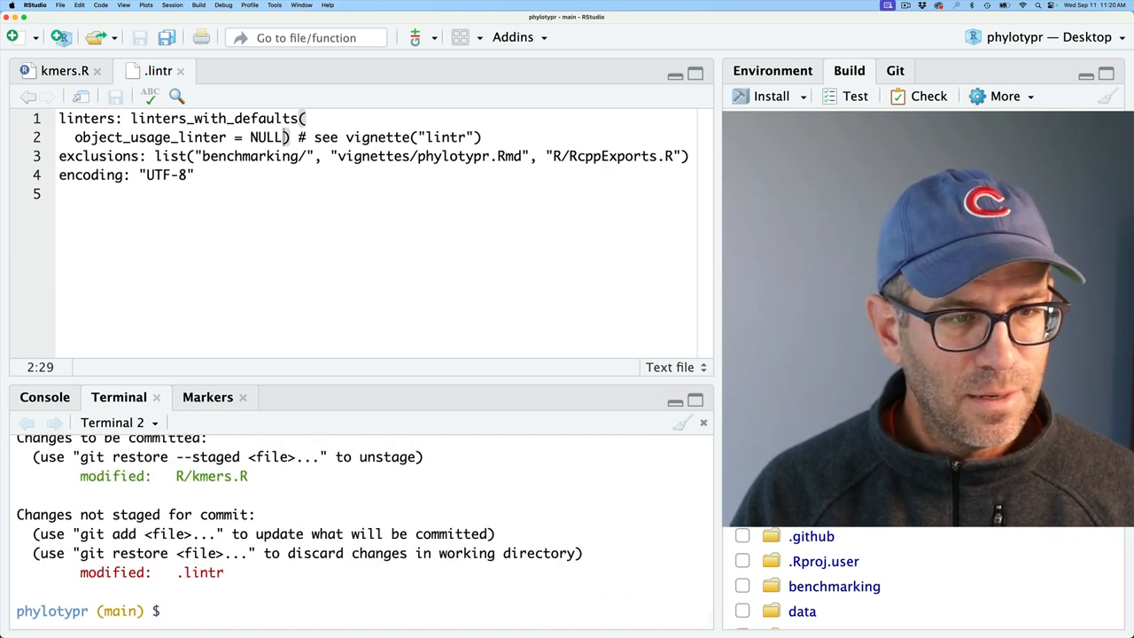
# Restage changes, restore staged R/kmers.R entries as needed, and check git status before committing kmers.R
pyautogui.write('git add .')
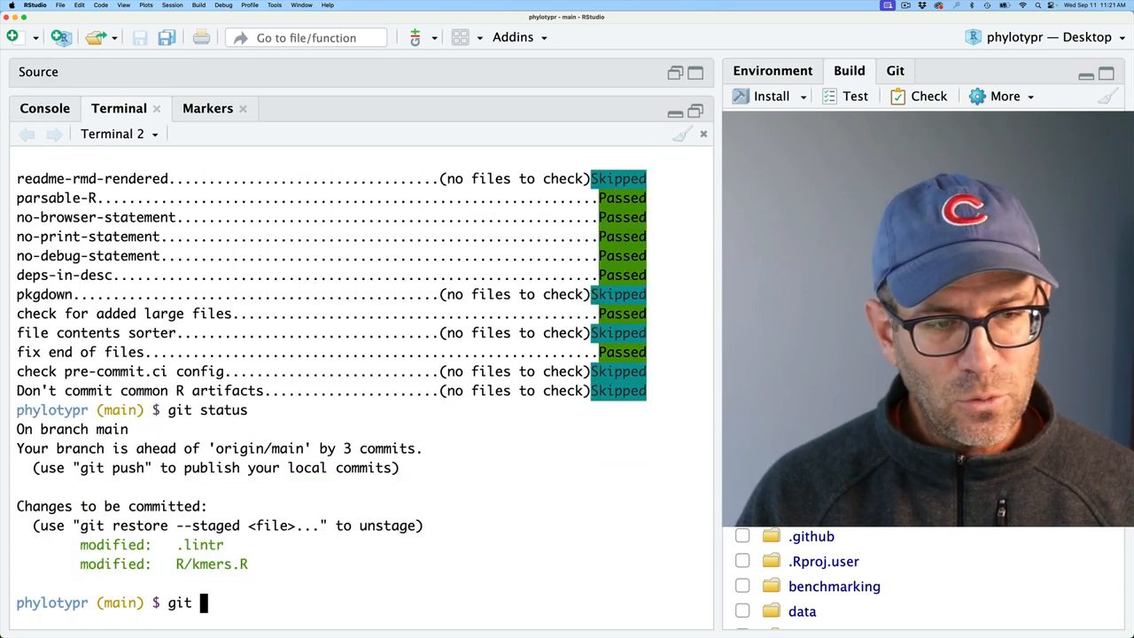
pyautogui.write('restore --staged')
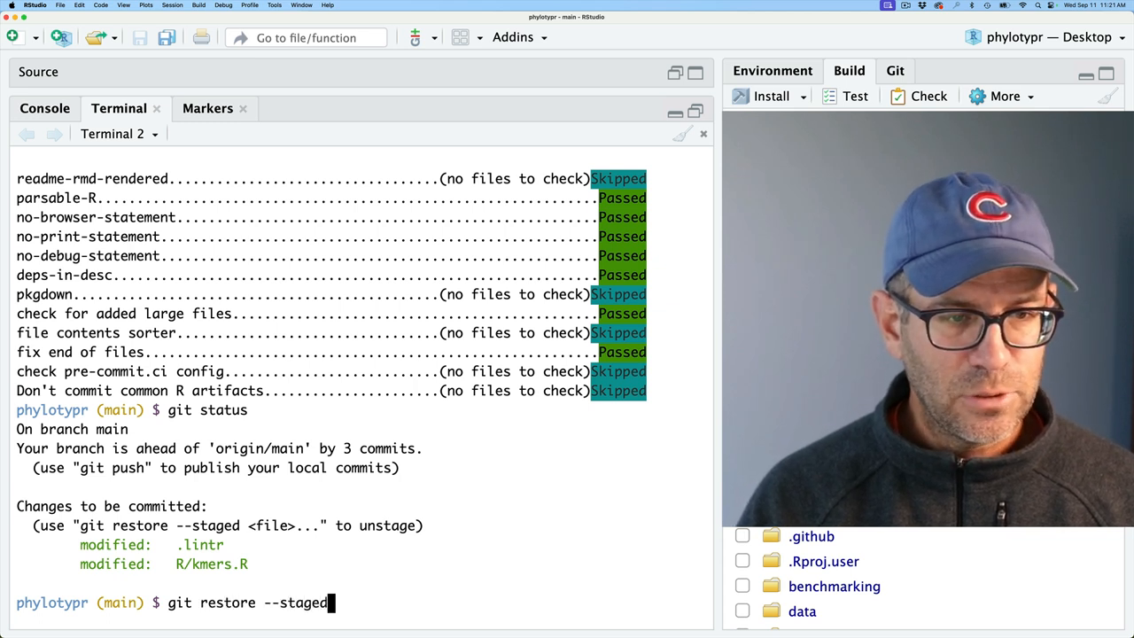
pyautogui.write('R/im')
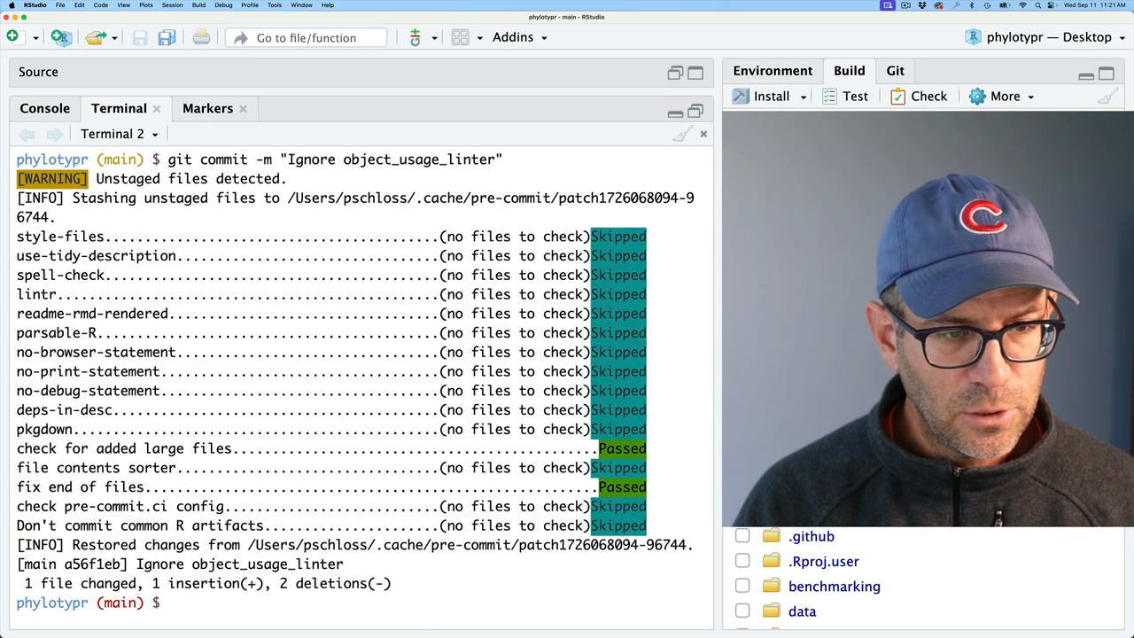
pyautogui.write('git status')
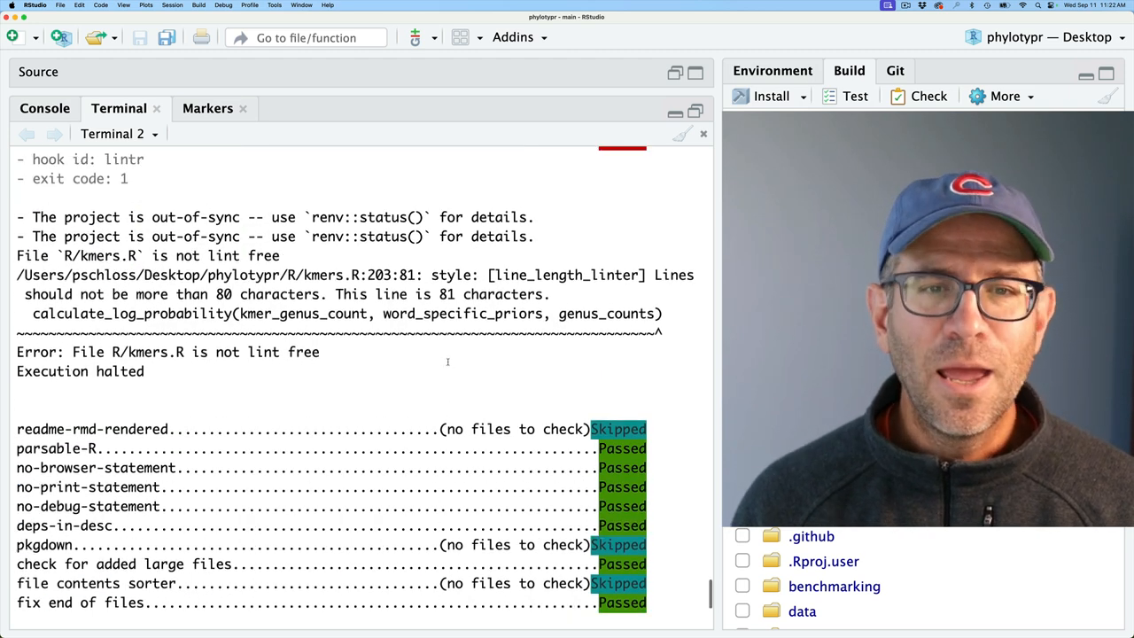
# Scroll kmers.R to the 81-character calculate_log_probability call on line 203 and select it
pyautogui.scroll(-3)
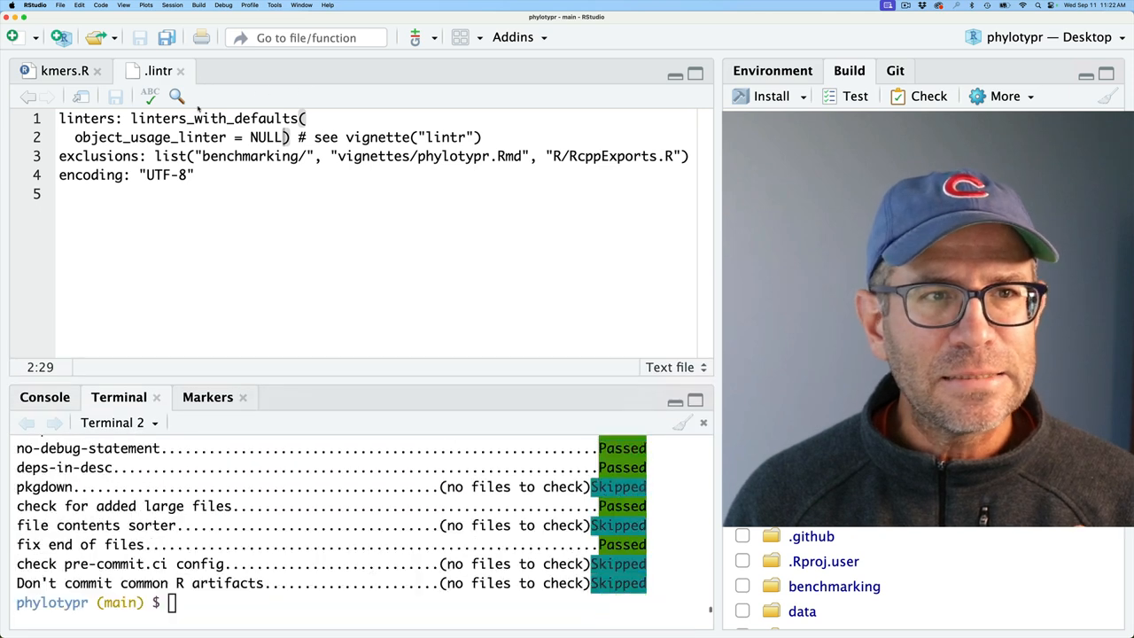
pyautogui.moveTo(75, 138); pyautogui.dragTo(310, 138)
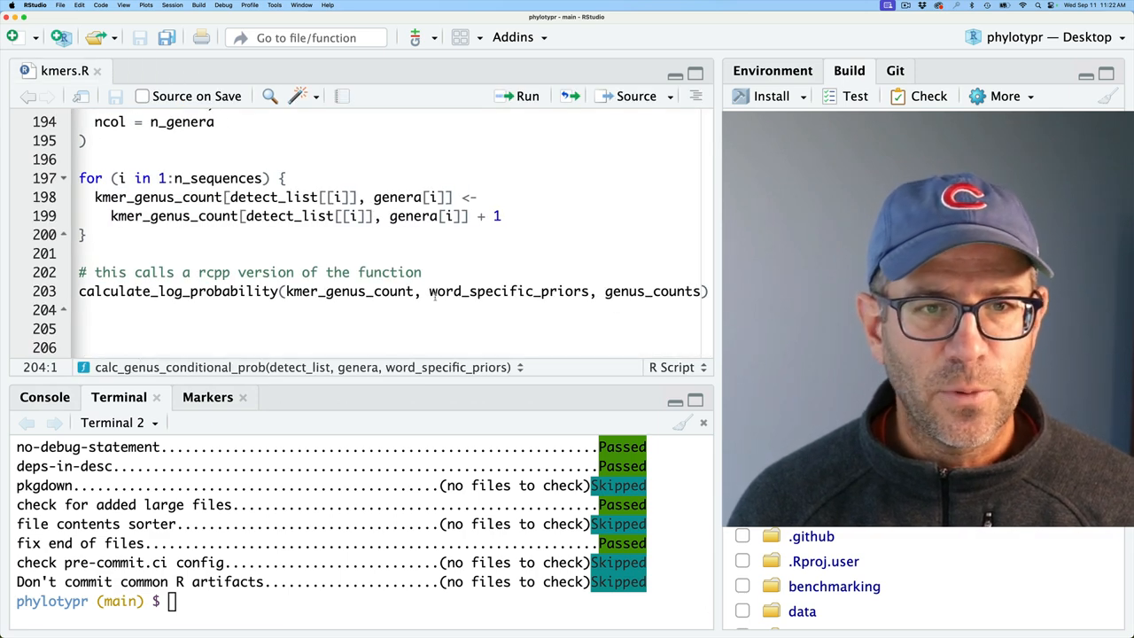
# Split the line-203 call across lines, restage kmers.R, and rerun 'Commit to using Rcpp version of prob calculator'
pyautogui.press('Enter')
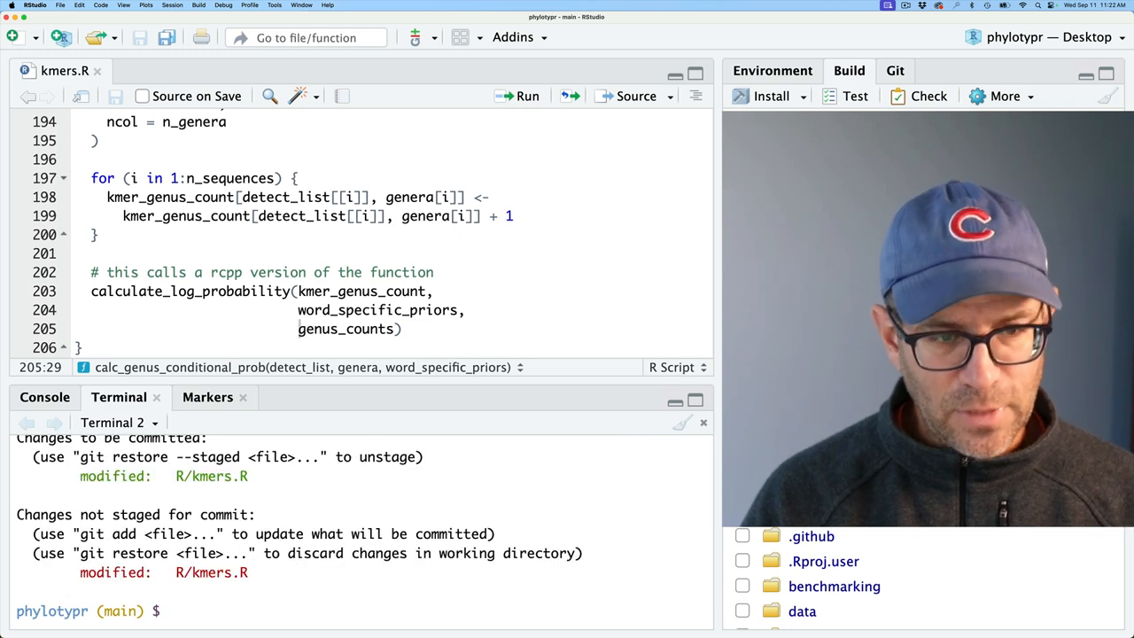
pyautogui.write('git add R/kmers.R')
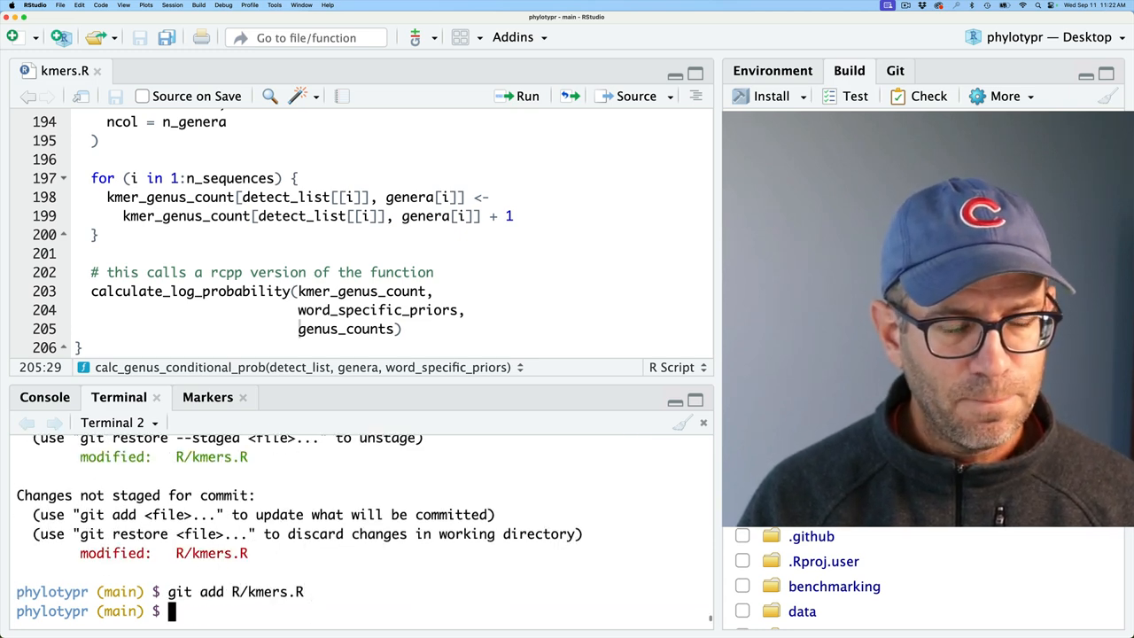
pyautogui.write('git status')
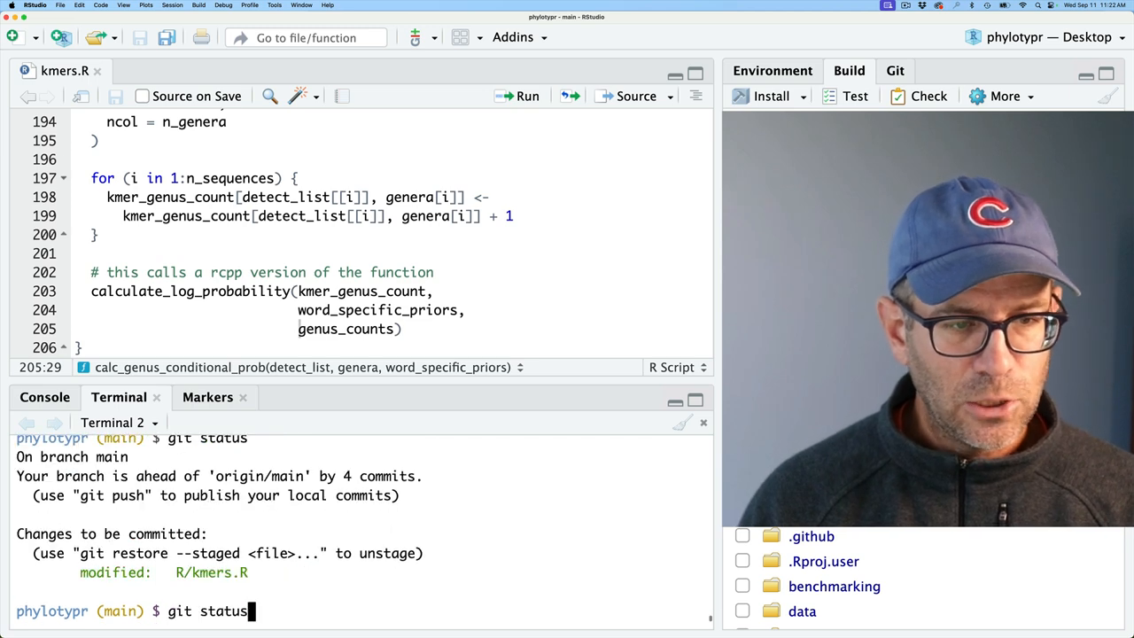
pyautogui.write('git commit -m "Commit to using Rcpp version of prob calculator"')
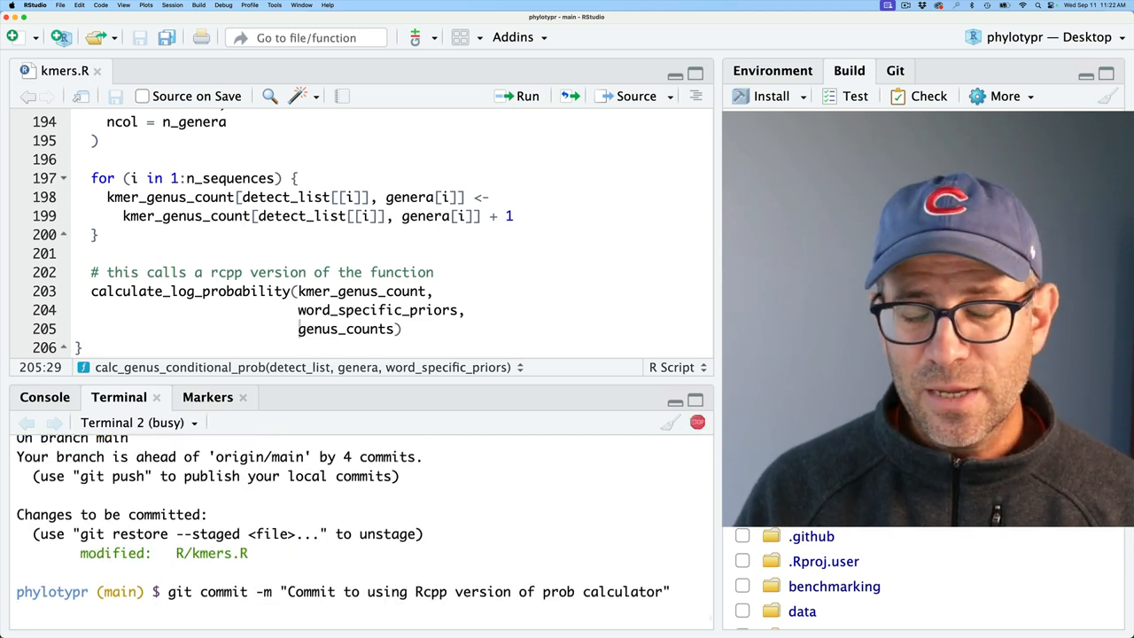
pyautogui.press('Return')
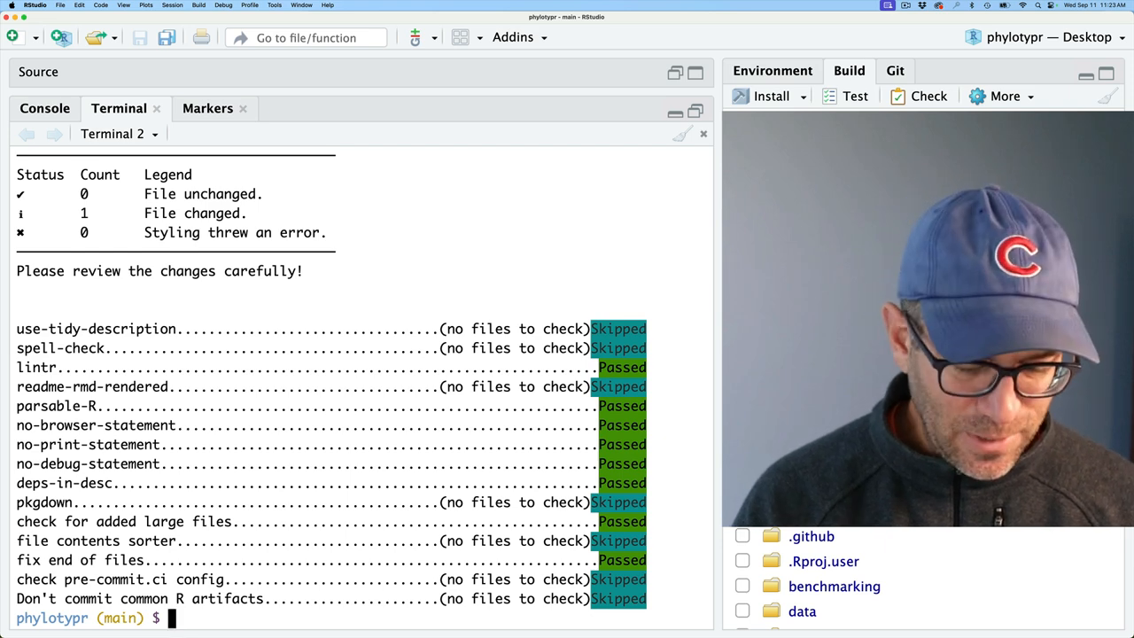
# Restage the restyled R/kmers.R, commit 'Commit to using Rcpp version of prob calculator', and push
pyautogui.write('git diff R/kmers.R')
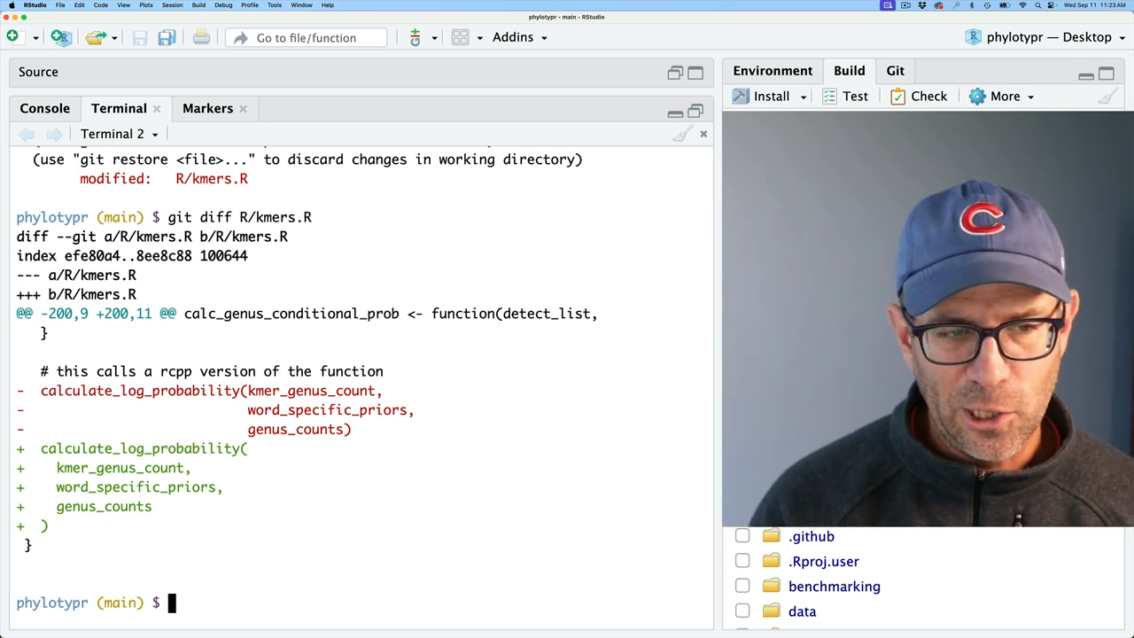
pyautogui.write('git add R/kmers.R')
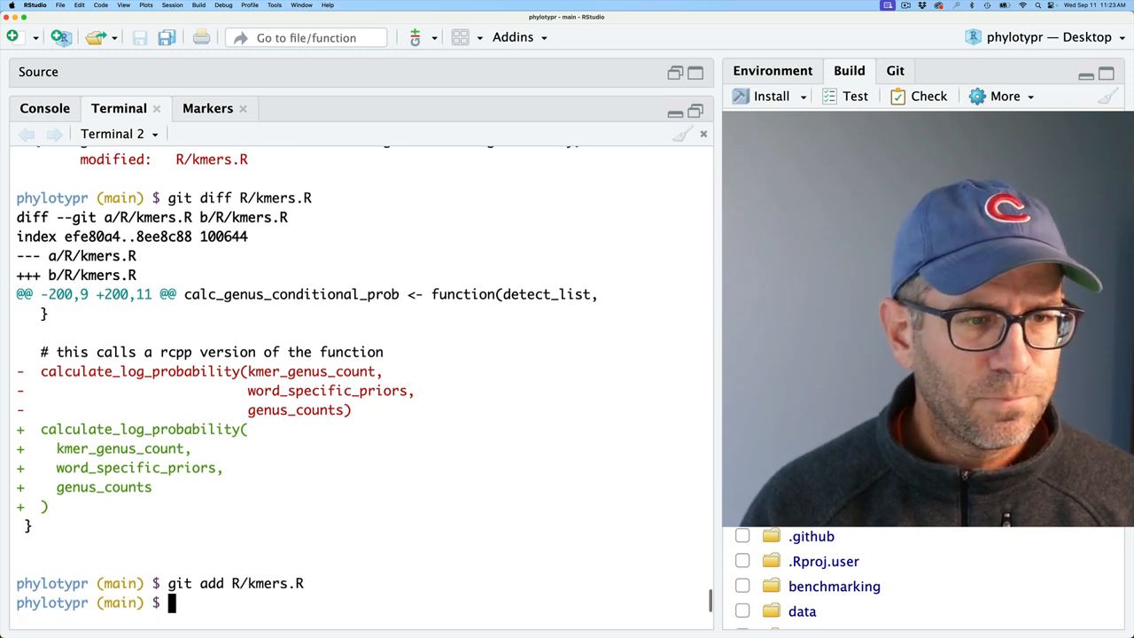
pyautogui.write('git commit -m "Commit to using Rcpp version of prob calculator"')
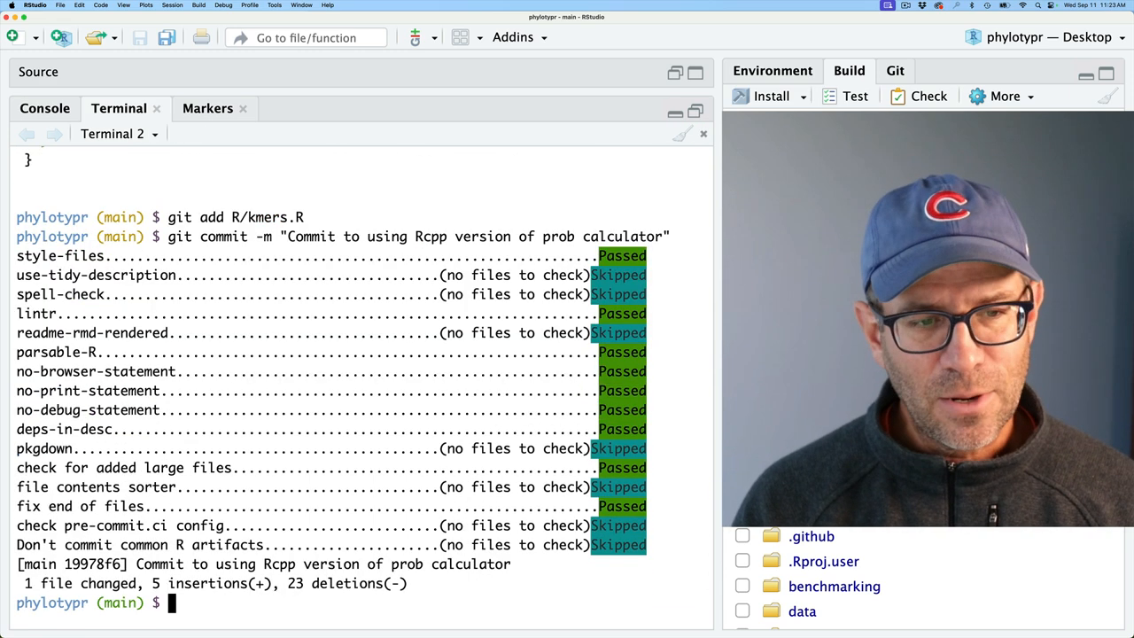
pyautogui.write('git status')
pyautogui.write('git p')
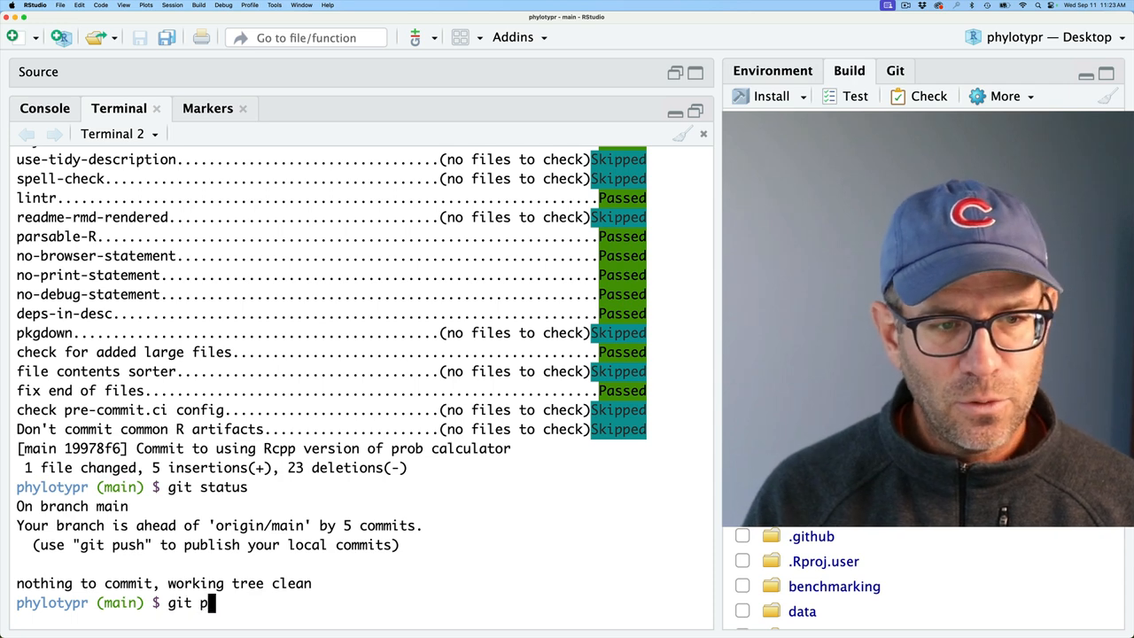
pyautogui.press('Return')
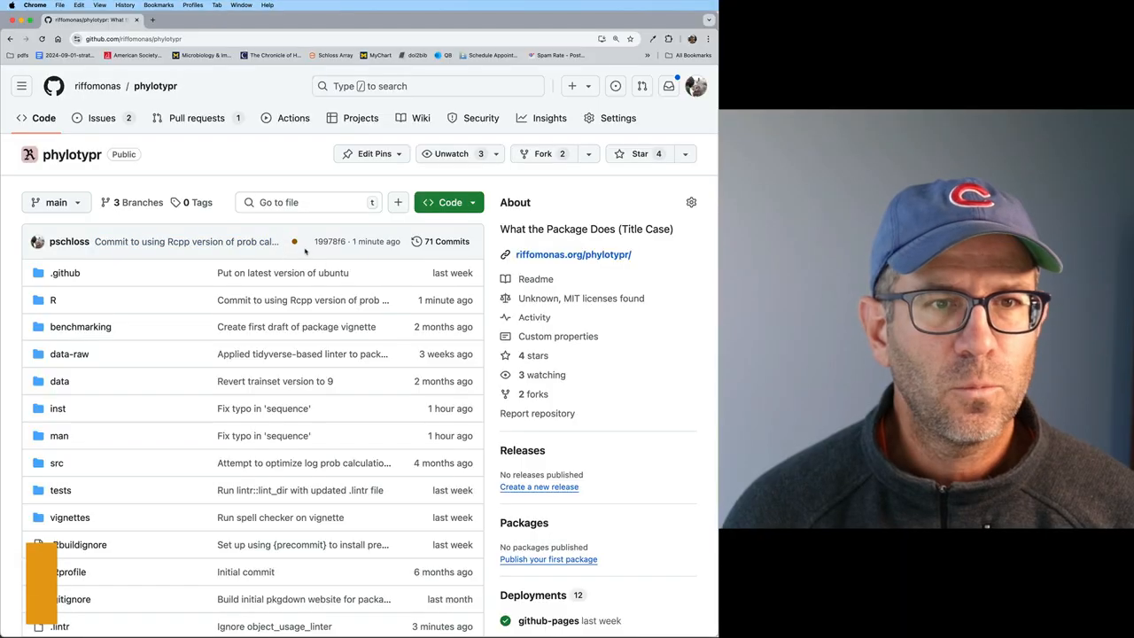
# View the seven in-progress checks for commit 19978f6 on the phylotypr repo, then browse the files
pyautogui.click(294, 241)
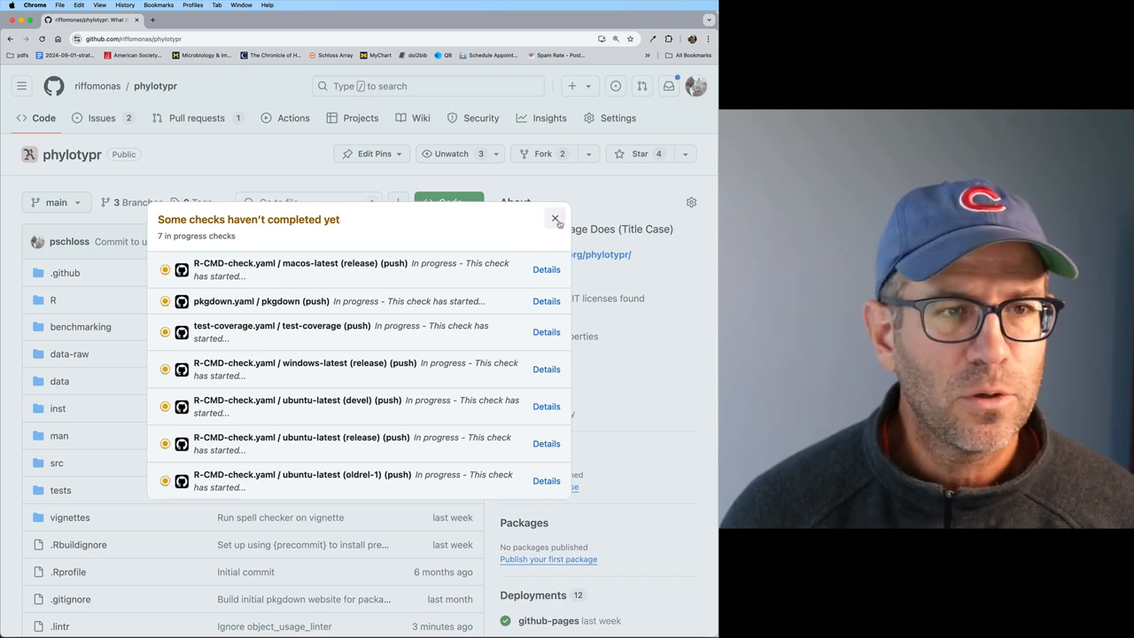
pyautogui.click(555, 219)
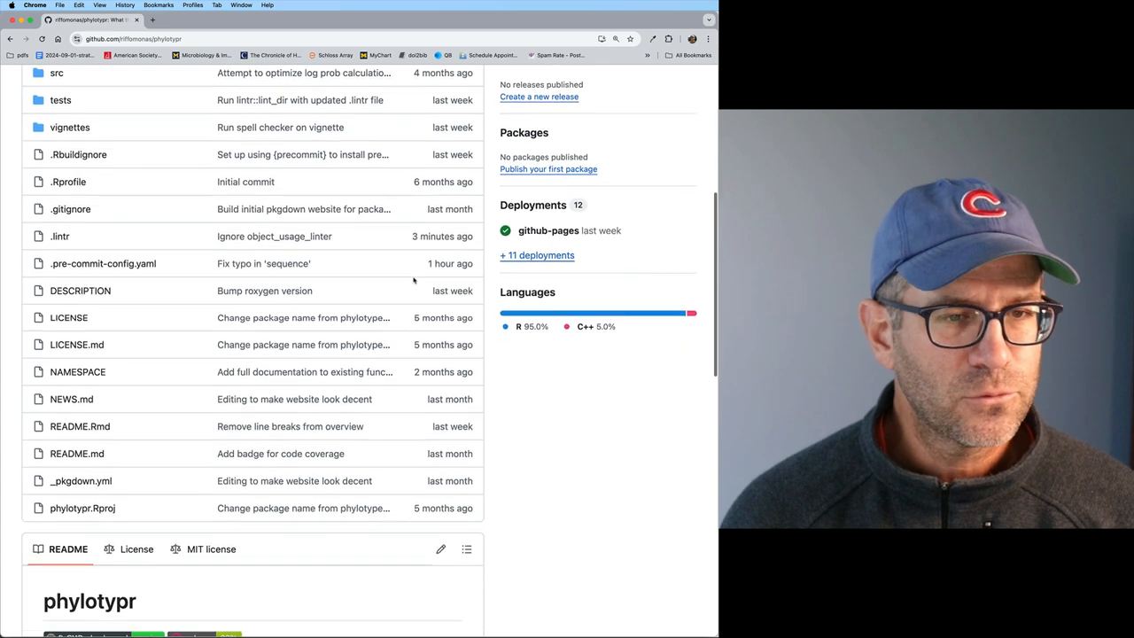
pyautogui.scroll(-3)
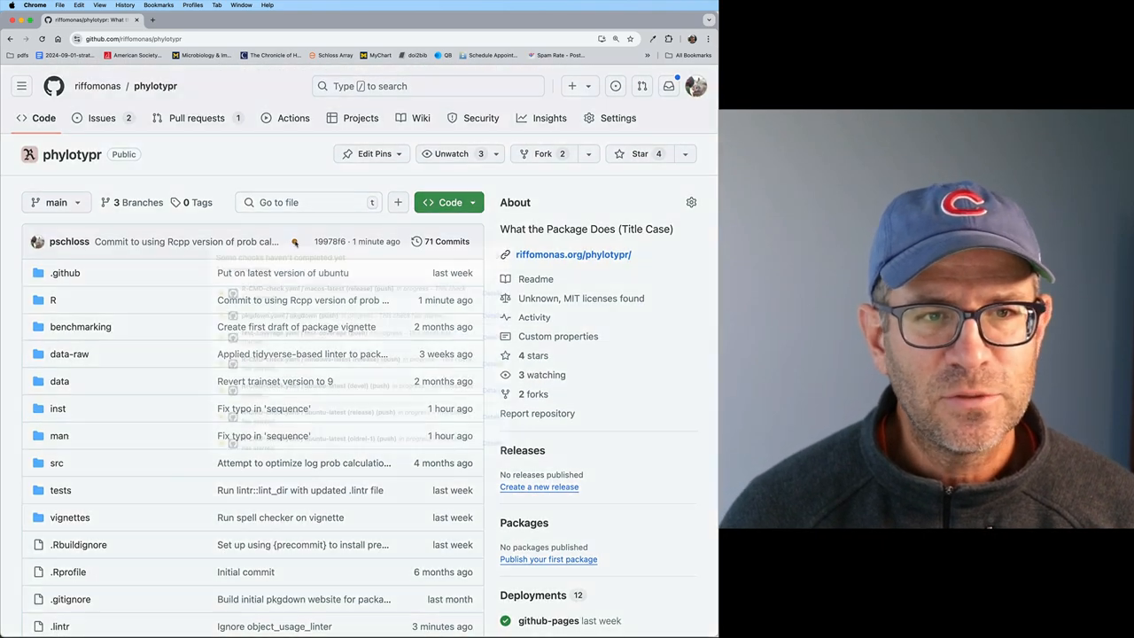
# Confirm commit 19978f6's checks passed, view the R-CMD-check passing and codecov 99% badges, open test-coverage
pyautogui.click(295, 241)
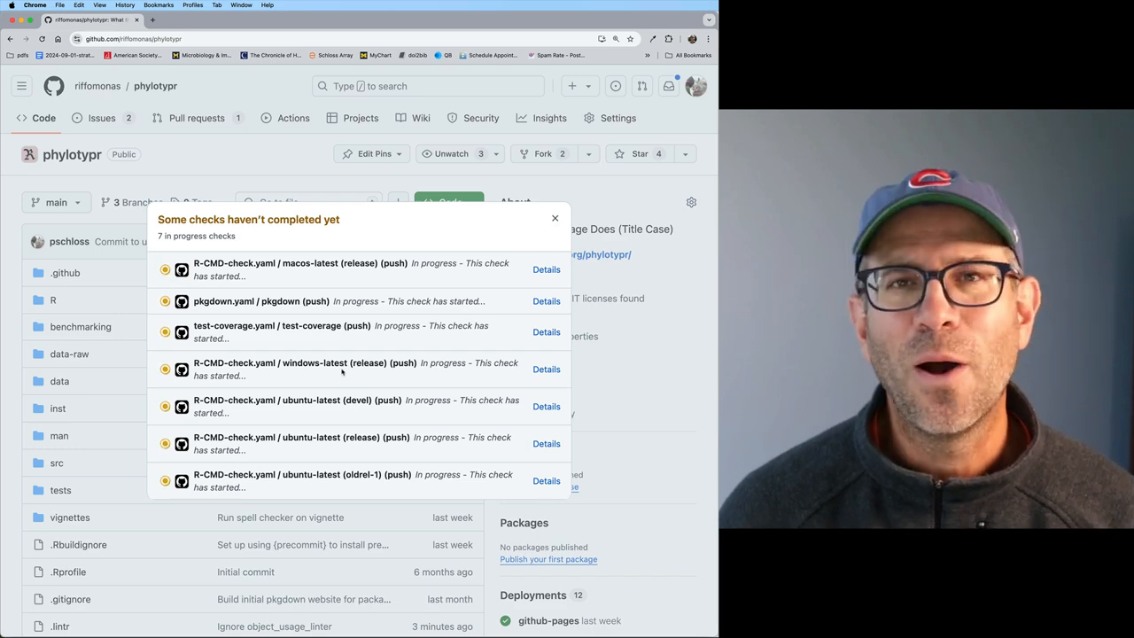
pyautogui.click(555, 218)
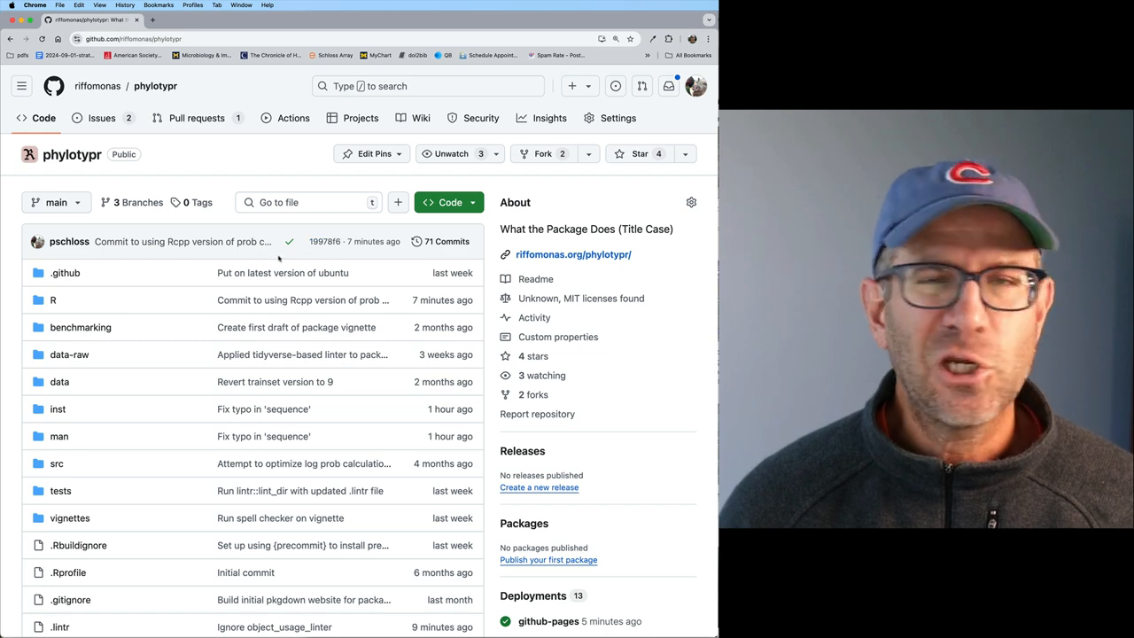
pyautogui.scroll(-3)
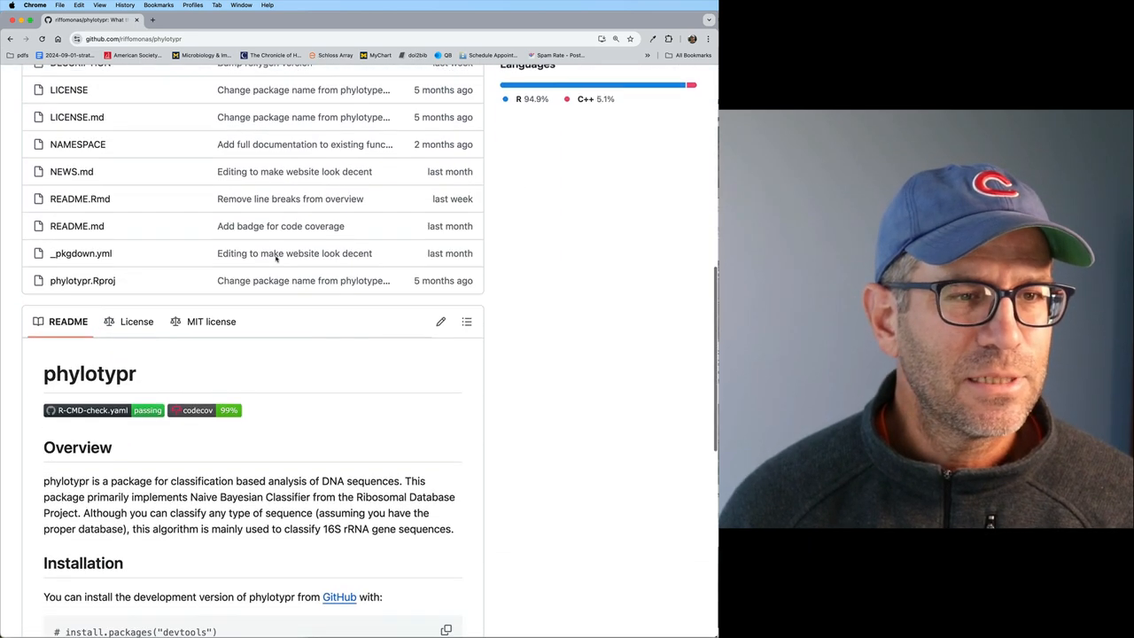
pyautogui.scroll(-3)
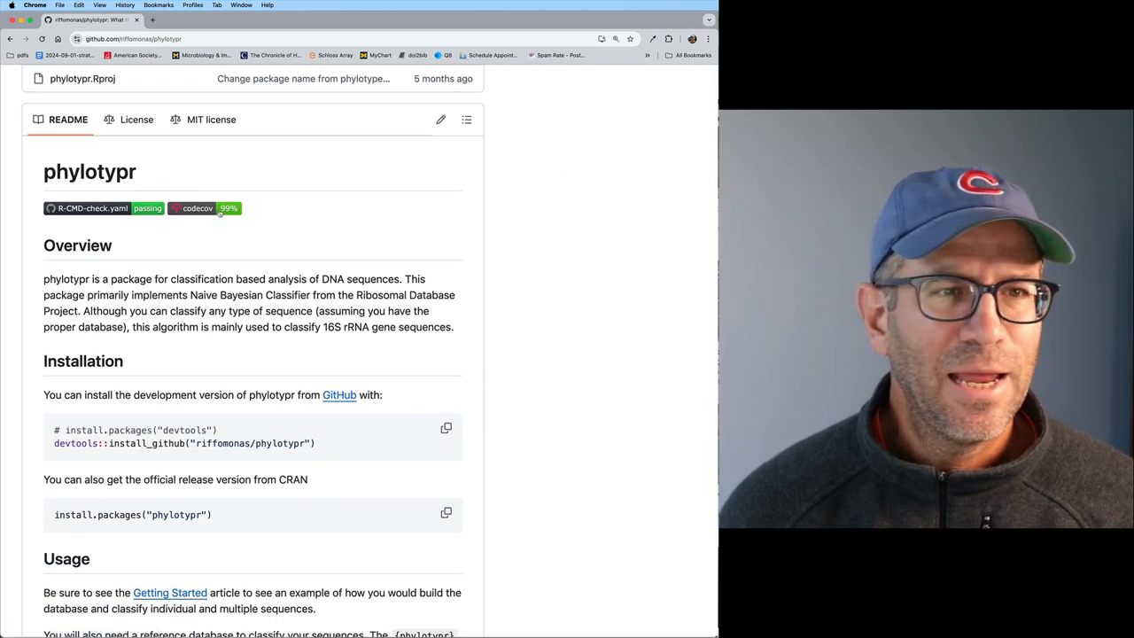
pyautogui.click(204, 208)
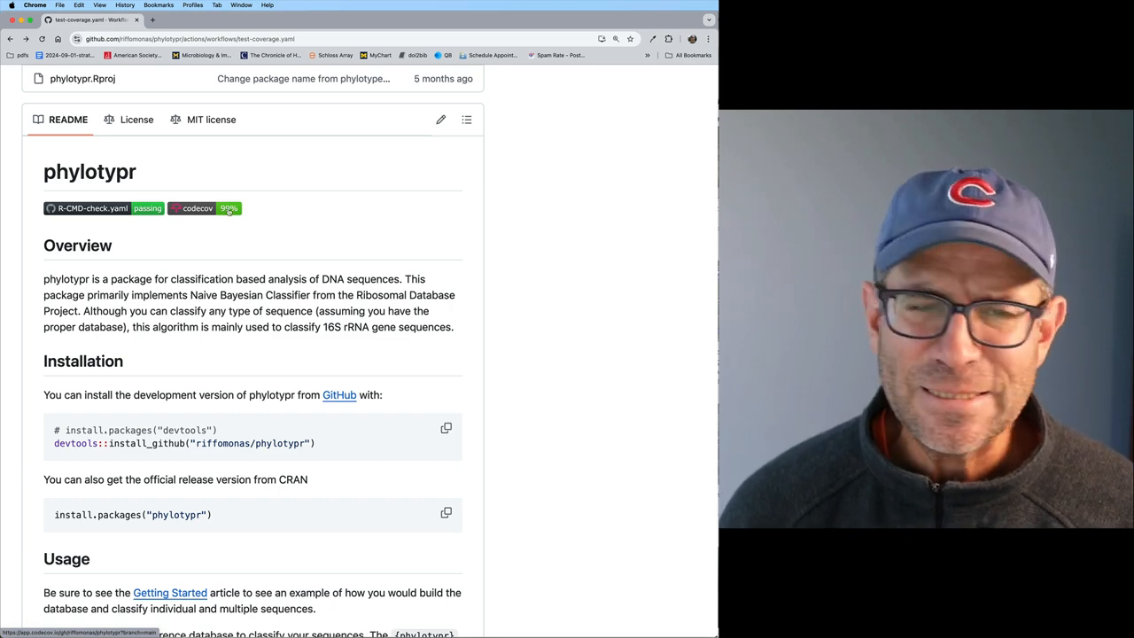
# Open Codecov's 99.32% report and drill into src/kmers.cpp, 90% covered with line 20 missed
pyautogui.click(228, 208)
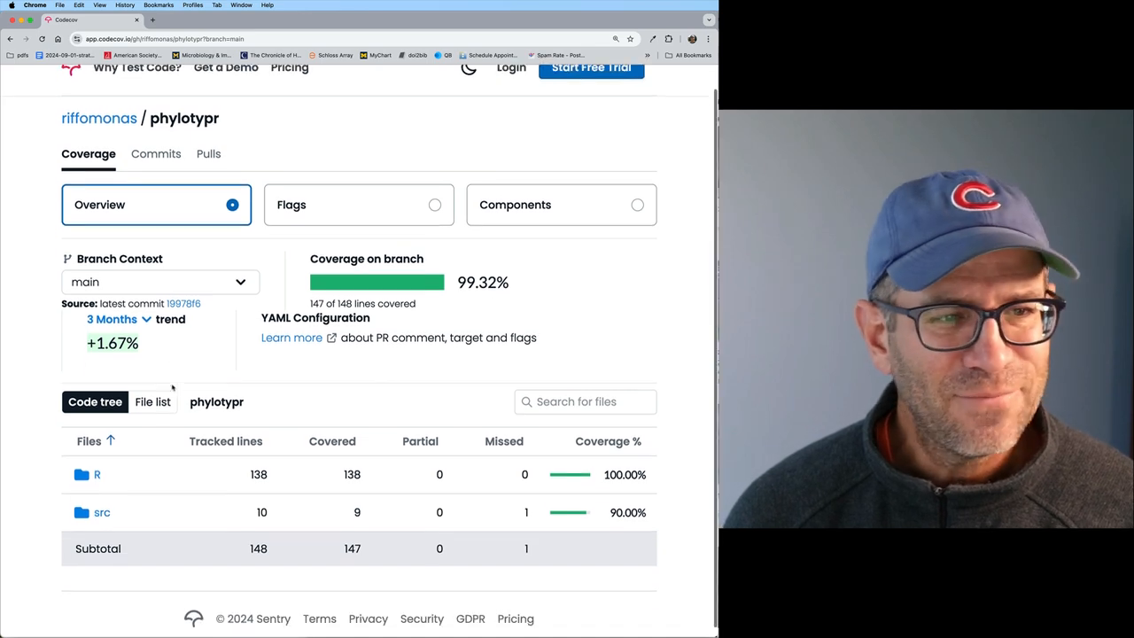
pyautogui.scroll(-3)
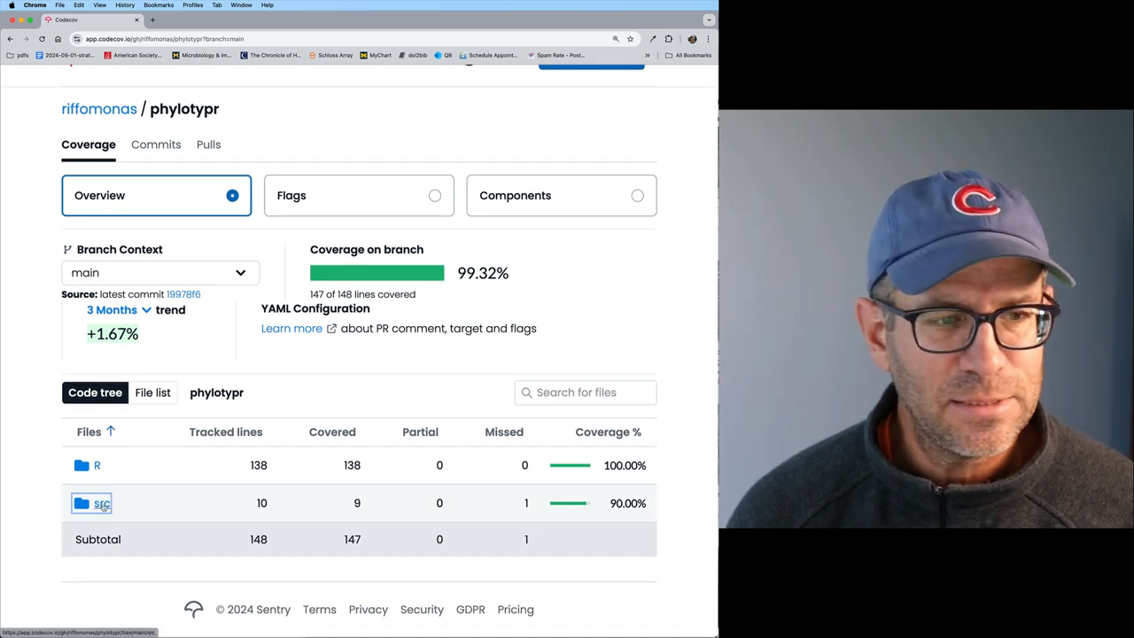
pyautogui.click(101, 503)
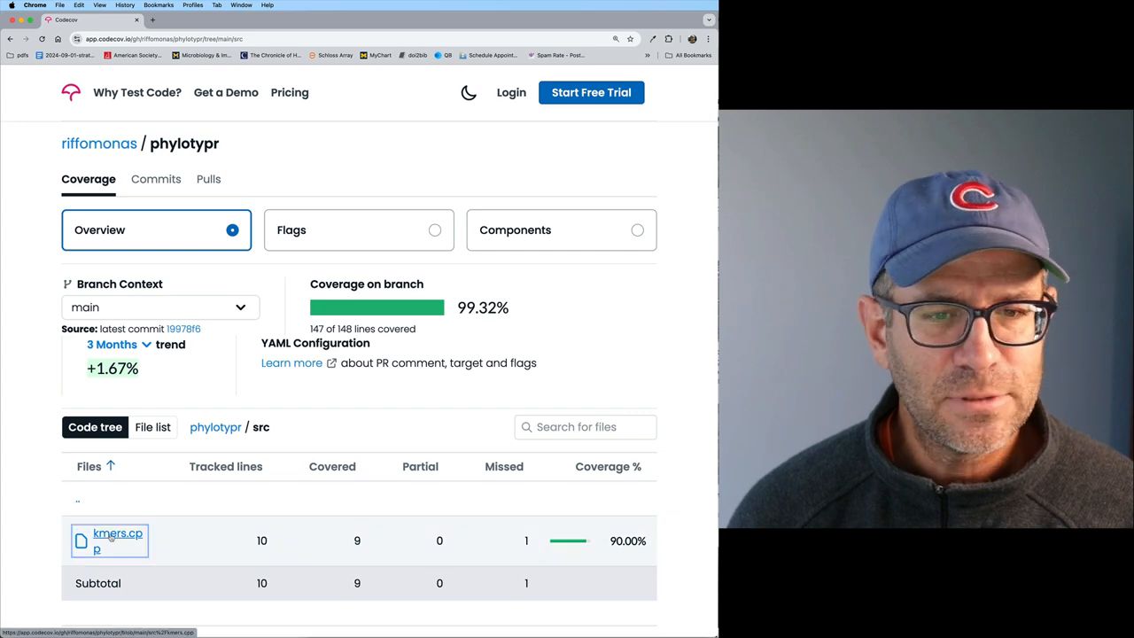
pyautogui.click(117, 541)
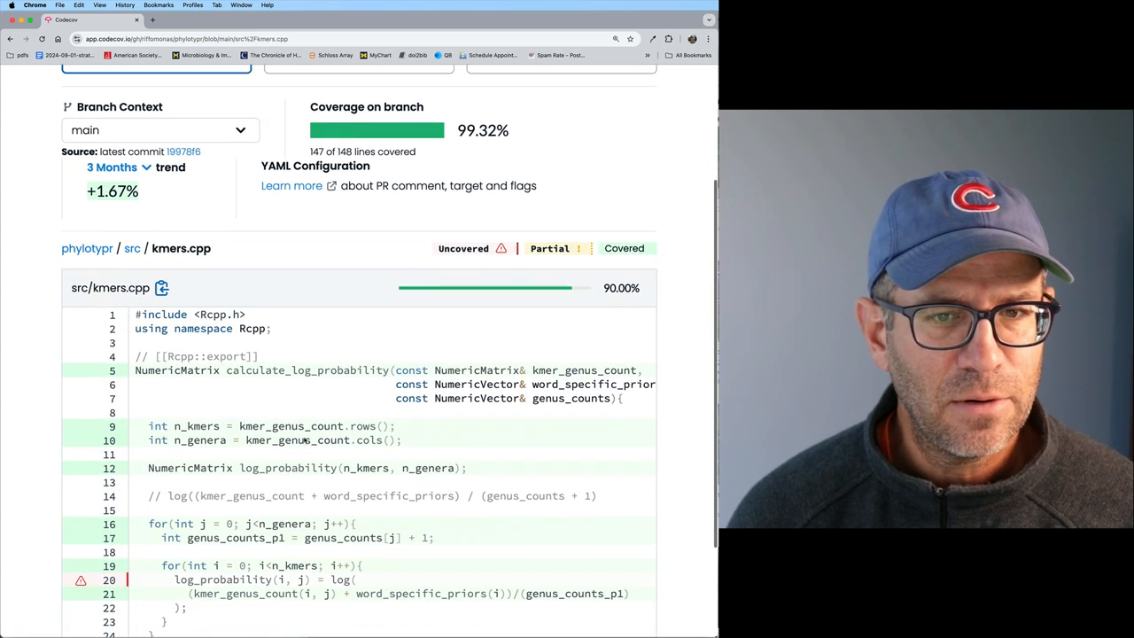
# Open test-coverage run #12 for the Rcpp calculator commit, which succeeded in 1m 19s
pyautogui.scroll(-3)
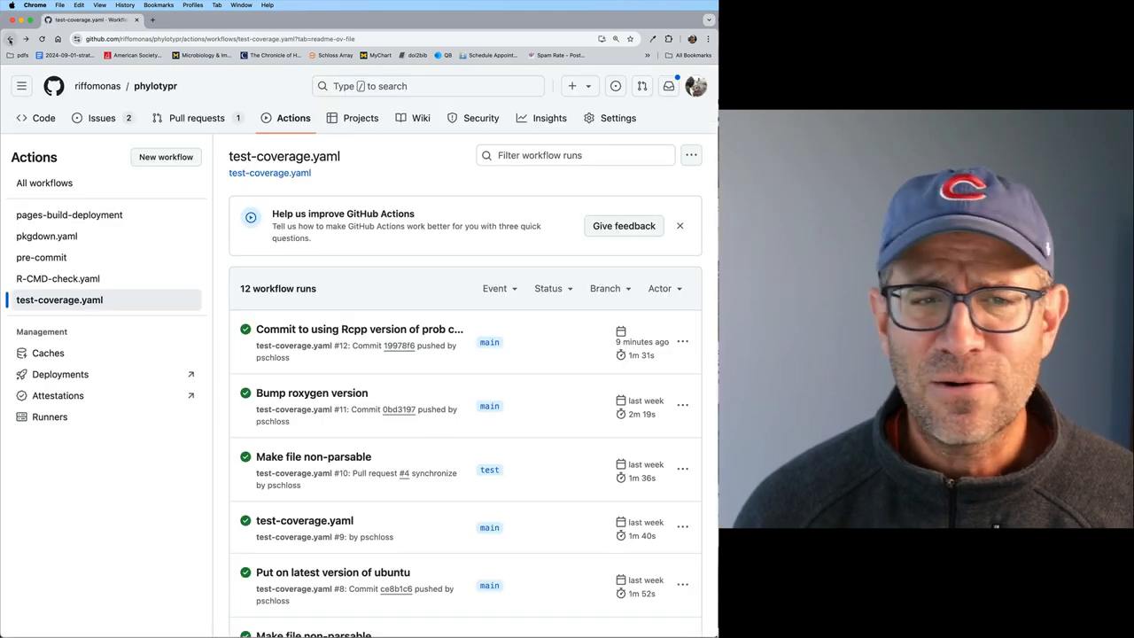
pyautogui.click(359, 329)
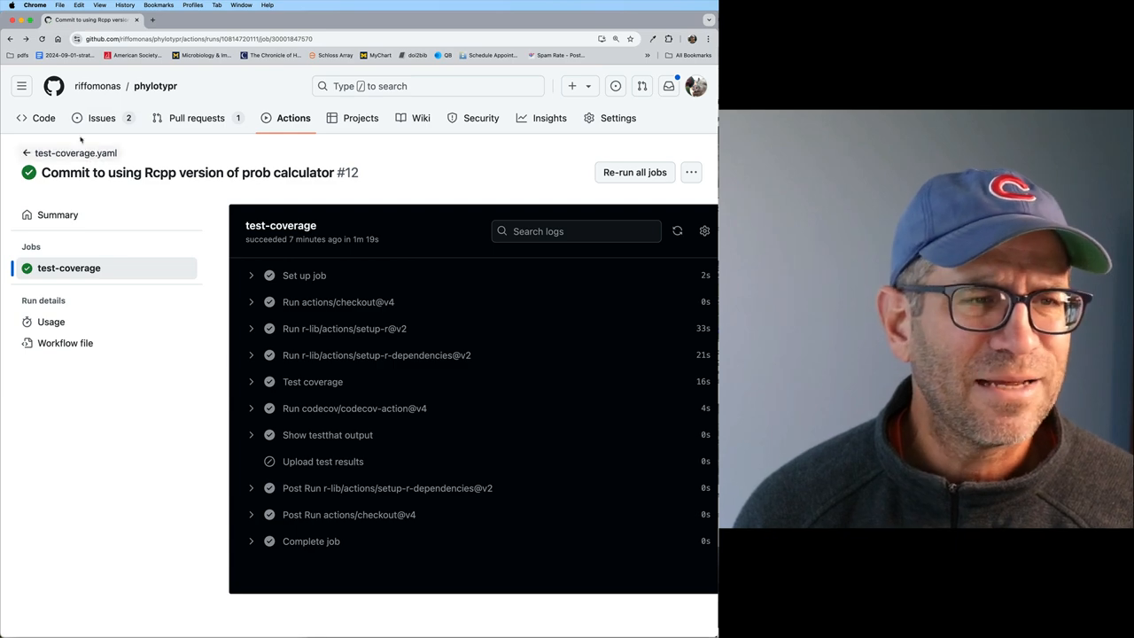